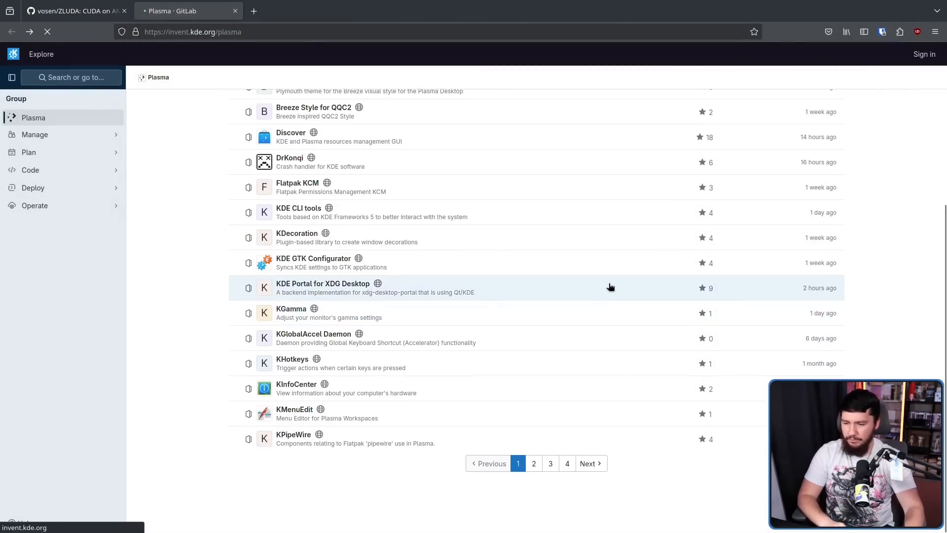
- Open the KGamma project from the Plasma group's project list
{"action": "left_click", "coordinate": [290, 309]}
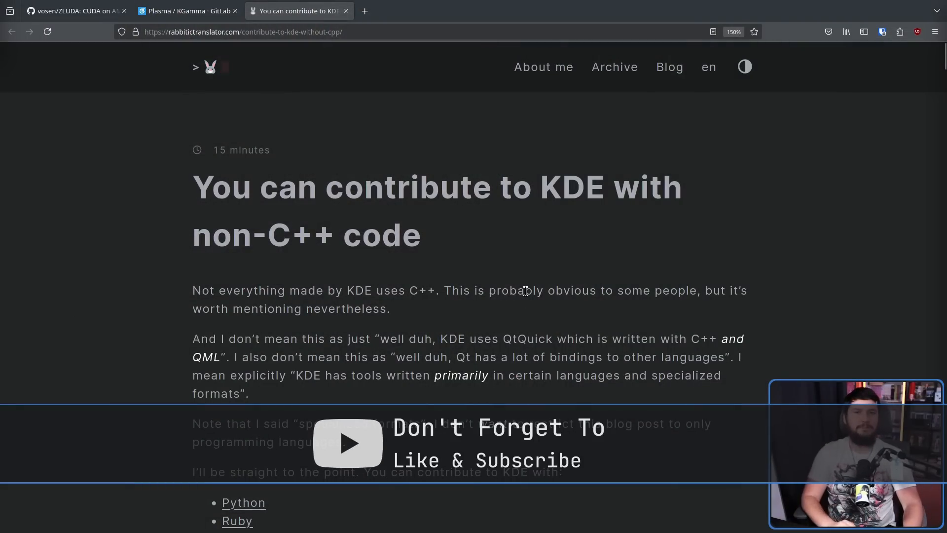
{"action": "mouse_move", "coordinate": [495, 270]}
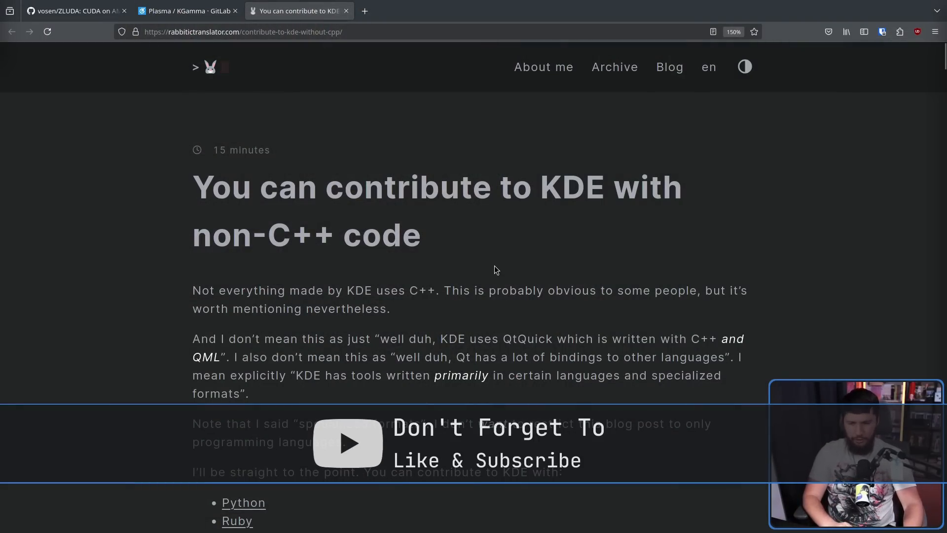
- Read down past the language list and Web Assembly section to 'How to find projects by language'
{"action": "scroll", "scroll_direction": "down", "scroll_amount": 3}
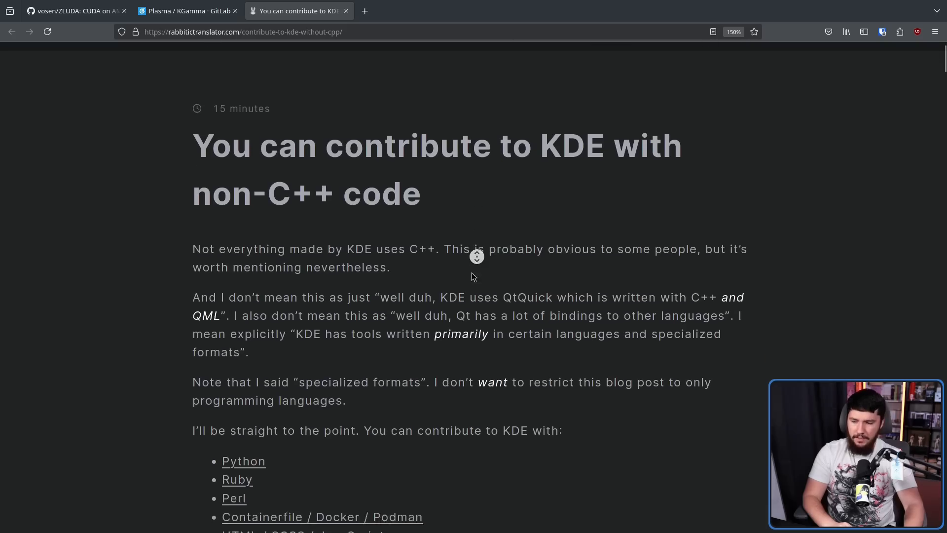
{"action": "scroll", "scroll_direction": "down", "scroll_amount": 3}
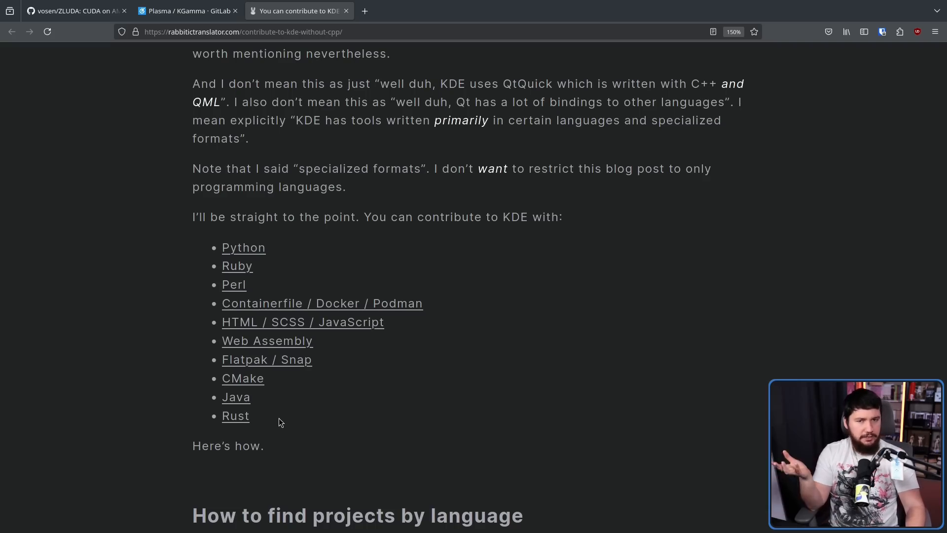
{"action": "mouse_move", "coordinate": [442, 417]}
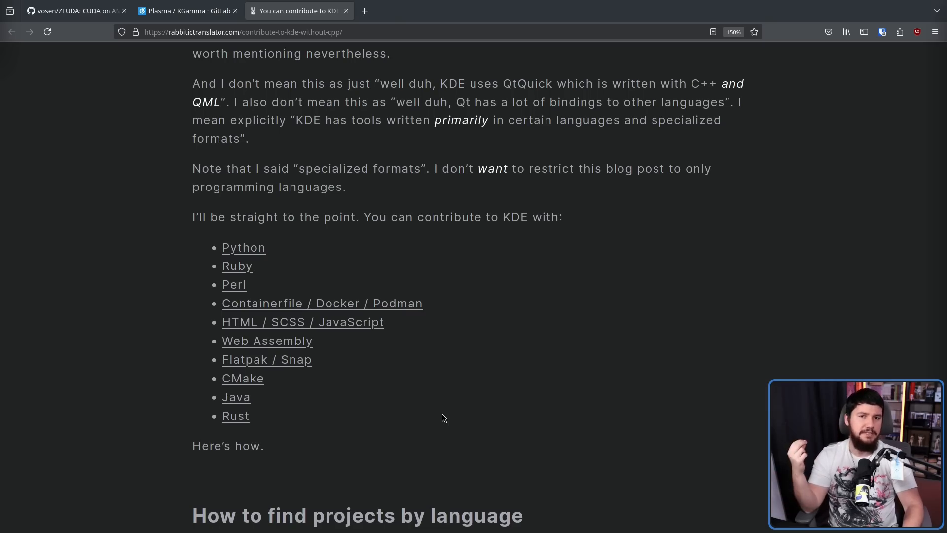
{"action": "scroll", "scroll_direction": "down", "scroll_amount": 3}
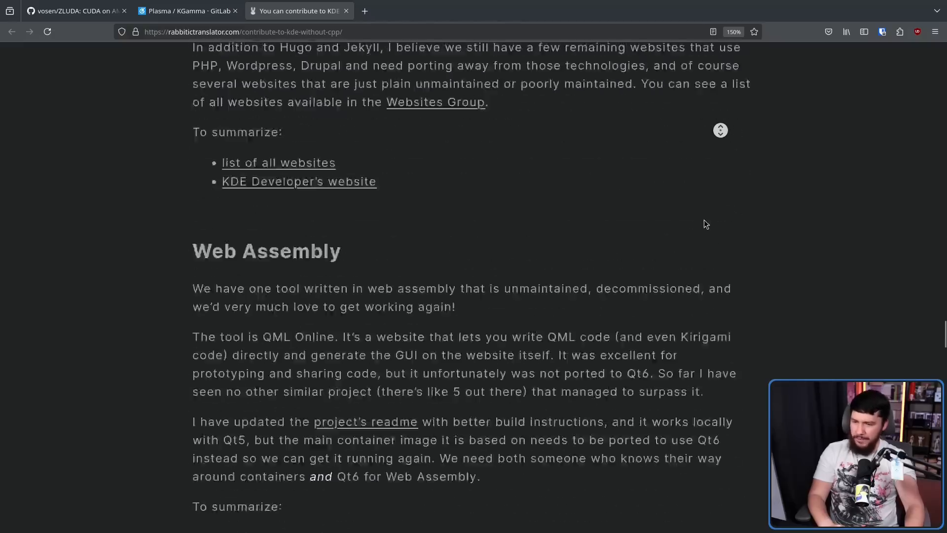
{"action": "scroll", "scroll_direction": "down", "scroll_amount": 3}
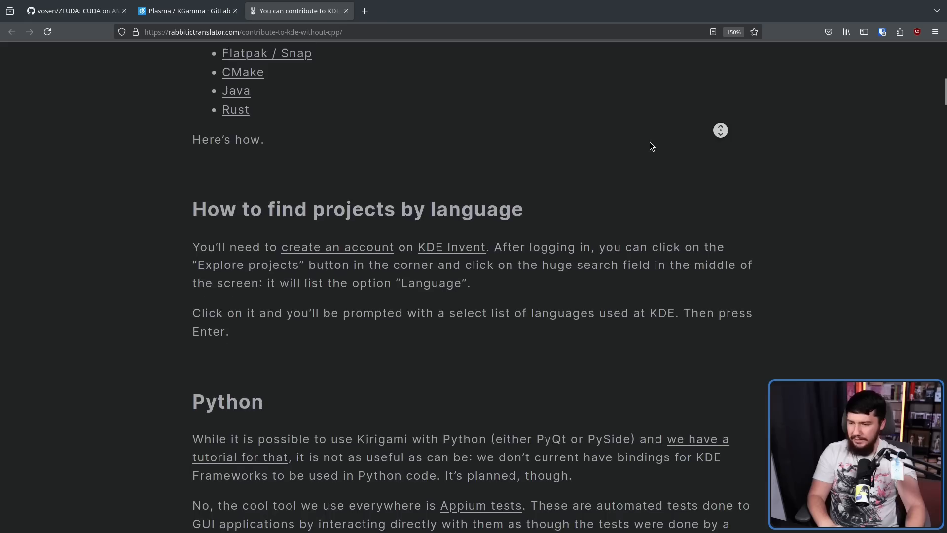
- Open the Appium tests link from the Python section in a new tab and return to the blog
{"action": "scroll", "scroll_direction": "down", "scroll_amount": 3}
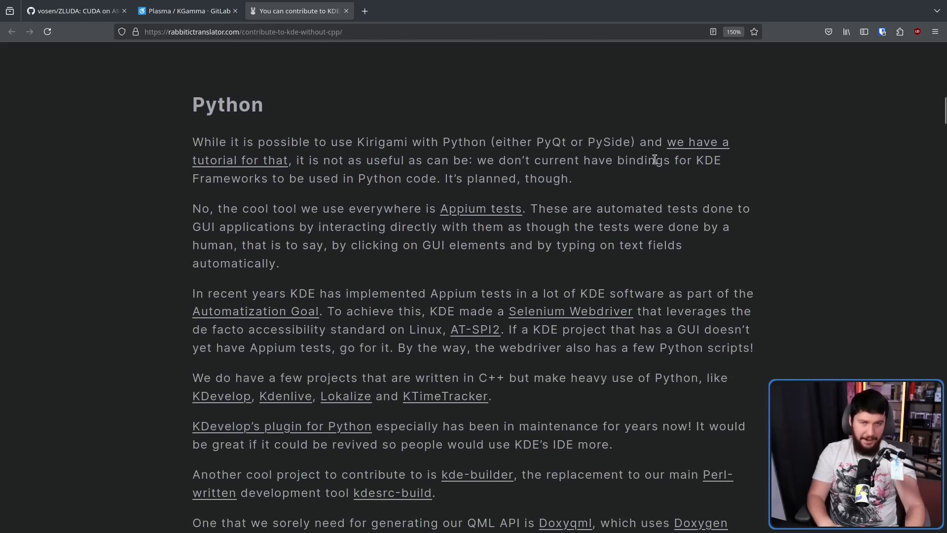
{"action": "mouse_move", "coordinate": [741, 294]}
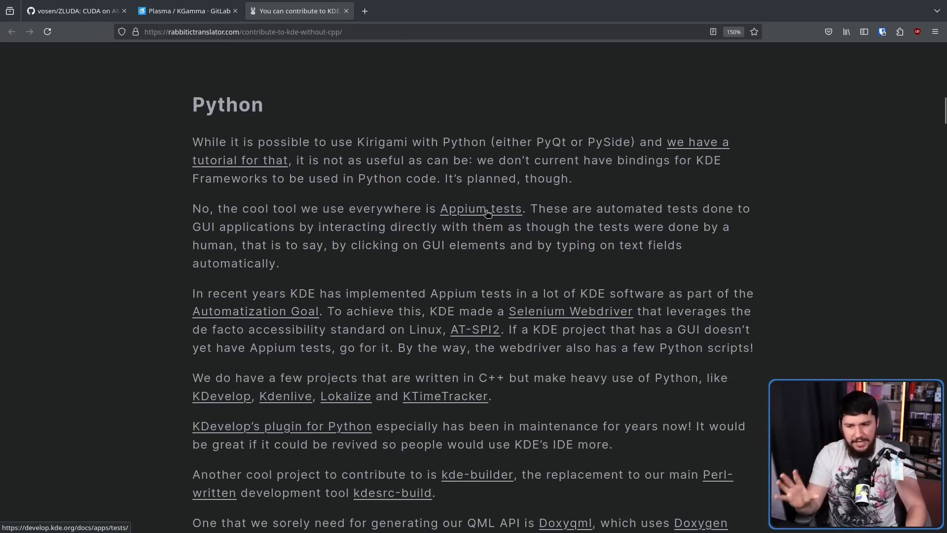
{"action": "left_click", "coordinate": [481, 209]}
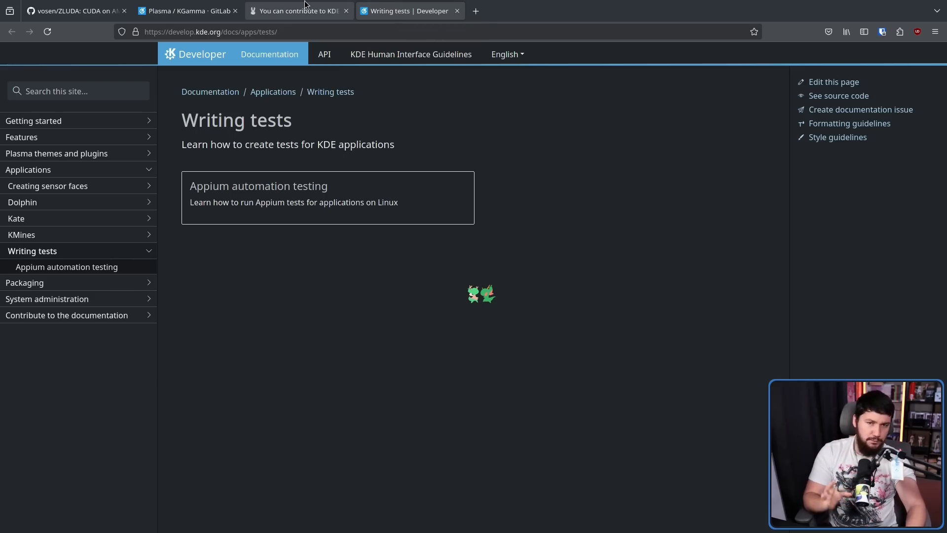
{"action": "mouse_move", "coordinate": [298, 11]}
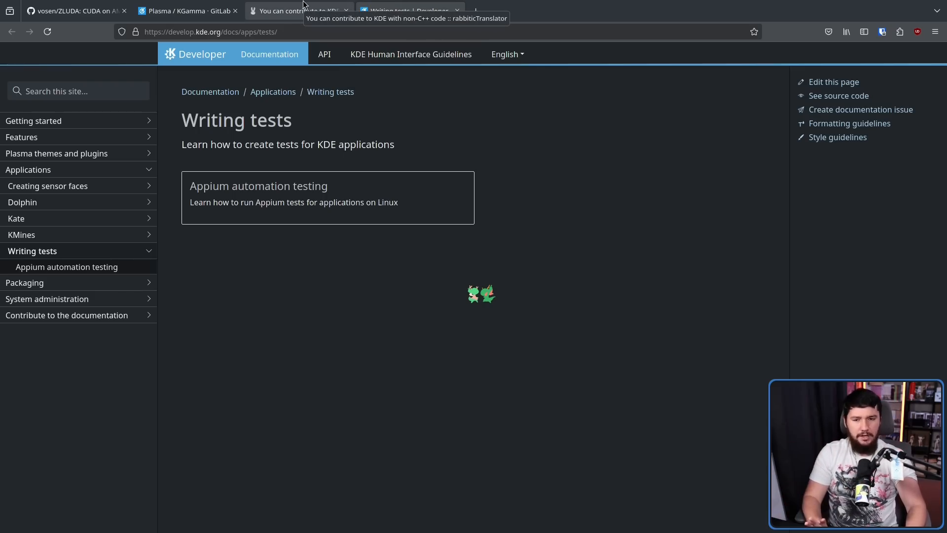
{"action": "left_click", "coordinate": [296, 11]}
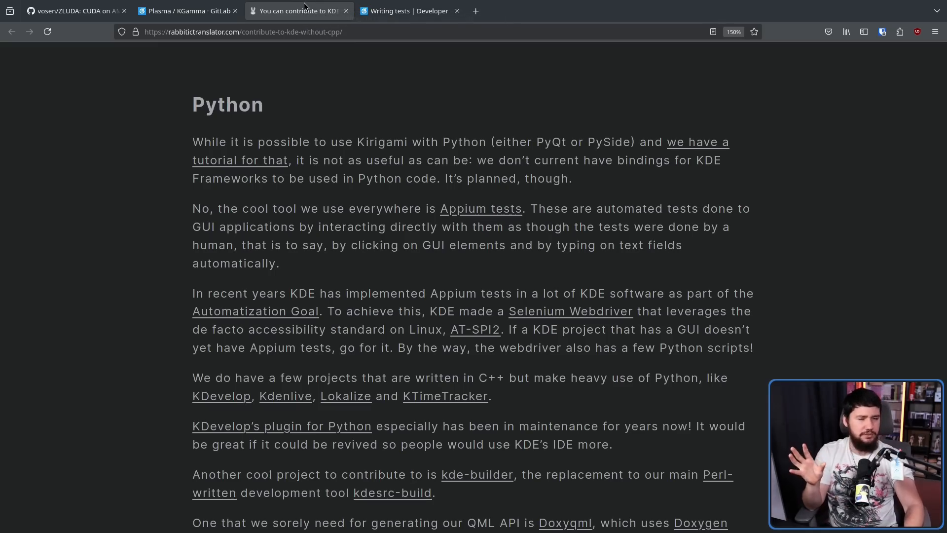
{"action": "mouse_move", "coordinate": [300, 11]}
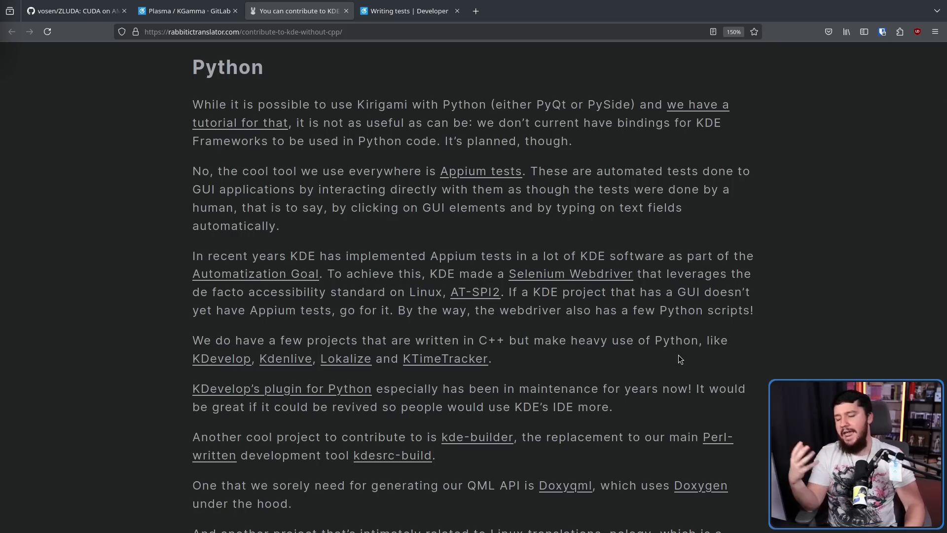
{"action": "mouse_move", "coordinate": [671, 334]}
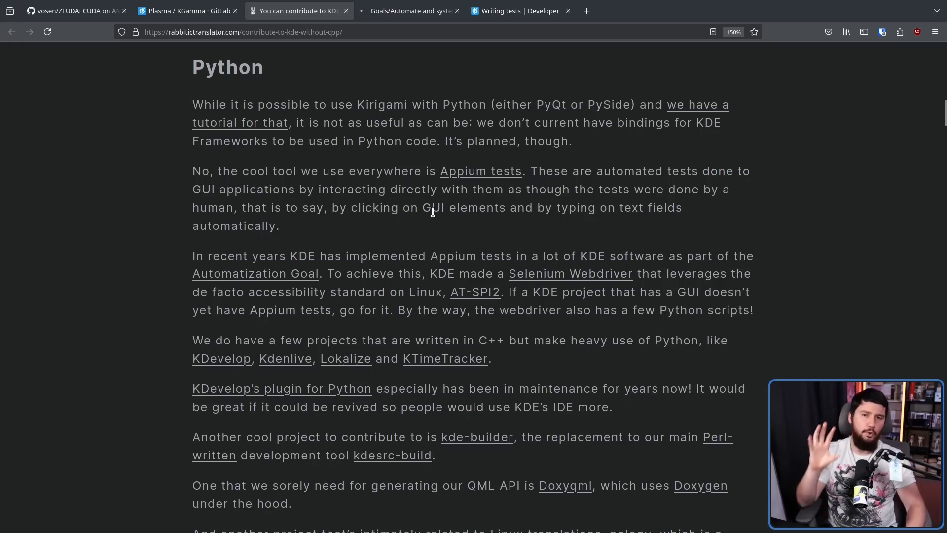
- View the Automatization Goal wiki page tab, then return to the blog's Python section
{"action": "left_click", "coordinate": [411, 11]}
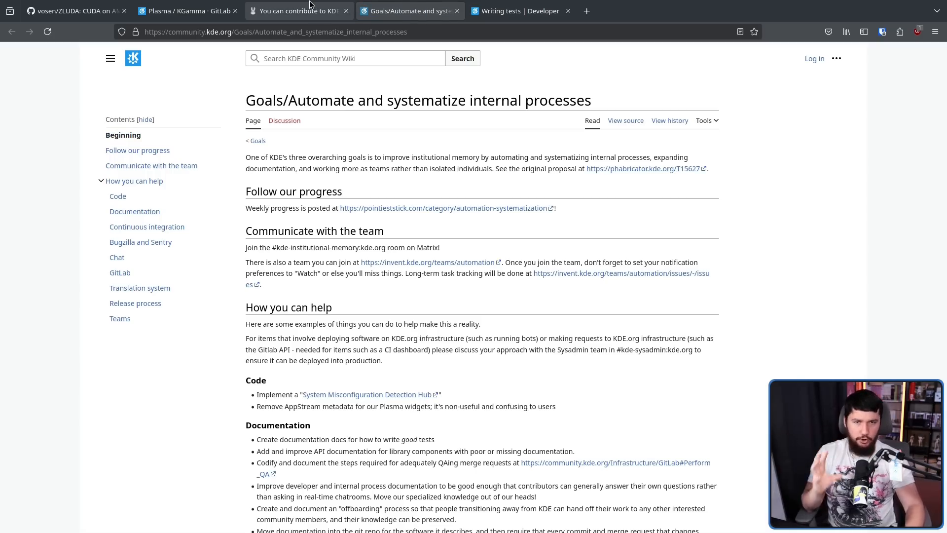
{"action": "left_click", "coordinate": [298, 11]}
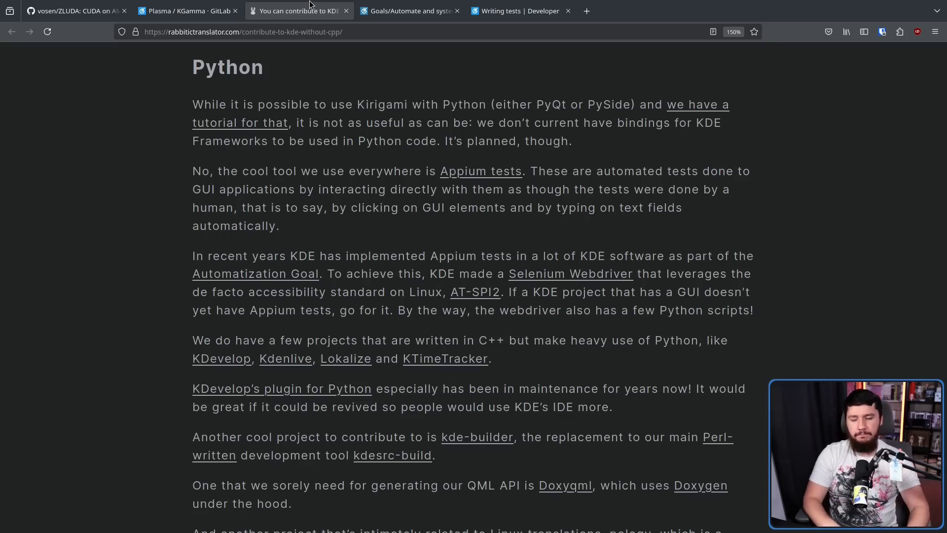
{"action": "mouse_move", "coordinate": [296, 10]}
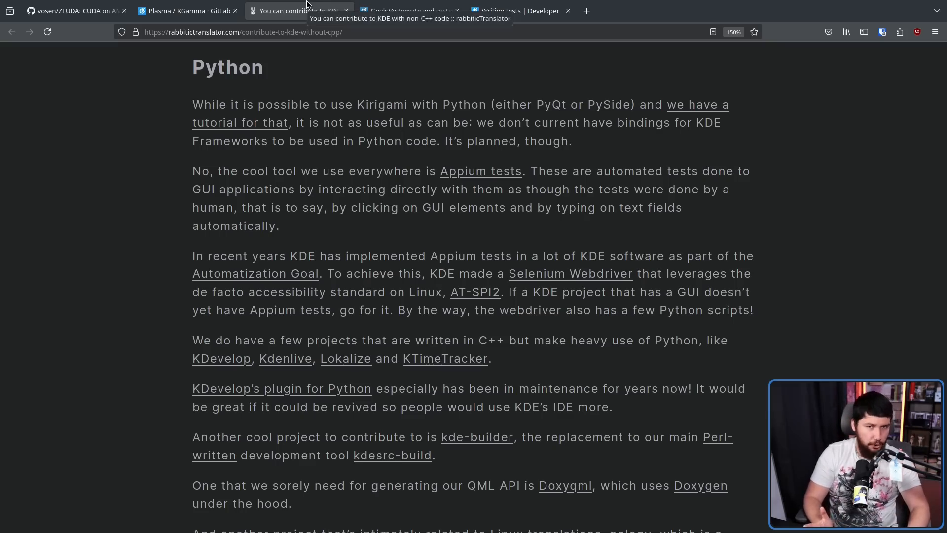
{"action": "mouse_move", "coordinate": [298, 11]}
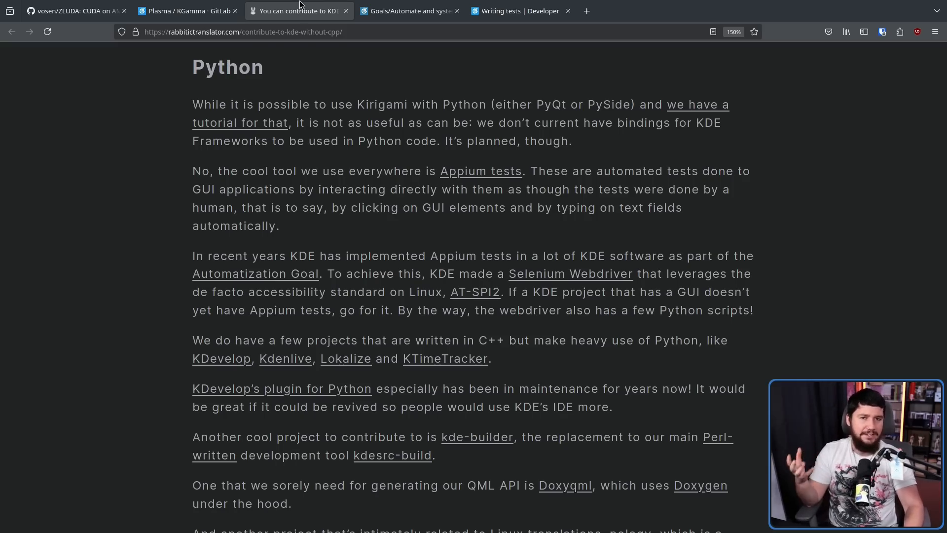
{"action": "mouse_move", "coordinate": [296, 10]}
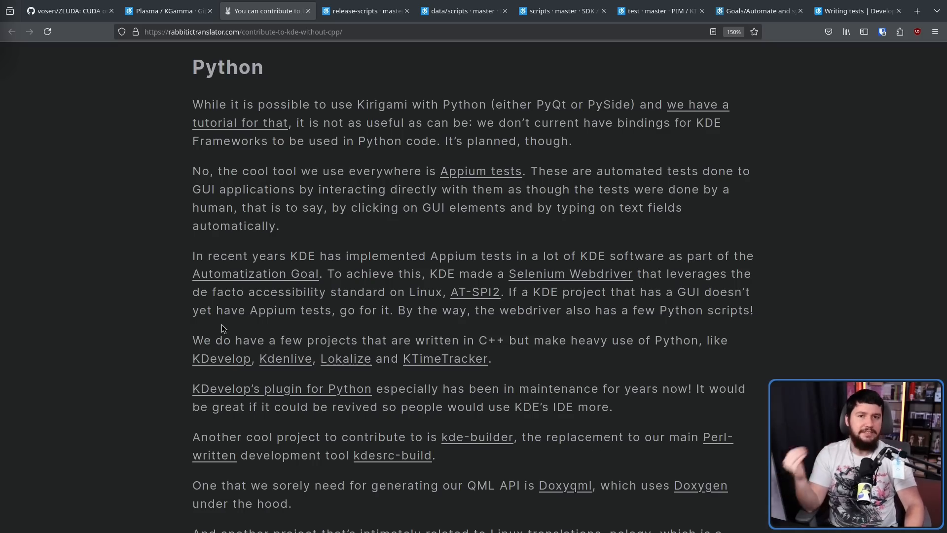
- Browse the KDevelop release-scripts and KTimeTracker test tabs, then reach the blog's websites paragraph
{"action": "left_click", "coordinate": [363, 11]}
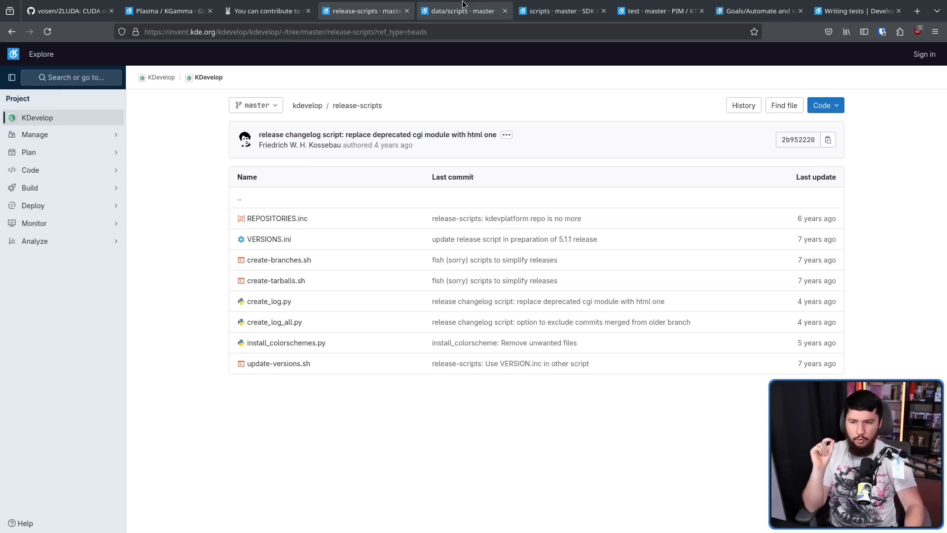
{"action": "left_click", "coordinate": [561, 11]}
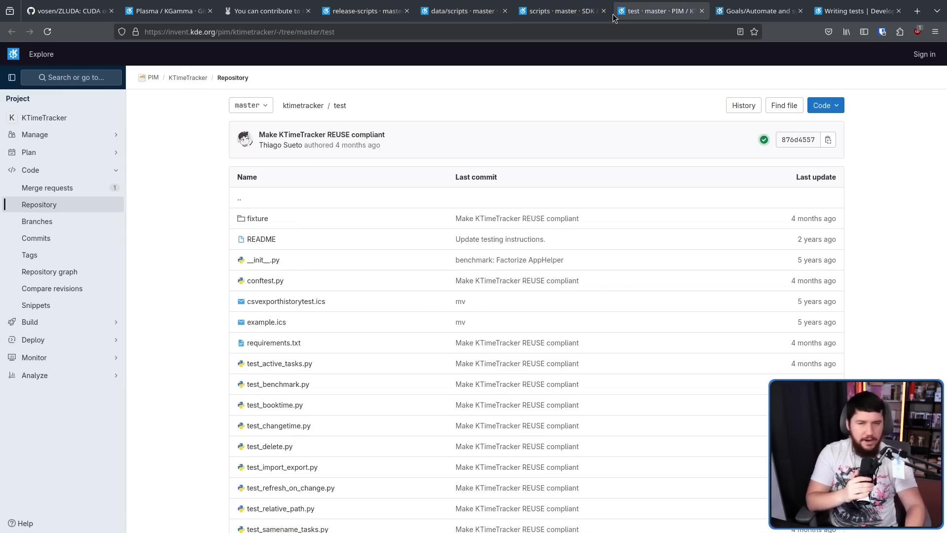
{"action": "mouse_move", "coordinate": [594, 27]}
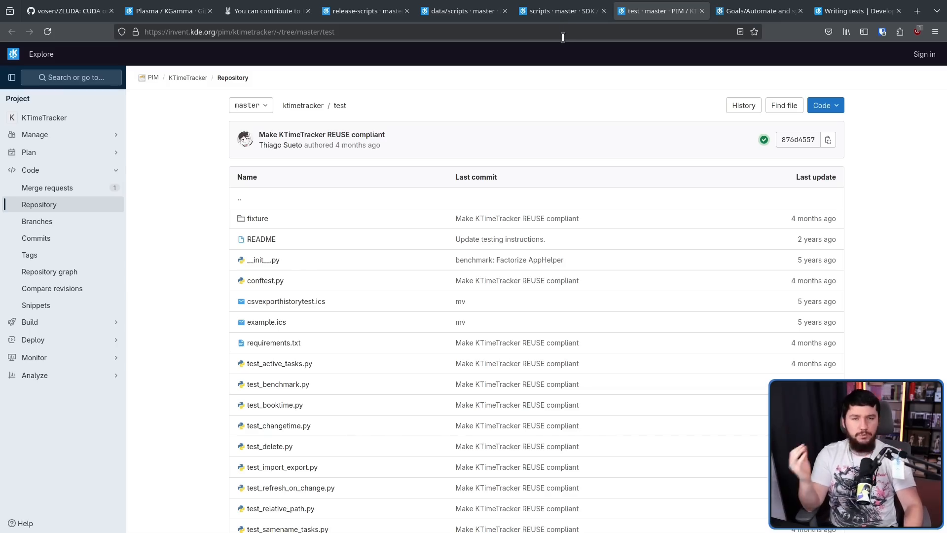
{"action": "left_click", "coordinate": [265, 11]}
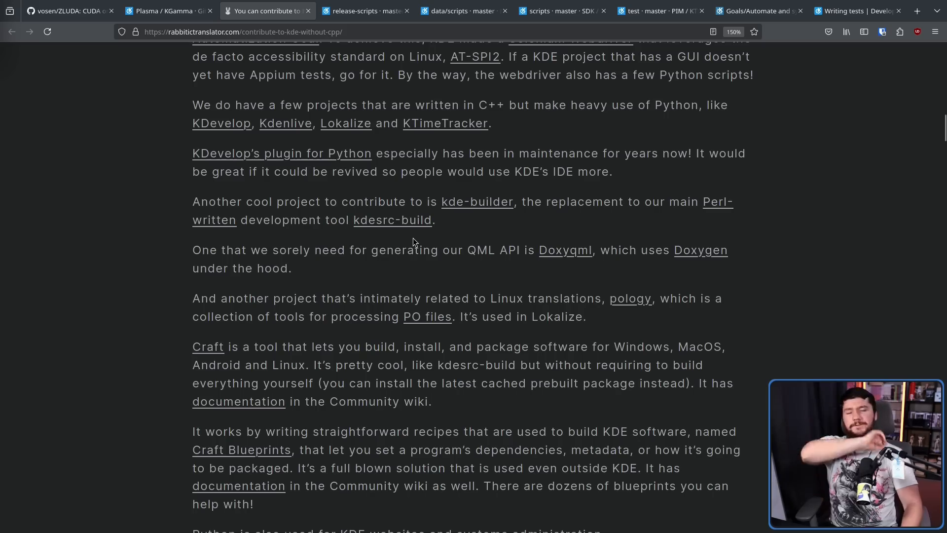
{"action": "mouse_move", "coordinate": [420, 235]}
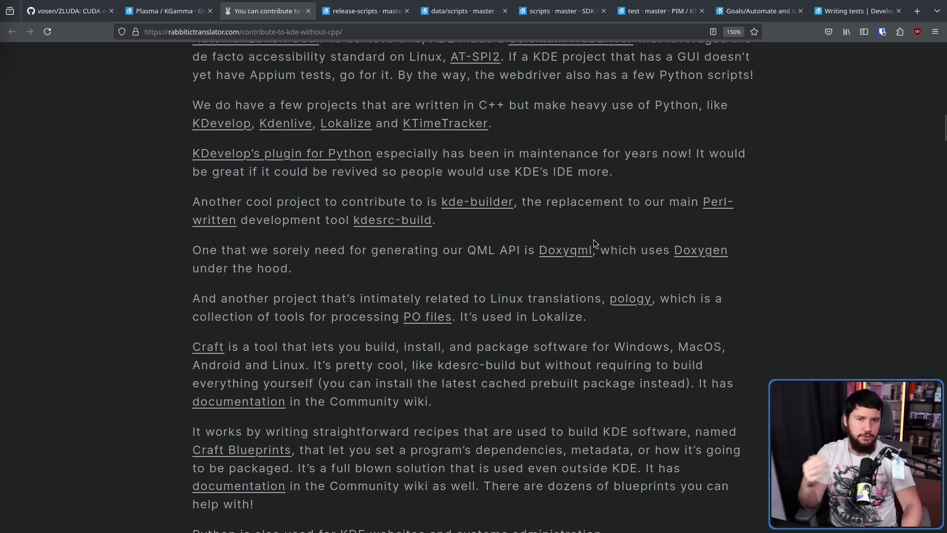
{"action": "scroll", "scroll_direction": "down", "scroll_amount": 3}
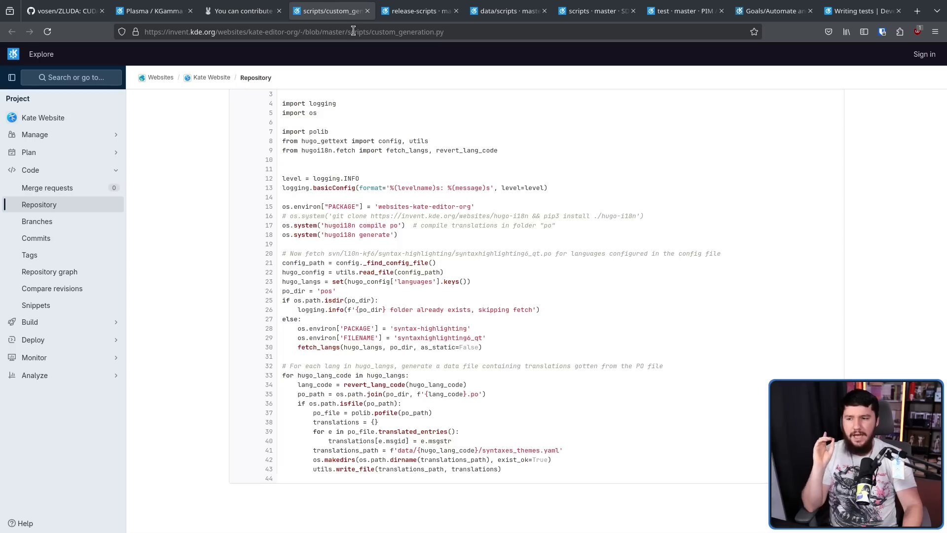
- View the Kate Website's custom_generation.py script and return to the blog post
{"action": "left_click", "coordinate": [241, 11]}
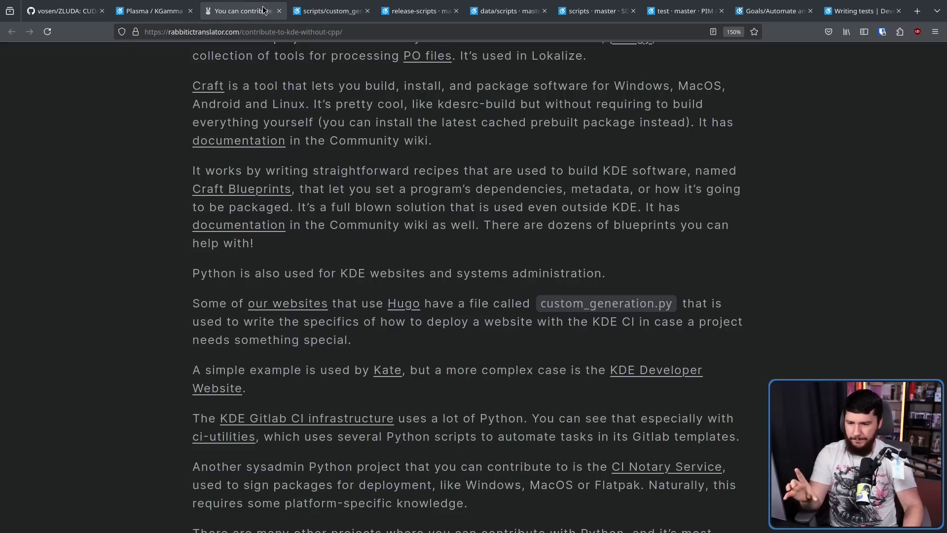
{"action": "mouse_move", "coordinate": [513, 324]}
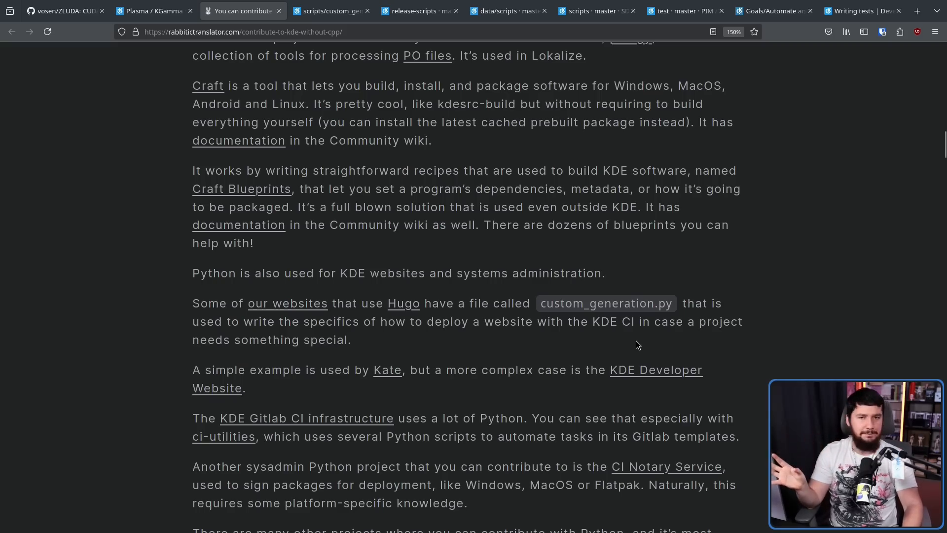
{"action": "left_click", "coordinate": [606, 303]}
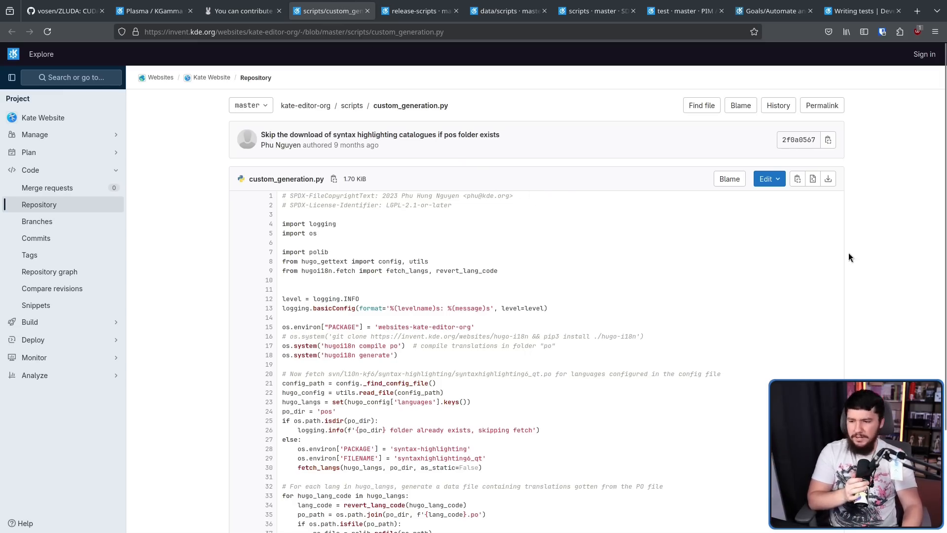
{"action": "left_click", "coordinate": [242, 11]}
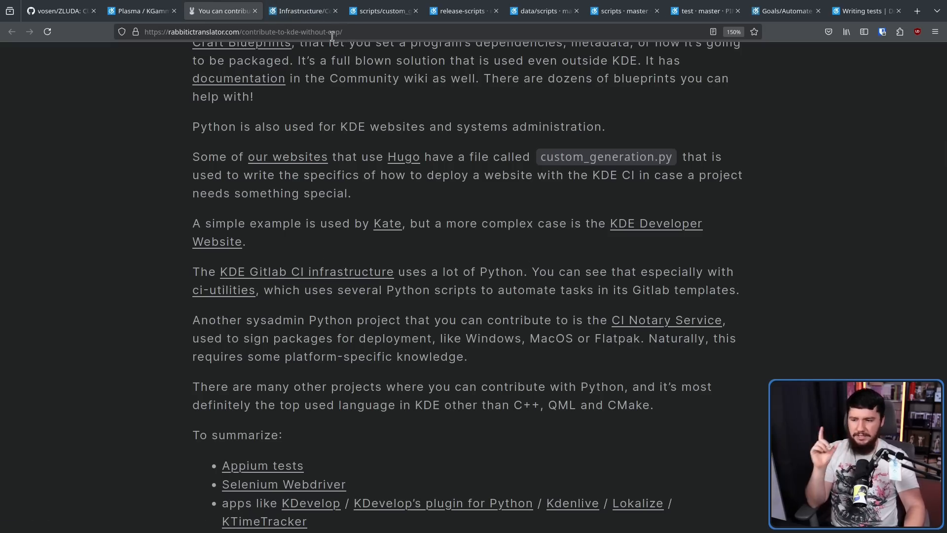
{"action": "mouse_move", "coordinate": [236, 280]}
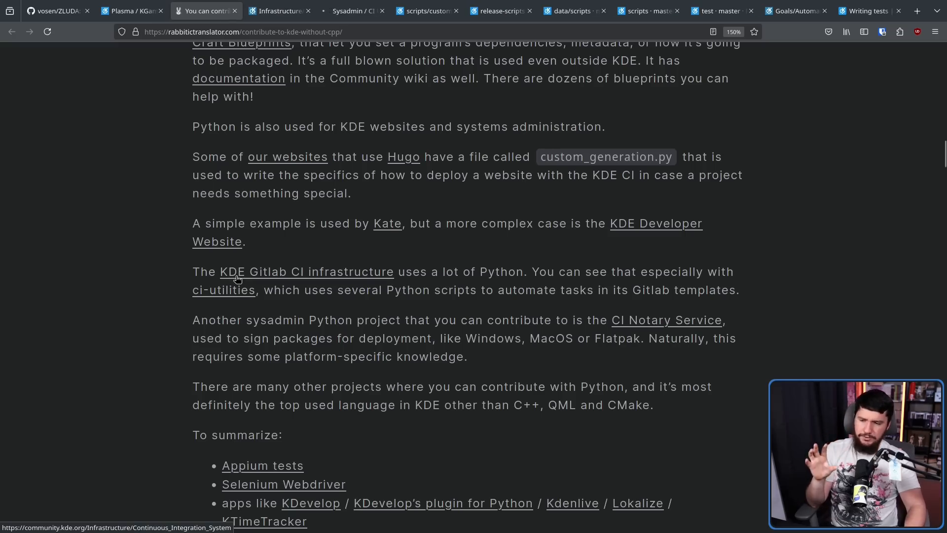
{"action": "left_click", "coordinate": [353, 11]}
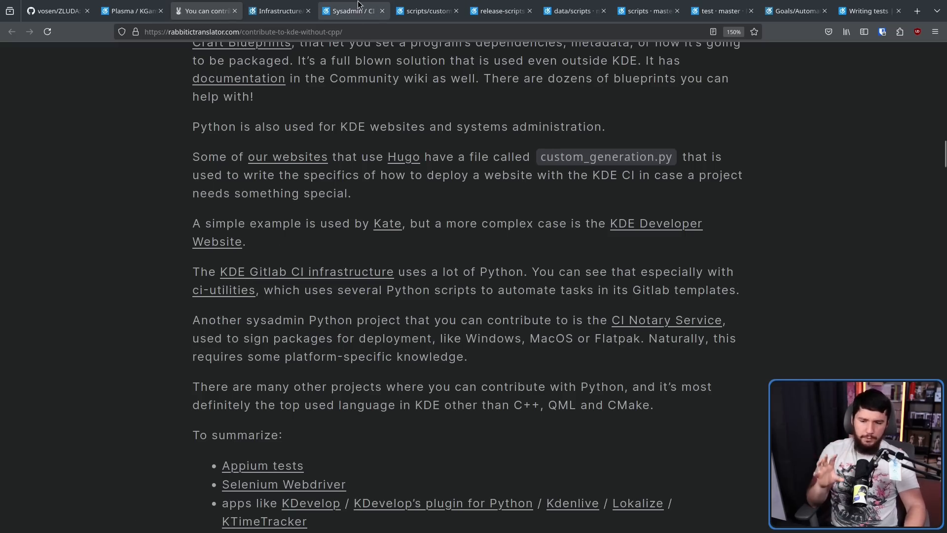
- View the Continuous Integration wiki page and read the CI Utilities repository's file list and README
{"action": "left_click", "coordinate": [278, 11]}
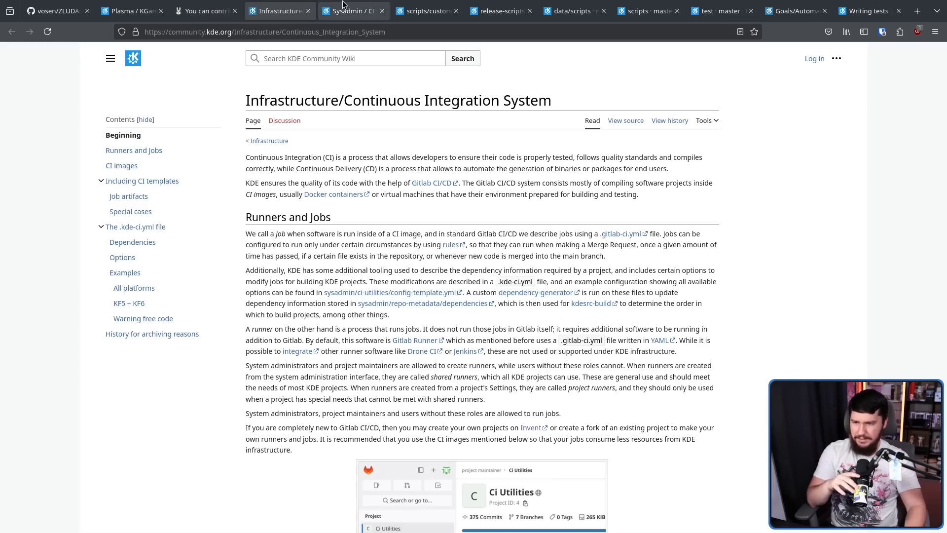
{"action": "left_click", "coordinate": [350, 9]}
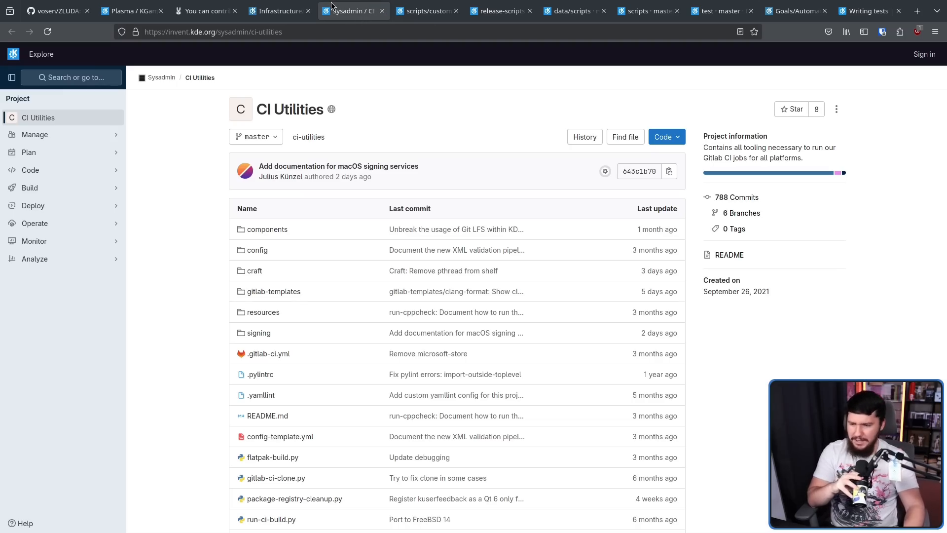
{"action": "scroll", "scroll_direction": "down", "scroll_amount": 3}
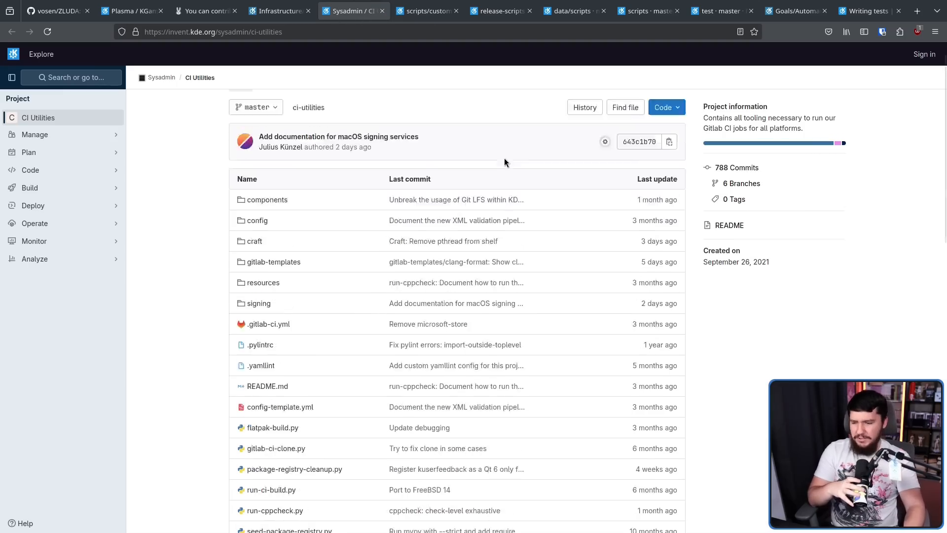
{"action": "scroll", "scroll_direction": "down", "scroll_amount": 3}
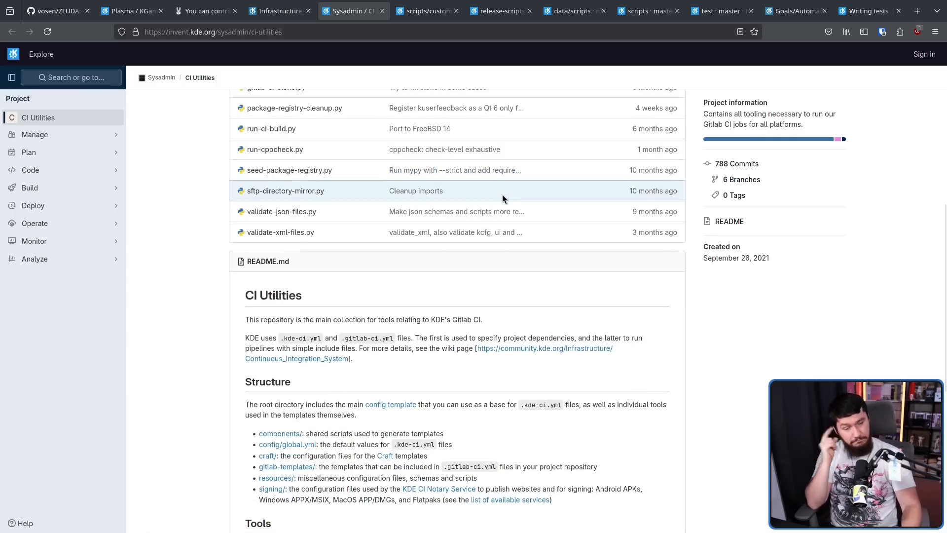
- Return to the blog and read past the Python recommendations into the Ruby section
{"action": "left_click", "coordinate": [142, 10]}
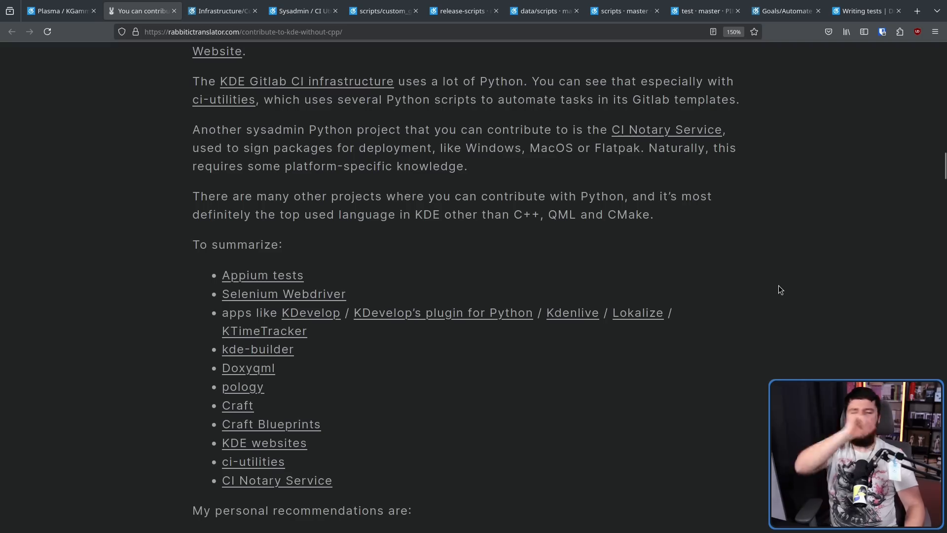
{"action": "scroll", "scroll_direction": "down", "scroll_amount": 3}
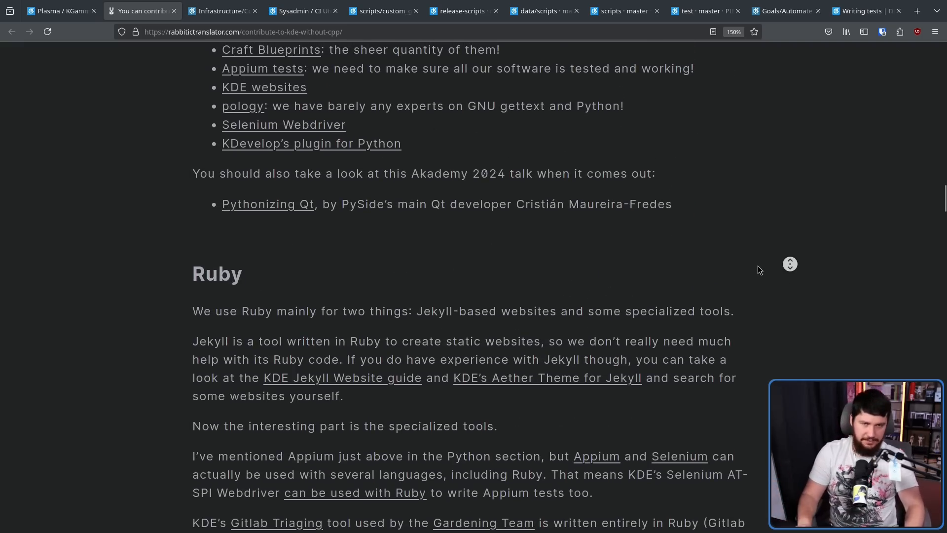
{"action": "mouse_move", "coordinate": [770, 284]}
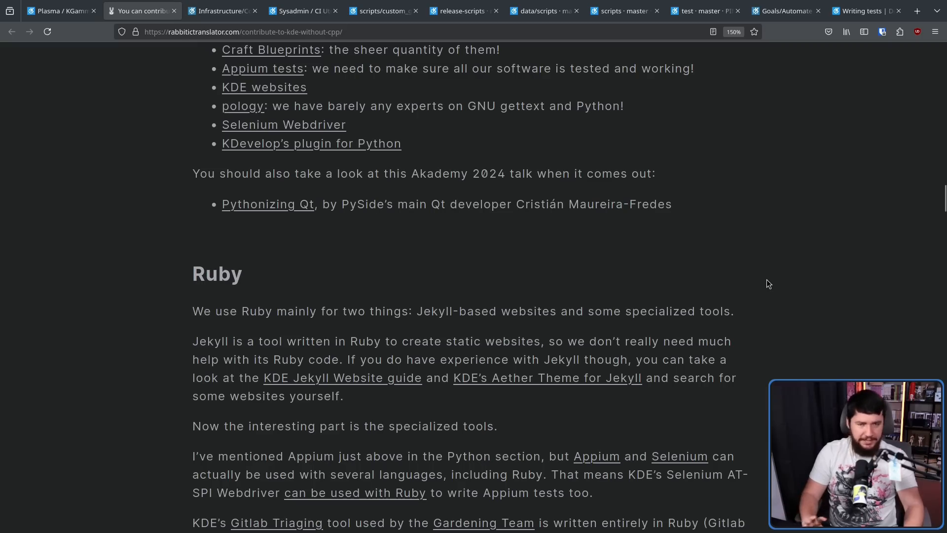
{"action": "mouse_move", "coordinate": [768, 289]}
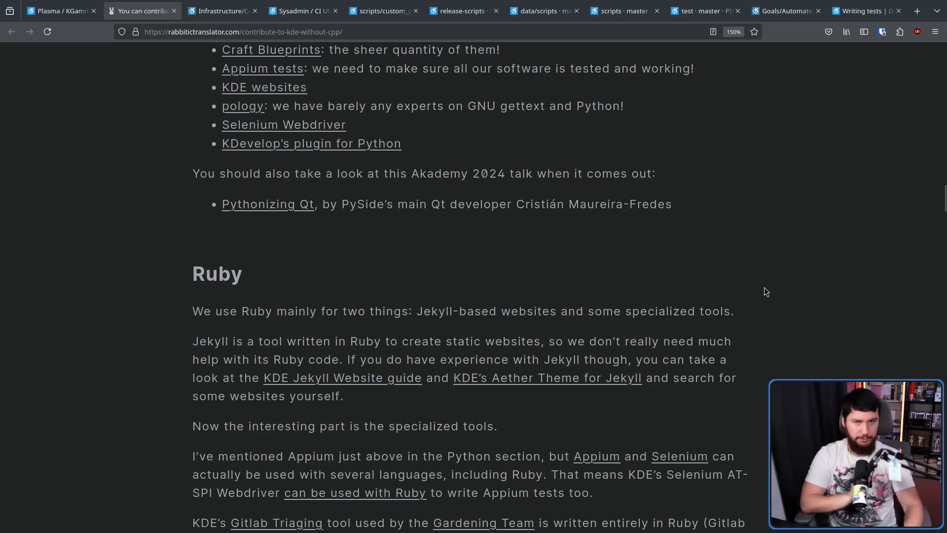
{"action": "scroll", "scroll_direction": "down", "scroll_amount": 3}
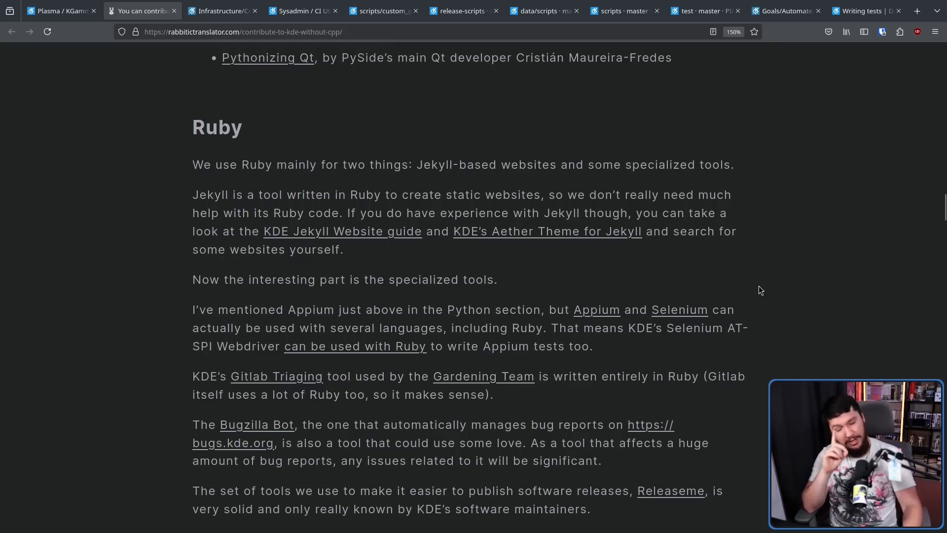
{"action": "mouse_move", "coordinate": [228, 386]}
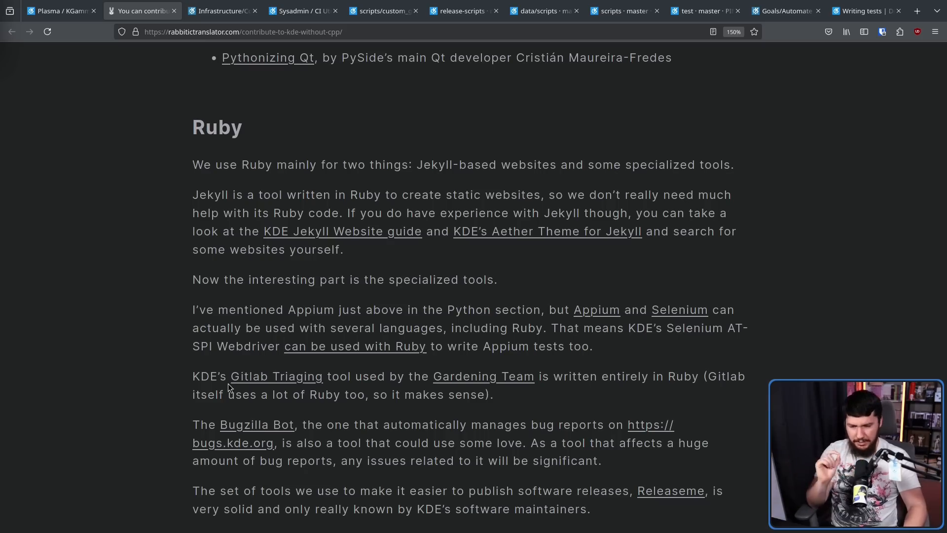
{"action": "mouse_move", "coordinate": [264, 392]}
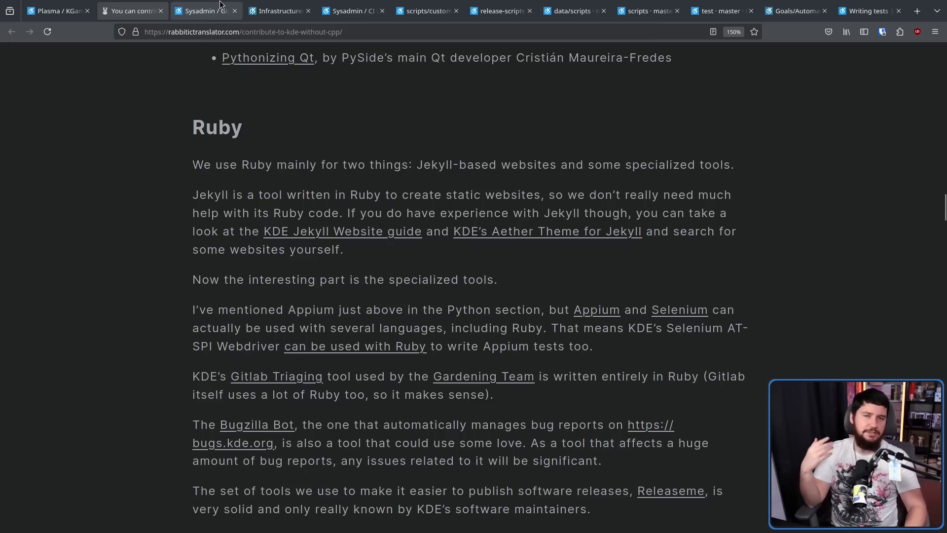
- View the Gitlab Triaging repository zoomed in, then return to the blog's Ruby summary list
{"action": "left_click", "coordinate": [276, 376]}
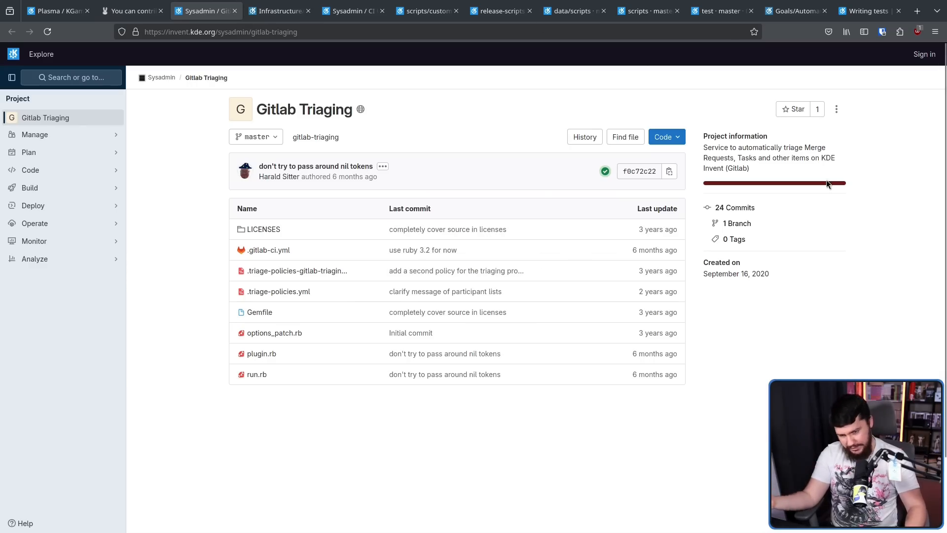
{"action": "mouse_move", "coordinate": [822, 184]}
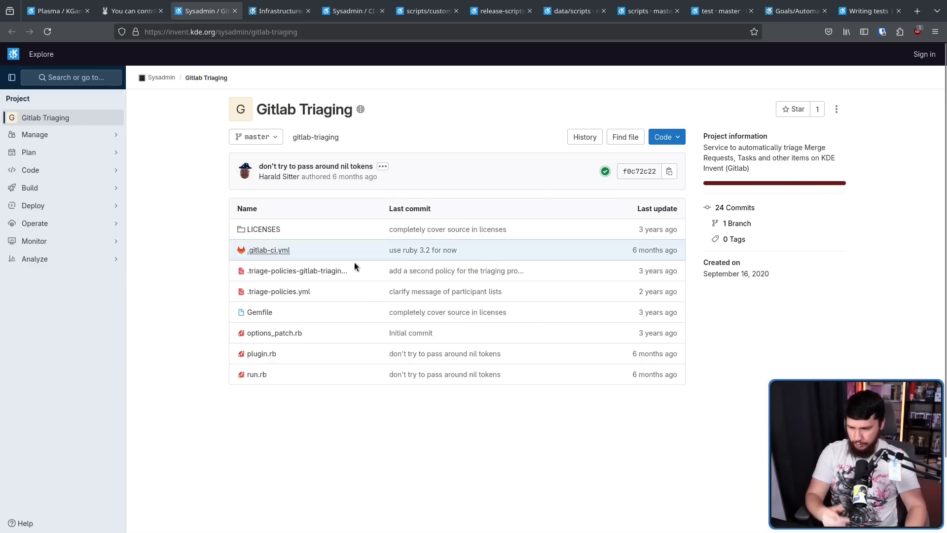
{"action": "mouse_move", "coordinate": [263, 229]}
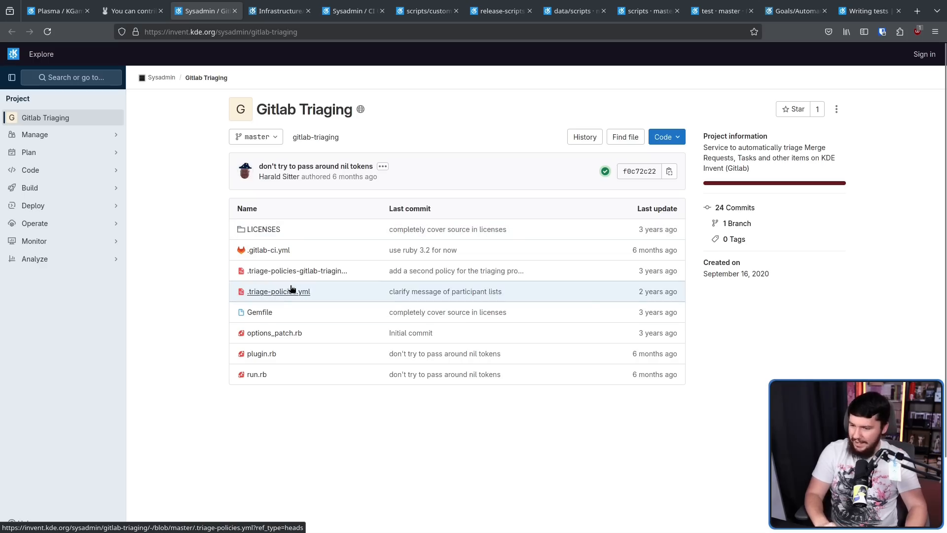
{"action": "key", "text": "ctrl+plus"}
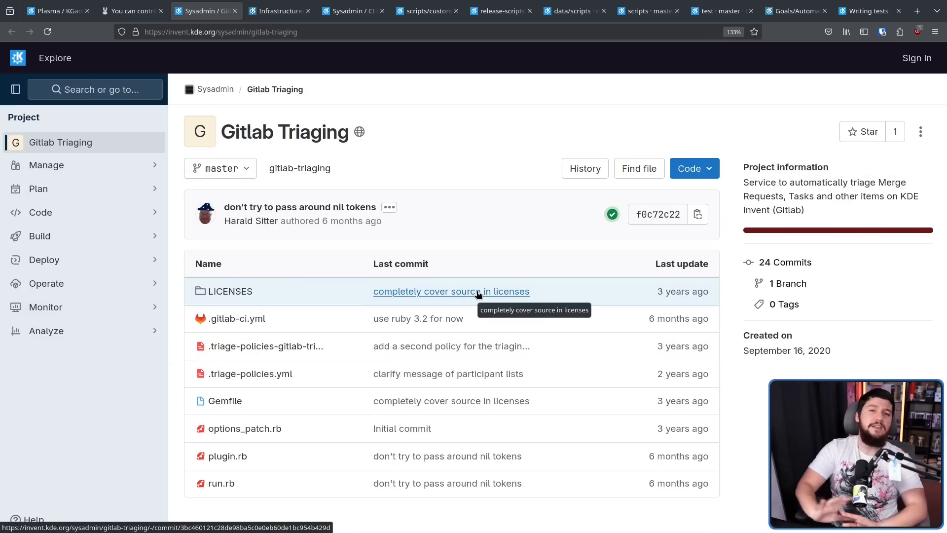
{"action": "left_click", "coordinate": [132, 11]}
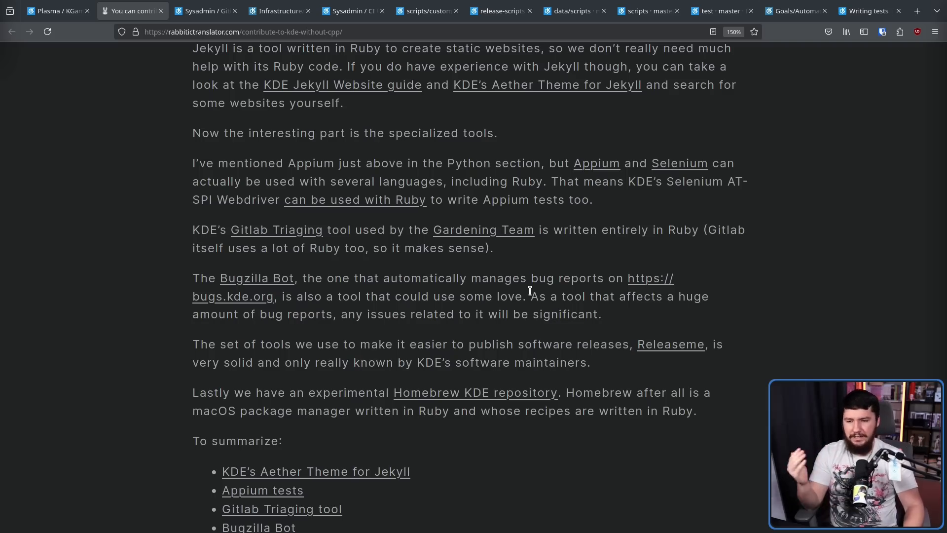
{"action": "mouse_move", "coordinate": [288, 296]}
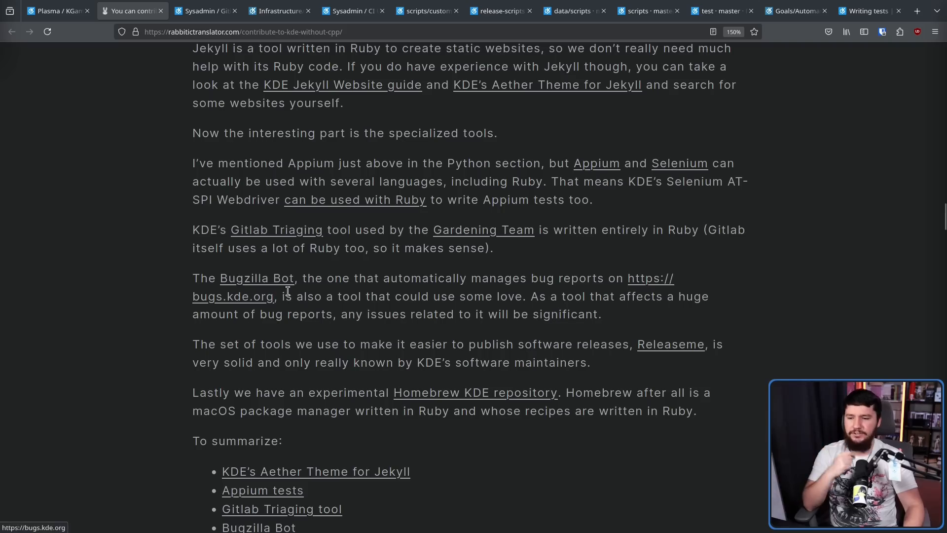
{"action": "mouse_move", "coordinate": [269, 278]}
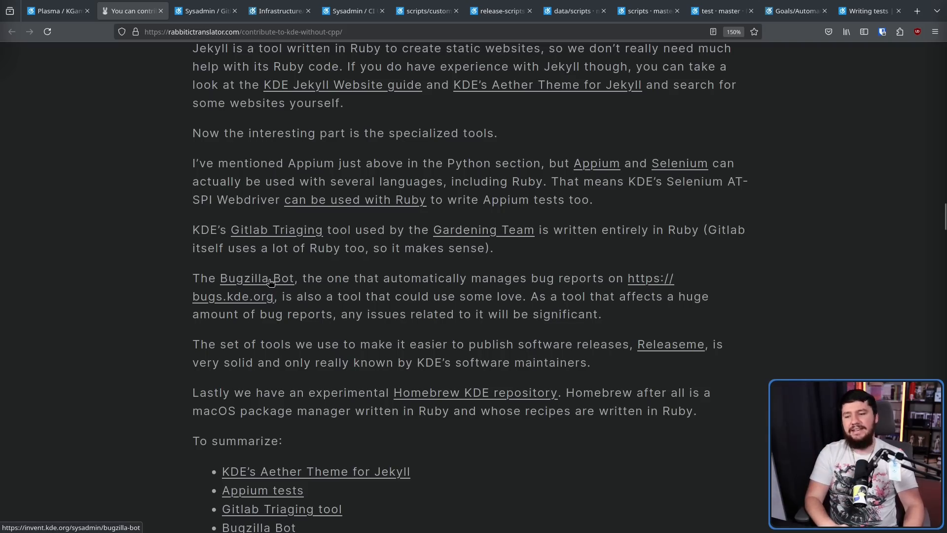
- Open the Bugzilla Maintenance Bot repository and its list of open issues
{"action": "left_click", "coordinate": [257, 279]}
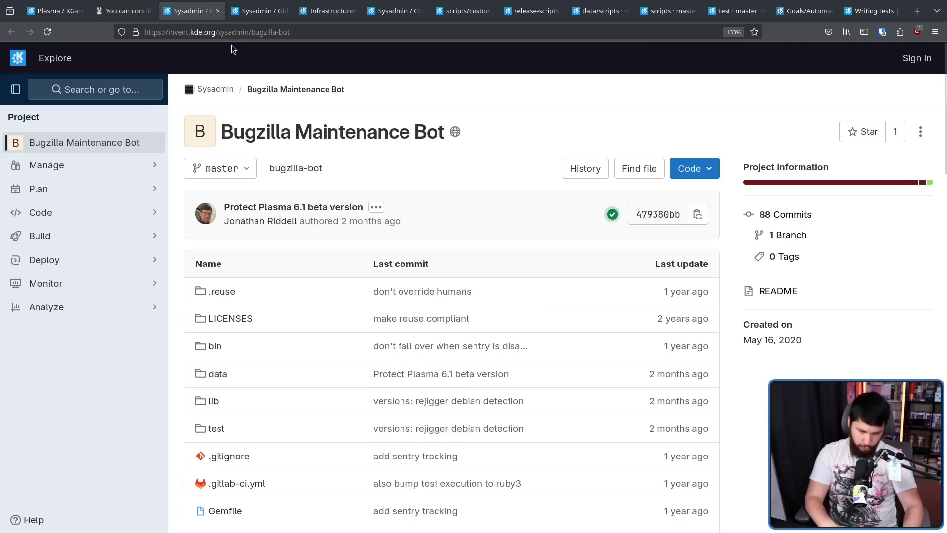
{"action": "left_click", "coordinate": [39, 188]}
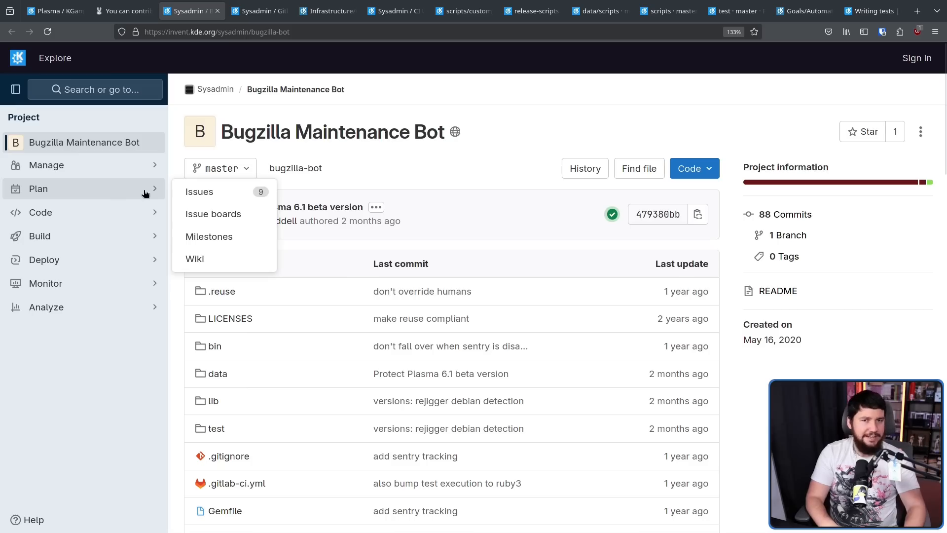
{"action": "left_click", "coordinate": [199, 191]}
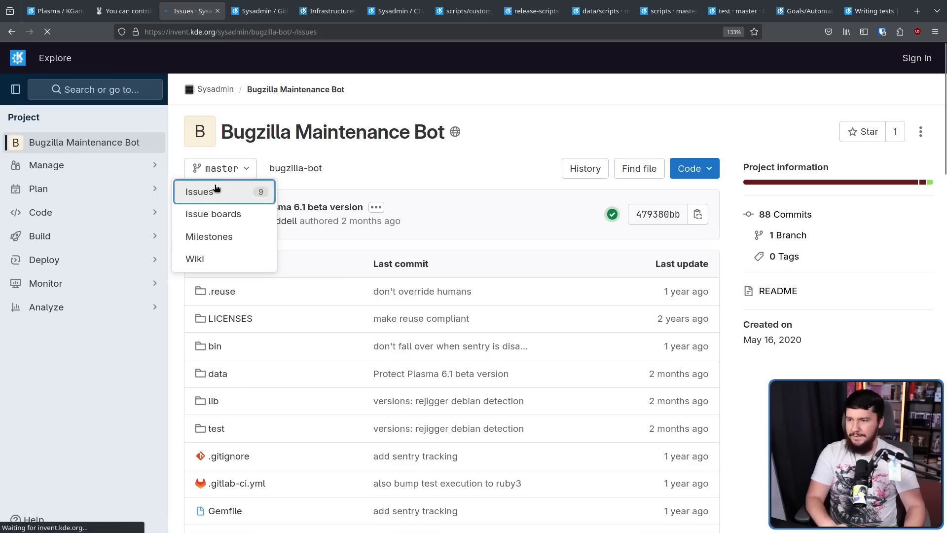
{"action": "left_click", "coordinate": [198, 191]}
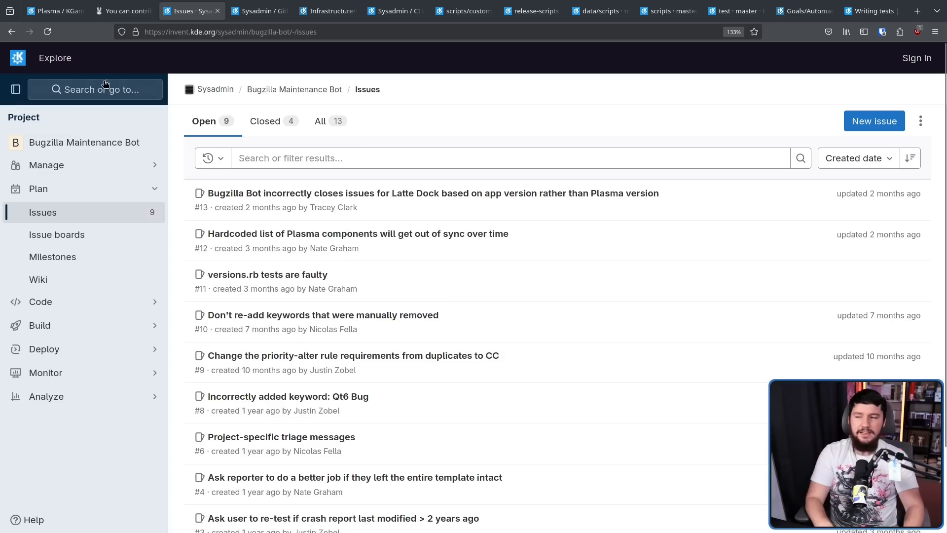
{"action": "mouse_move", "coordinate": [11, 31]}
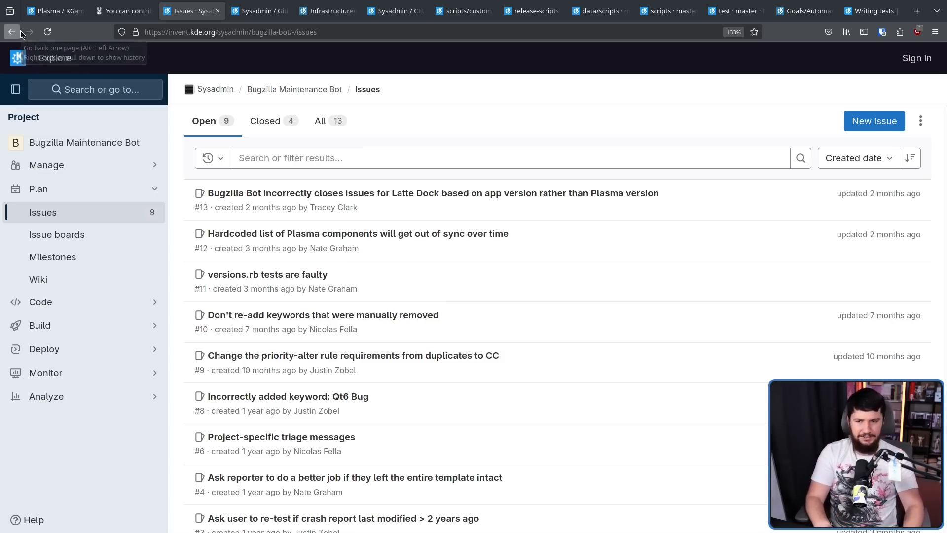
- Go back to the project overview and return to the blog post
{"action": "left_click", "coordinate": [29, 31]}
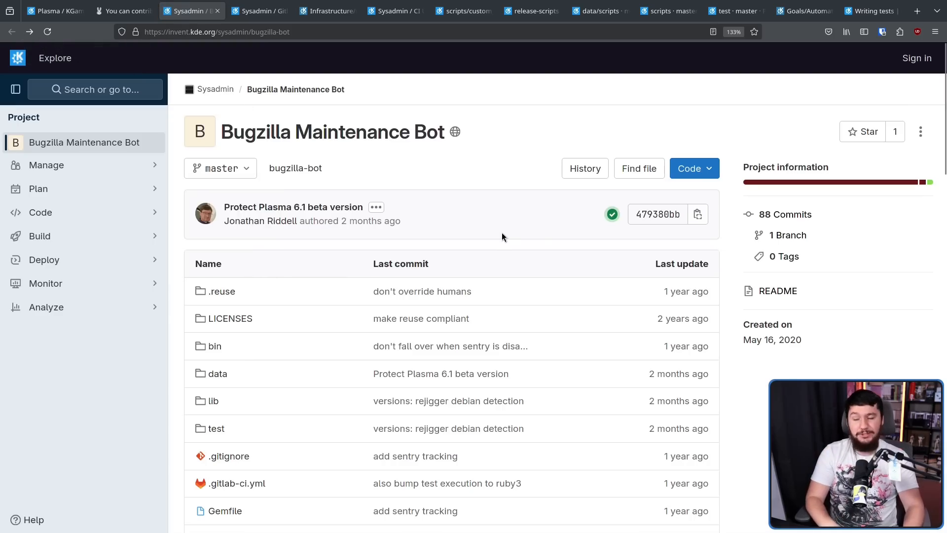
{"action": "left_click", "coordinate": [123, 11]}
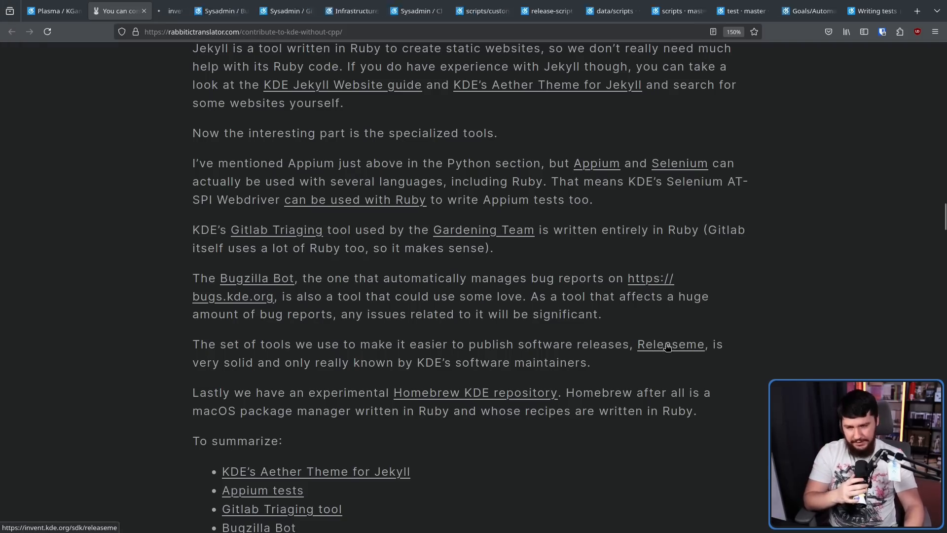
- Open the Releaseme repository from the blog's Ruby section and return to the blog
{"action": "left_click", "coordinate": [671, 343]}
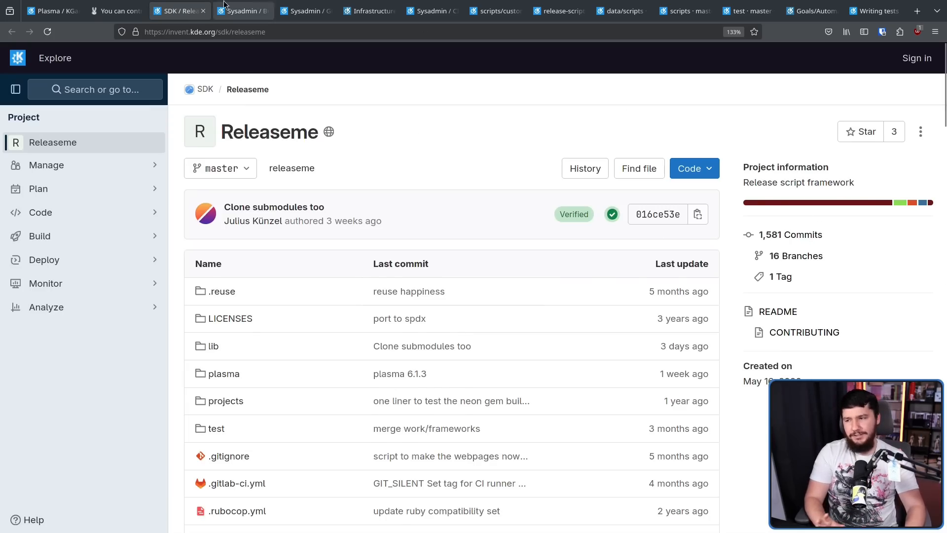
{"action": "mouse_move", "coordinate": [114, 11]}
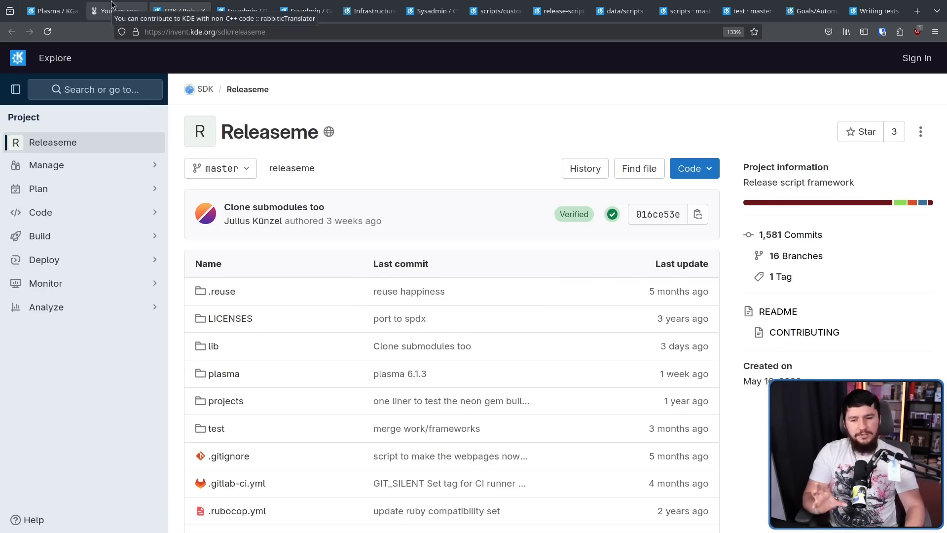
{"action": "left_click", "coordinate": [116, 11]}
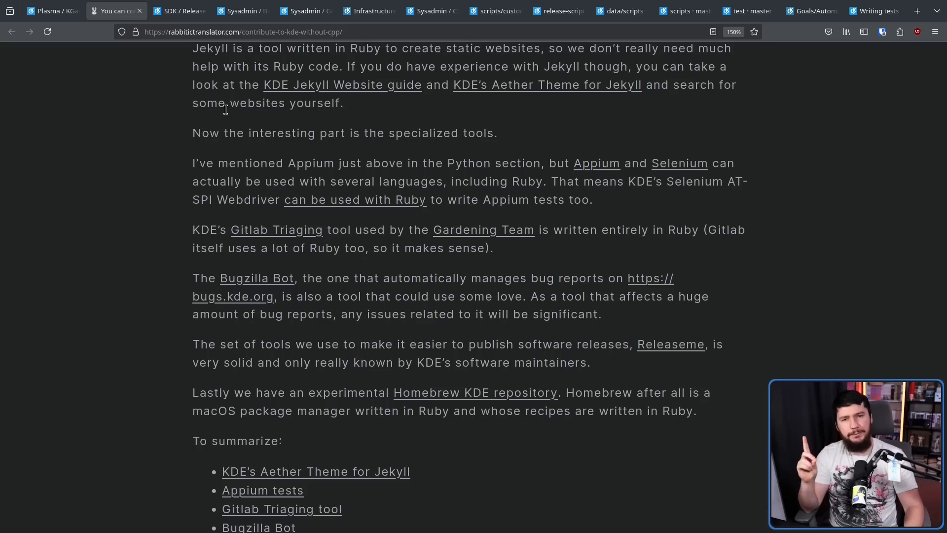
{"action": "mouse_move", "coordinate": [226, 101]}
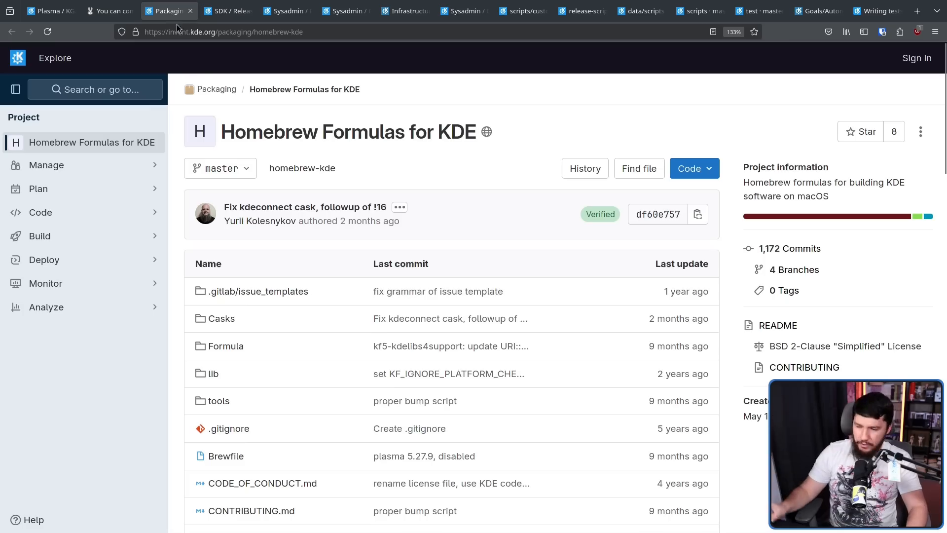
{"action": "mouse_move", "coordinate": [284, 163]}
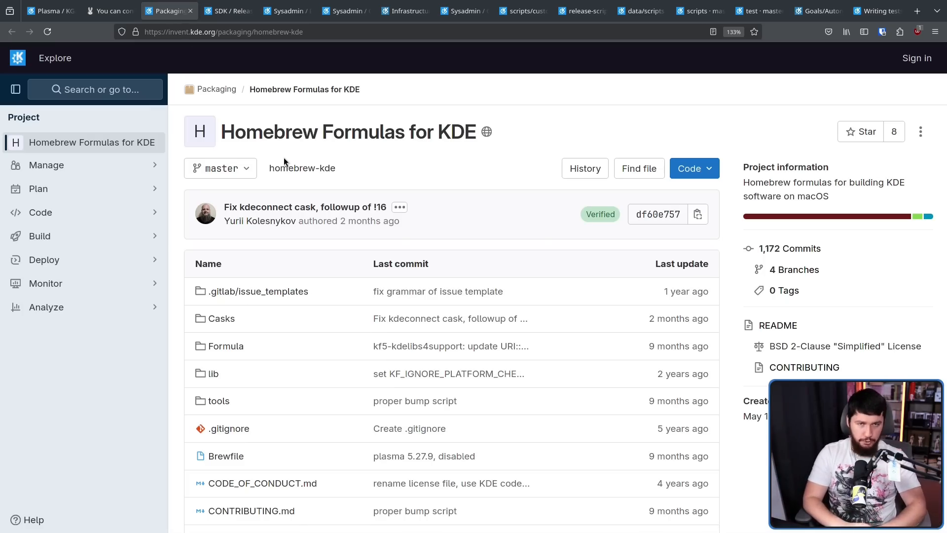
- View the kdesrc-build repository tab, then return to the blog post's Perl section
{"action": "left_click", "coordinate": [103, 11]}
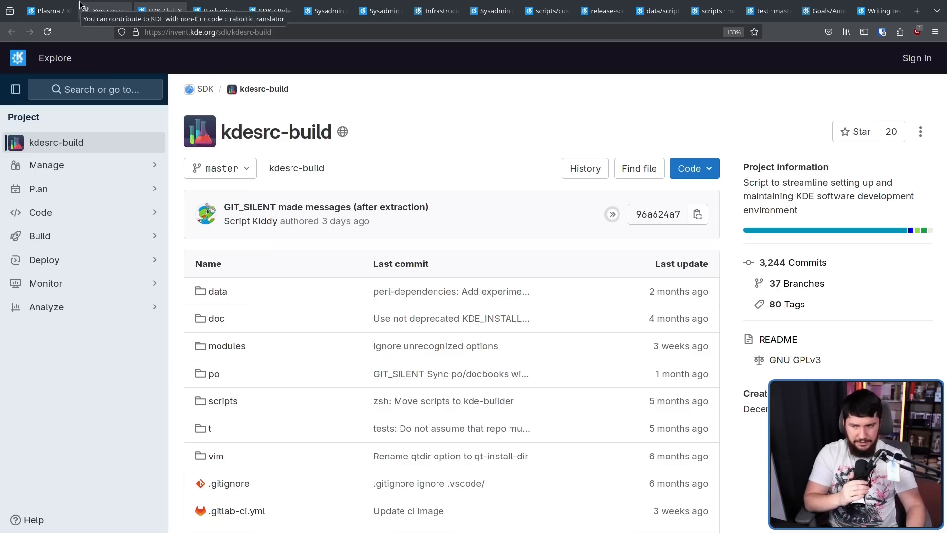
{"action": "left_click", "coordinate": [103, 11]}
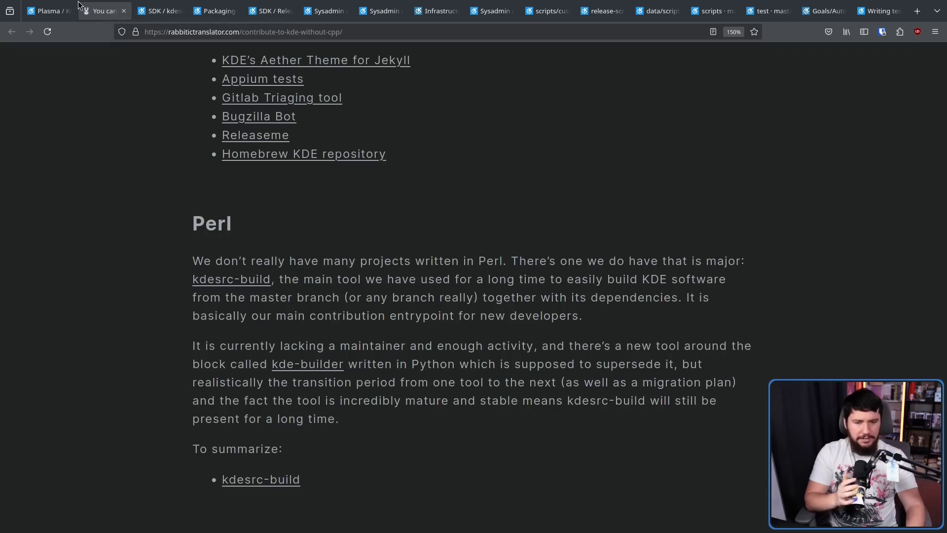
{"action": "mouse_move", "coordinate": [99, 10]}
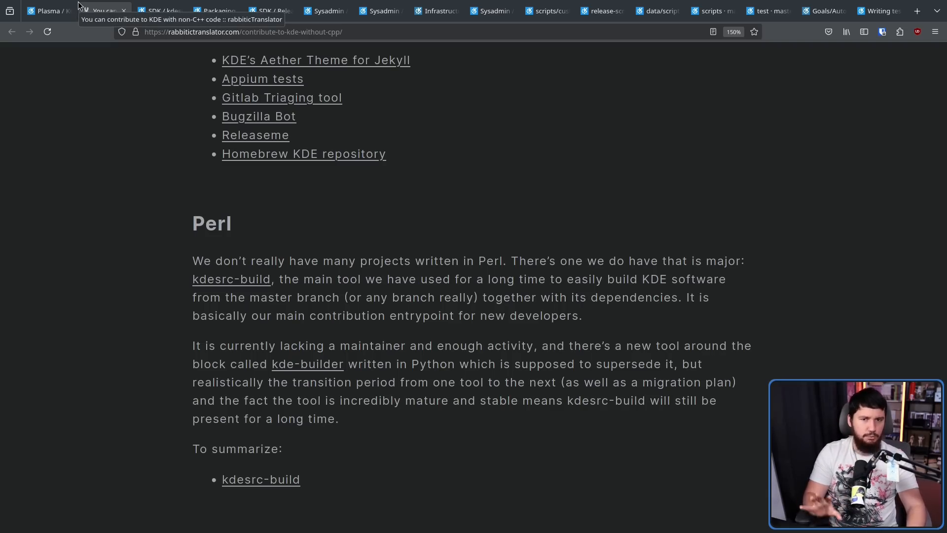
{"action": "mouse_move", "coordinate": [347, 363]}
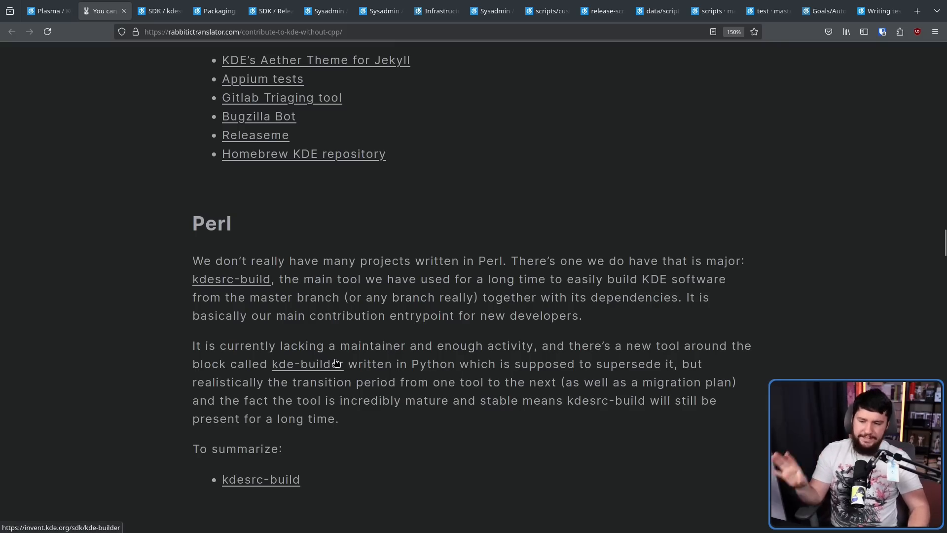
{"action": "mouse_move", "coordinate": [344, 350]}
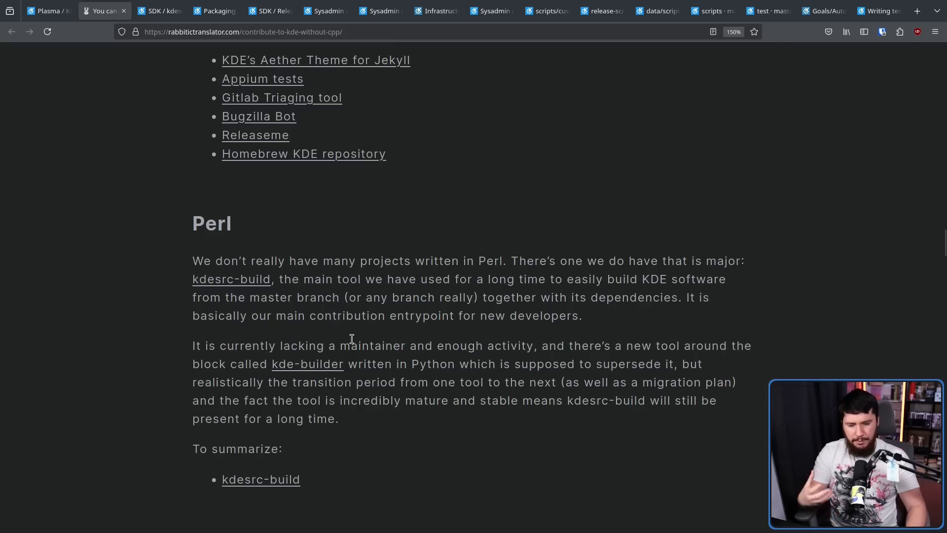
{"action": "mouse_move", "coordinate": [352, 342]}
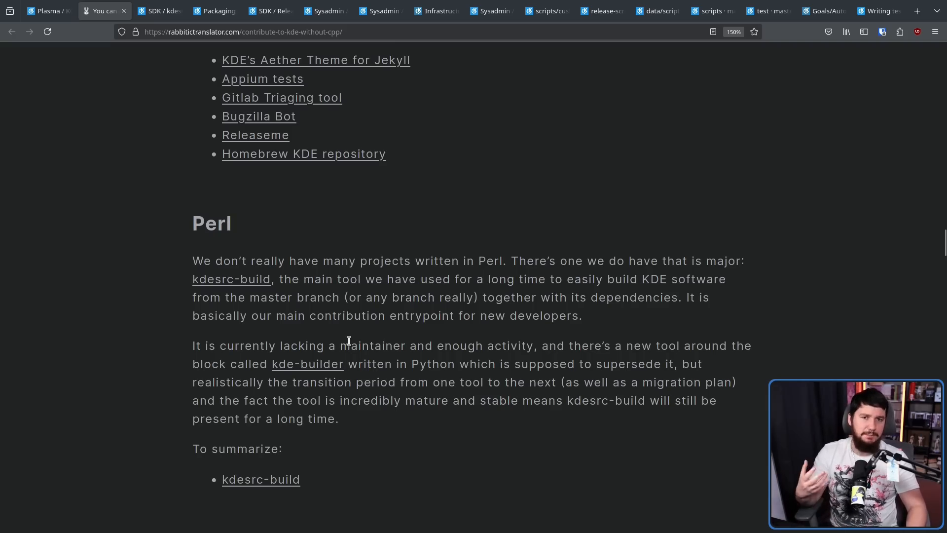
{"action": "mouse_move", "coordinate": [195, 52]}
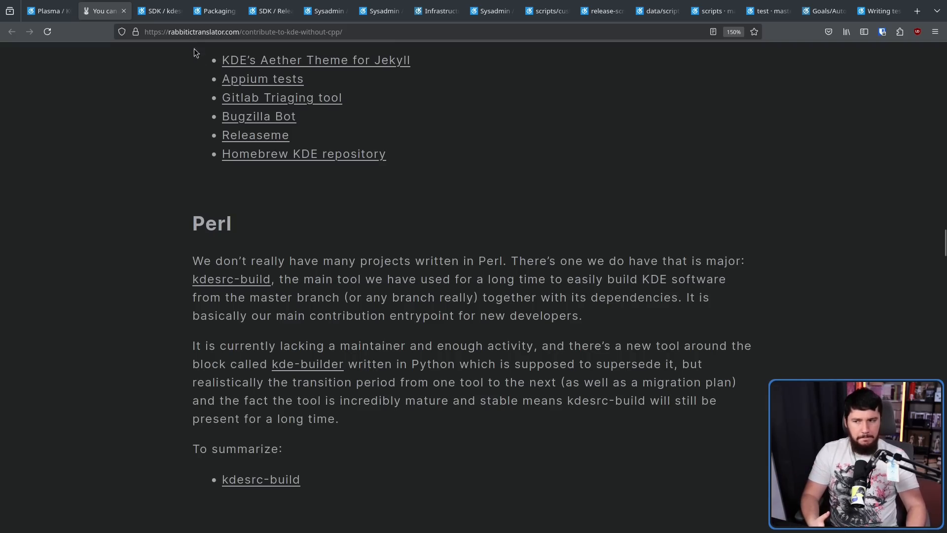
{"action": "left_click", "coordinate": [158, 11]}
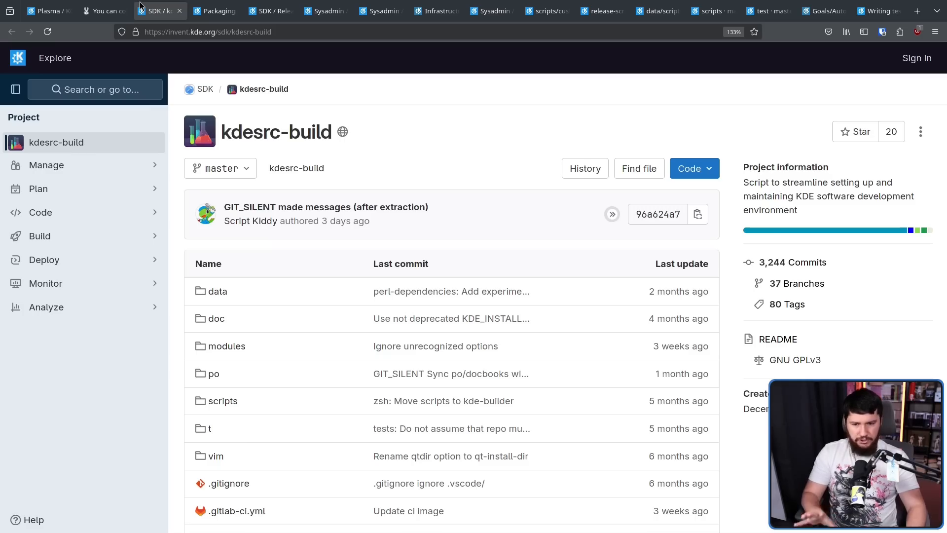
{"action": "mouse_move", "coordinate": [156, 11]}
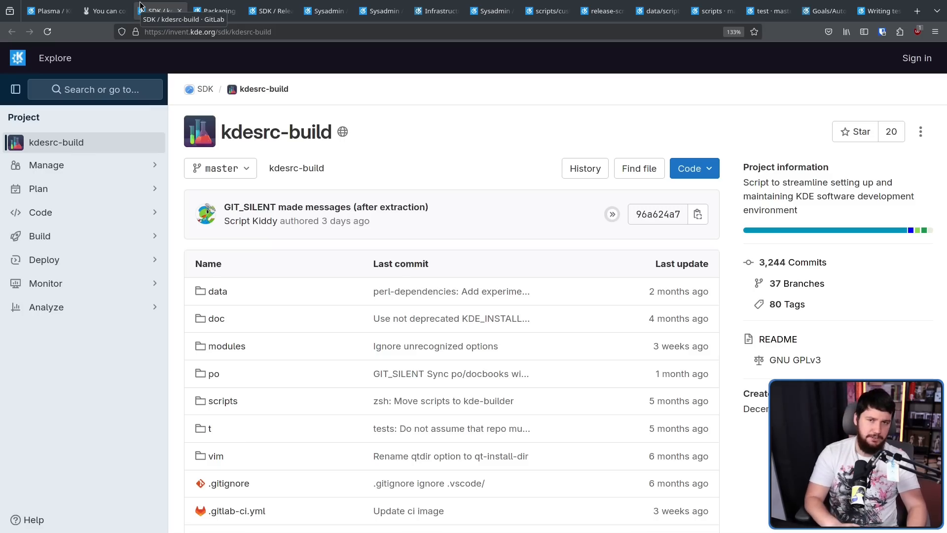
{"action": "mouse_move", "coordinate": [322, 131]}
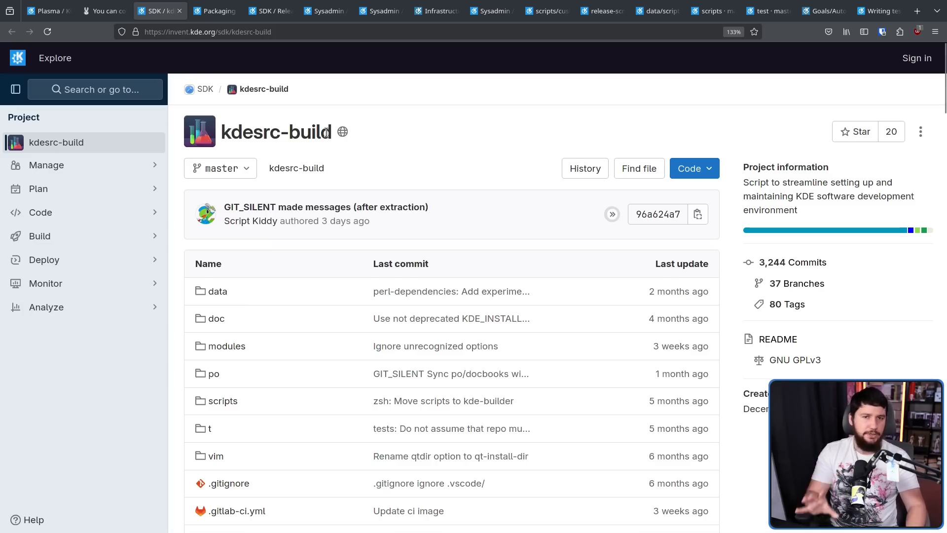
{"action": "left_click", "coordinate": [103, 11]}
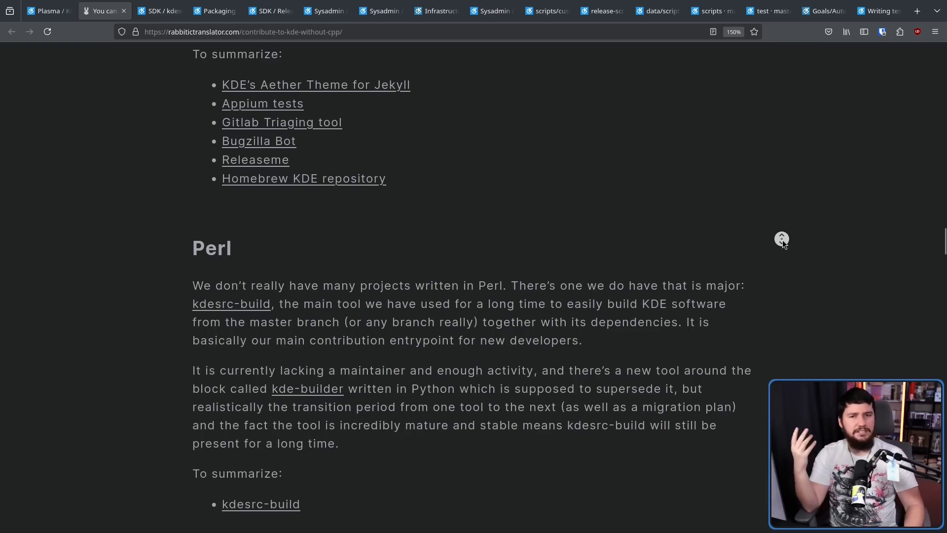
- Scroll through the Containerfile / Docker / Podman section toward the HTML / SCSS / JavaScript section
{"action": "scroll", "scroll_direction": "down", "scroll_amount": 3}
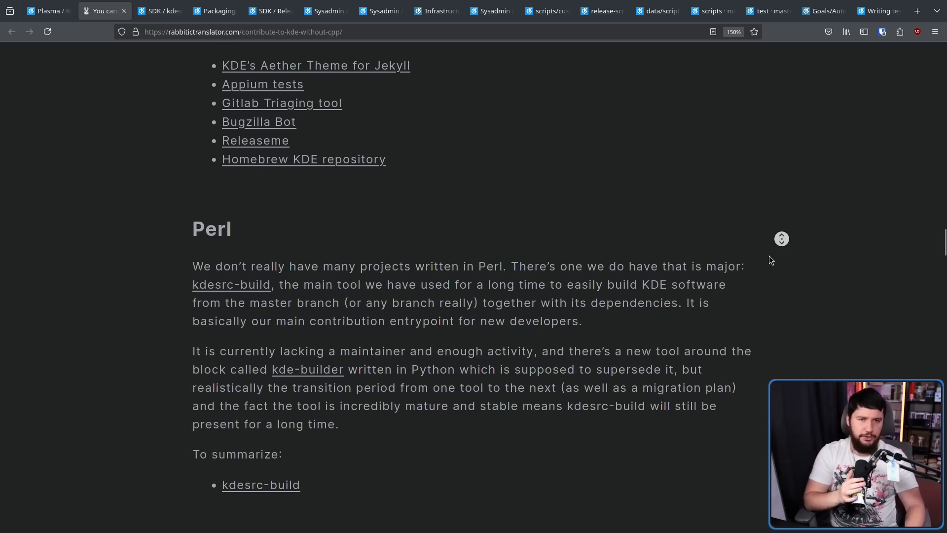
{"action": "scroll", "scroll_direction": "down", "scroll_amount": 3}
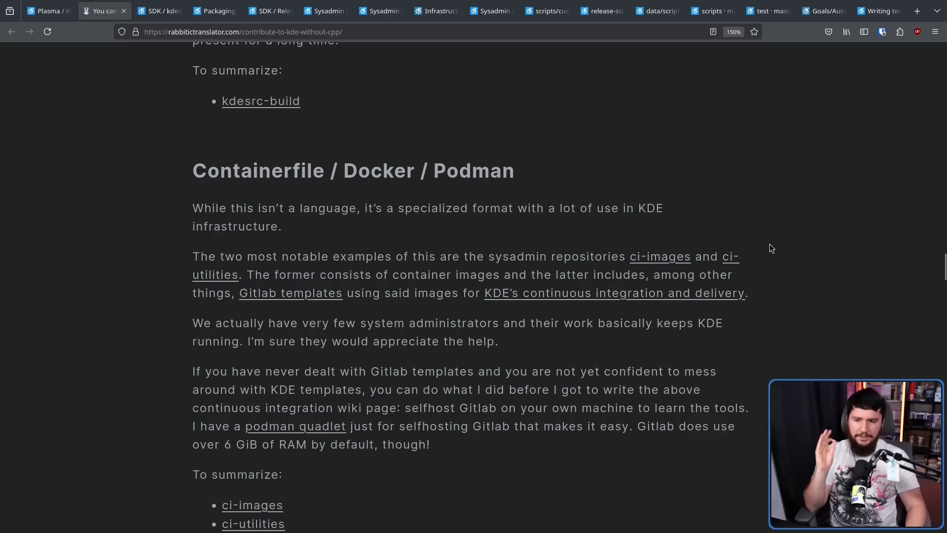
{"action": "mouse_move", "coordinate": [733, 262]}
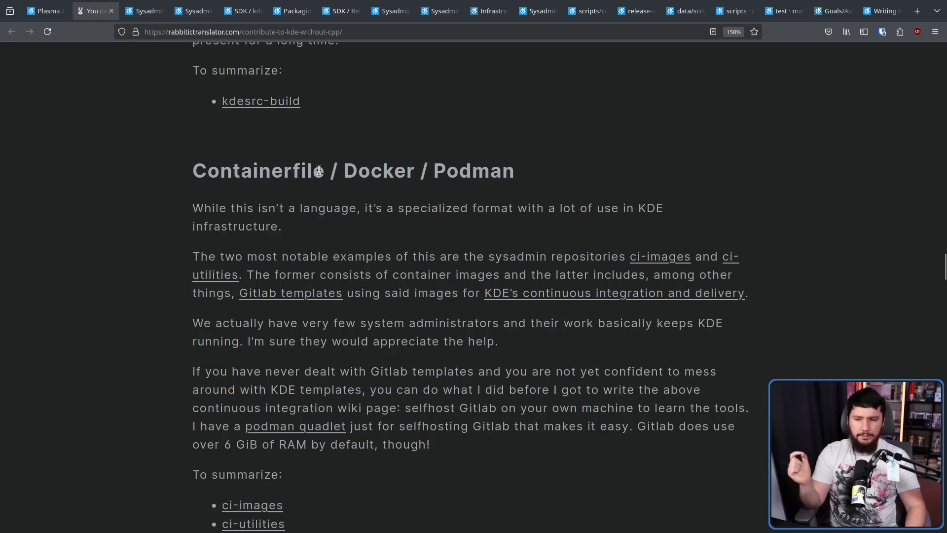
{"action": "mouse_move", "coordinate": [589, 239]}
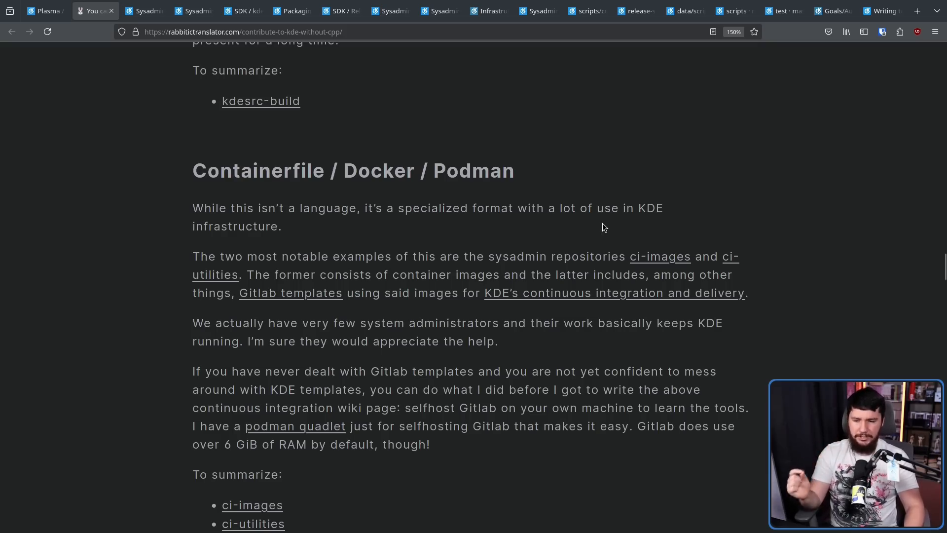
{"action": "mouse_move", "coordinate": [612, 231]}
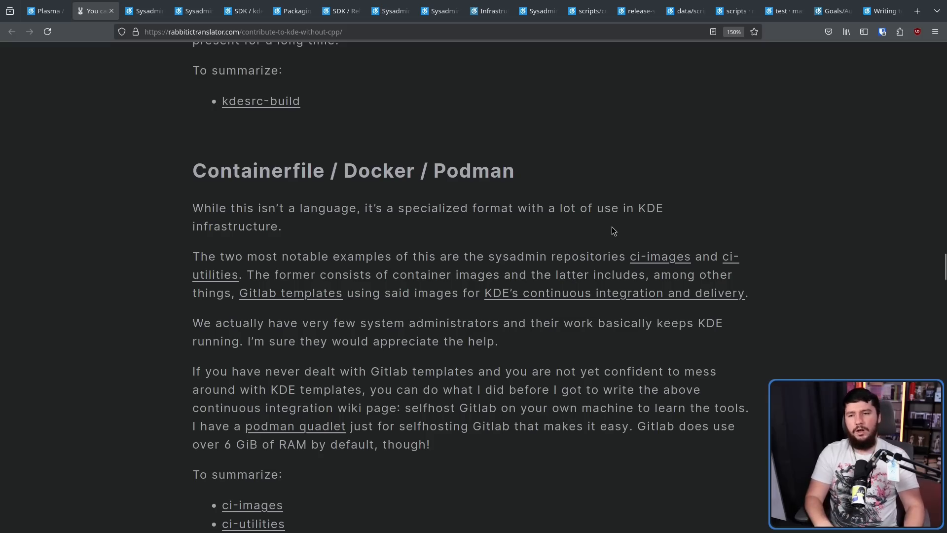
{"action": "mouse_move", "coordinate": [211, 117]}
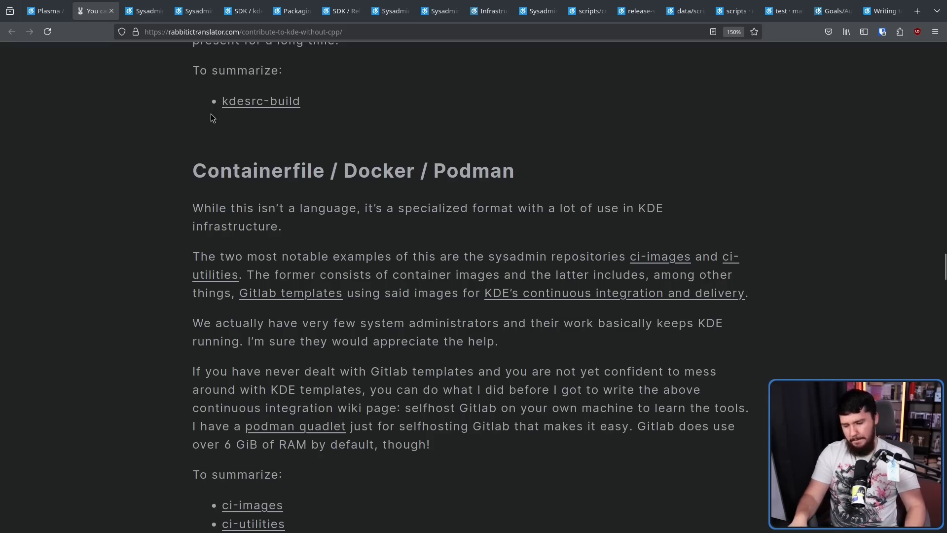
{"action": "scroll", "scroll_direction": "down", "scroll_amount": 3}
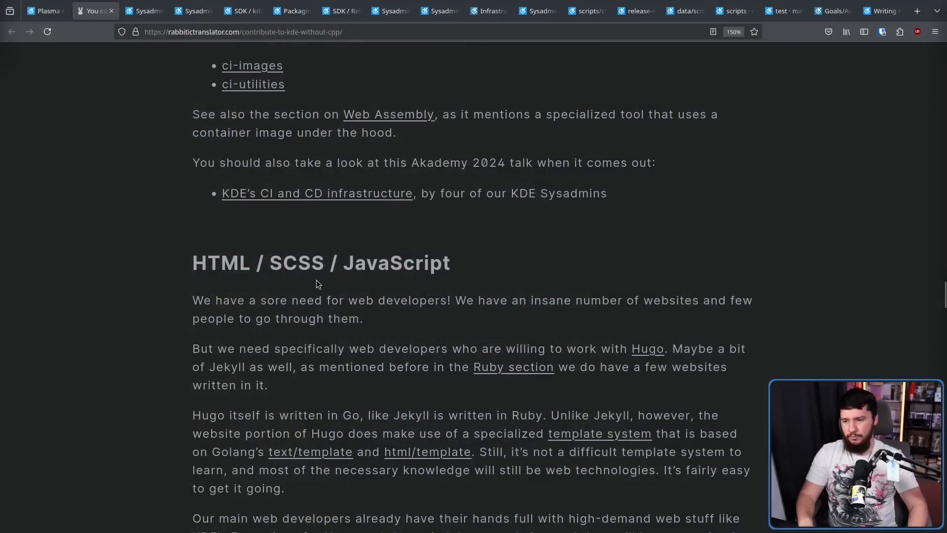
- Scroll through the HTML / SCSS / JavaScript section down to its summary list
{"action": "scroll", "scroll_direction": "down", "scroll_amount": 3}
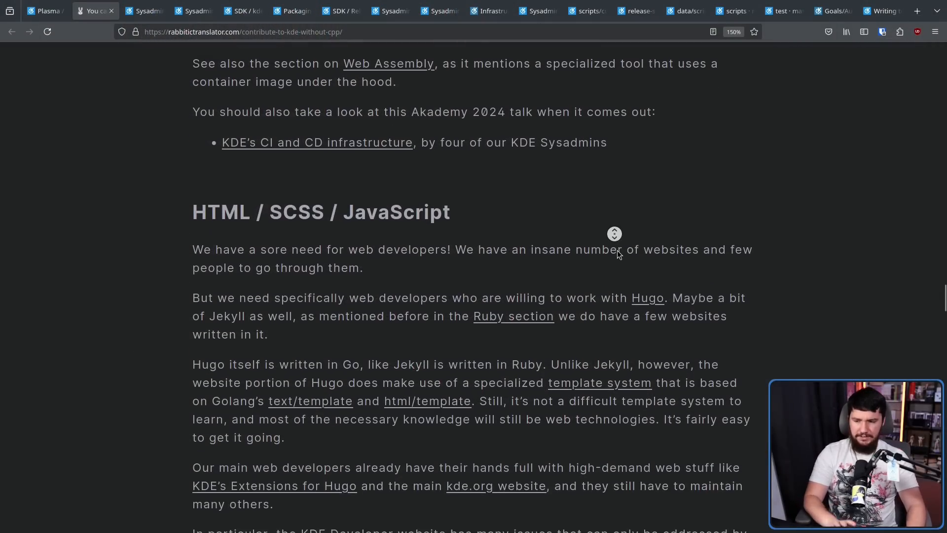
{"action": "scroll", "scroll_direction": "down", "scroll_amount": 3}
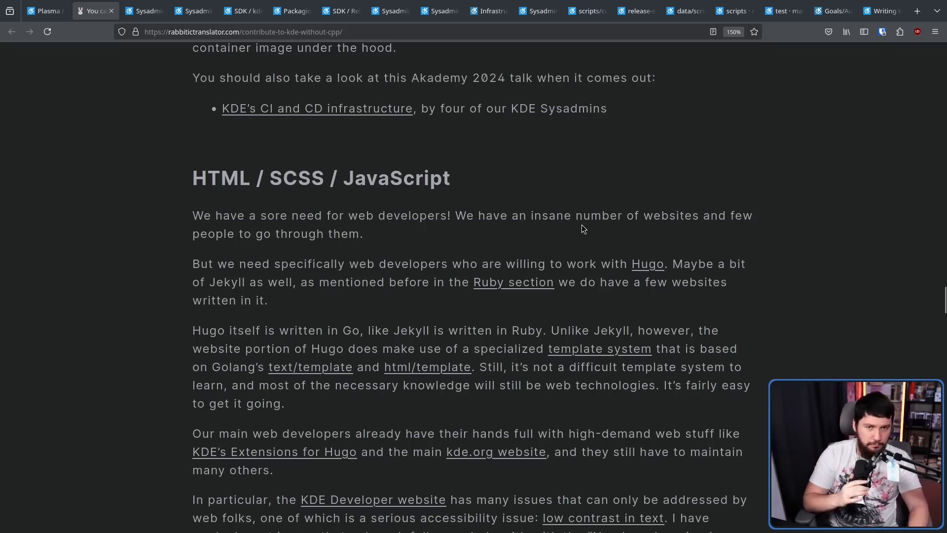
{"action": "mouse_move", "coordinate": [575, 245]}
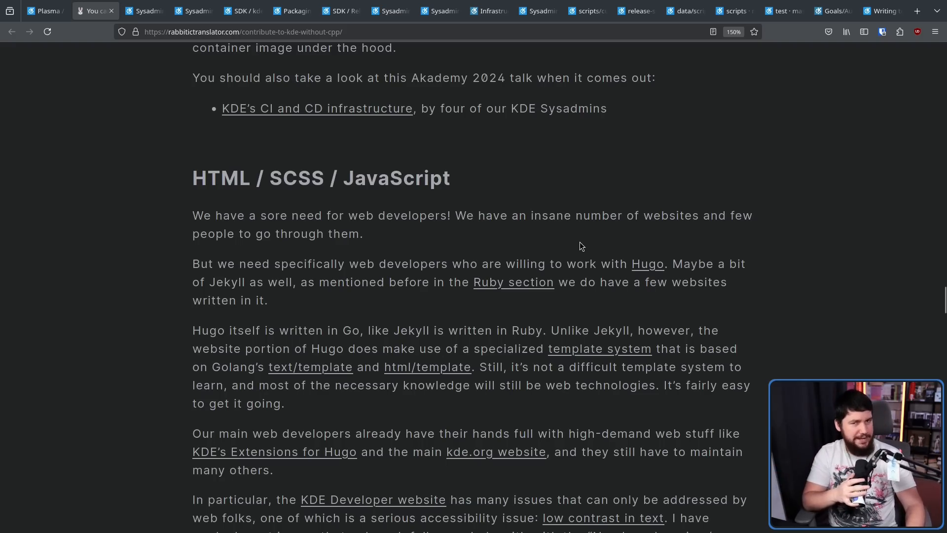
{"action": "scroll", "scroll_direction": "down", "scroll_amount": 3}
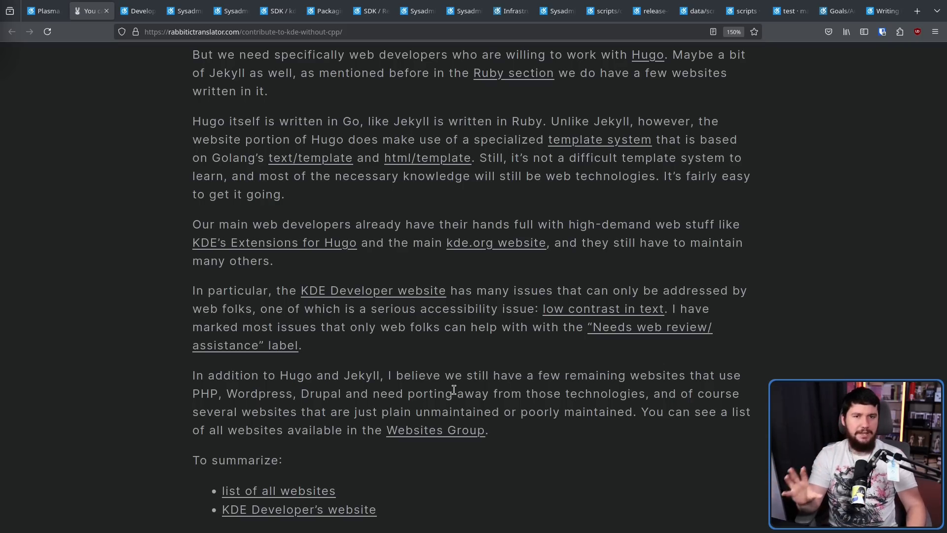
{"action": "mouse_move", "coordinate": [491, 333]}
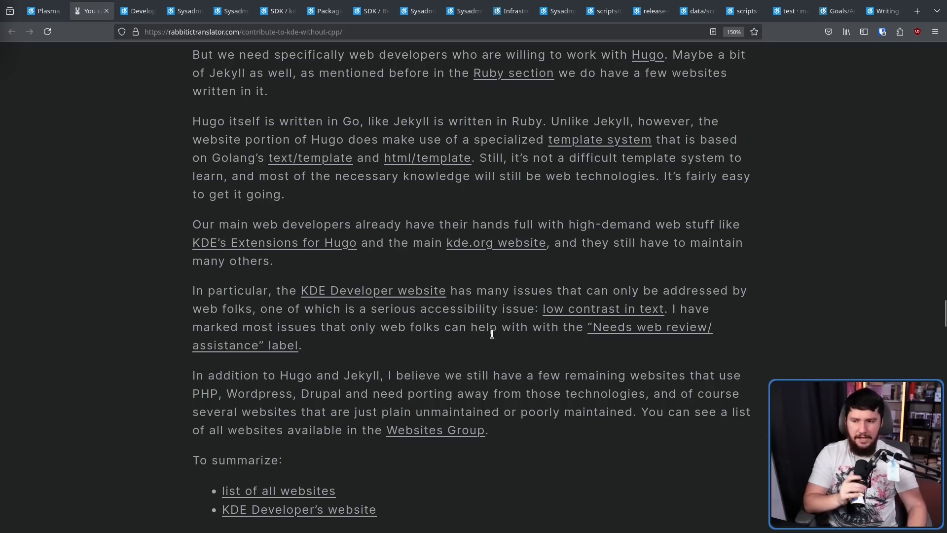
{"action": "mouse_move", "coordinate": [487, 302]}
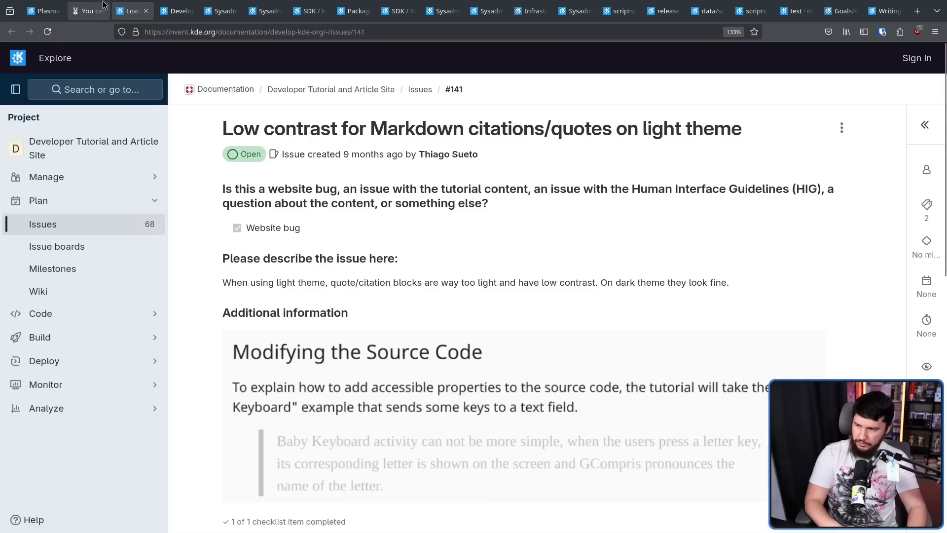
- View the Needs Web review/assistance issue list for the Developer Tutorial site
{"action": "left_click", "coordinate": [84, 11]}
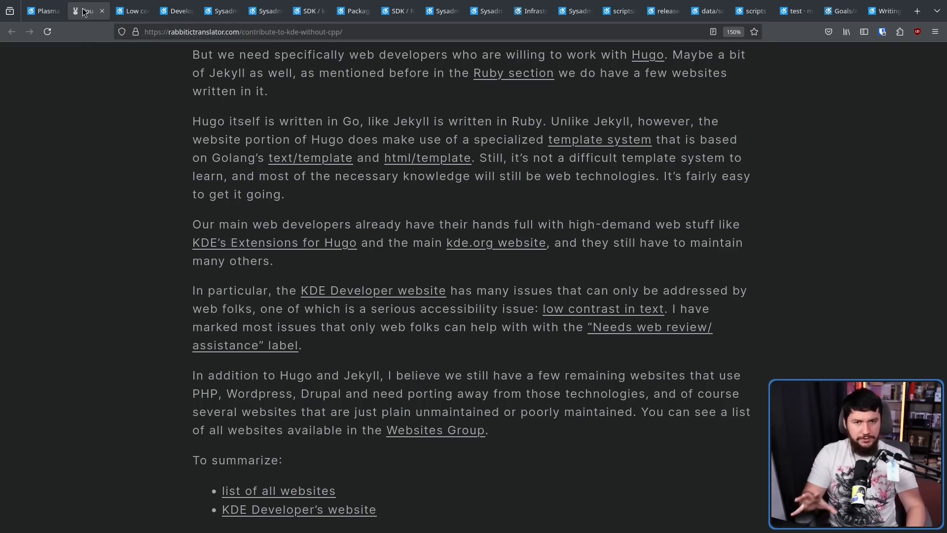
{"action": "mouse_move", "coordinate": [84, 11]}
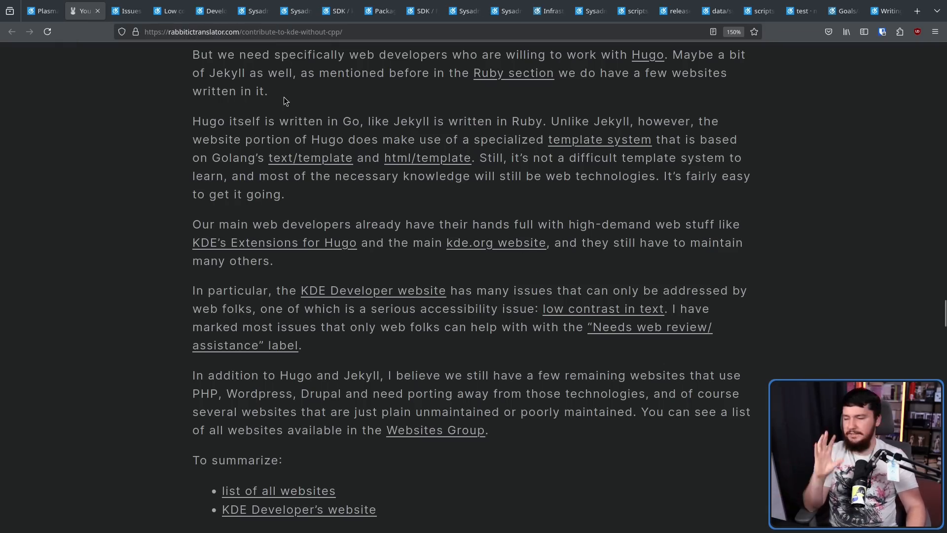
{"action": "left_click", "coordinate": [124, 10]}
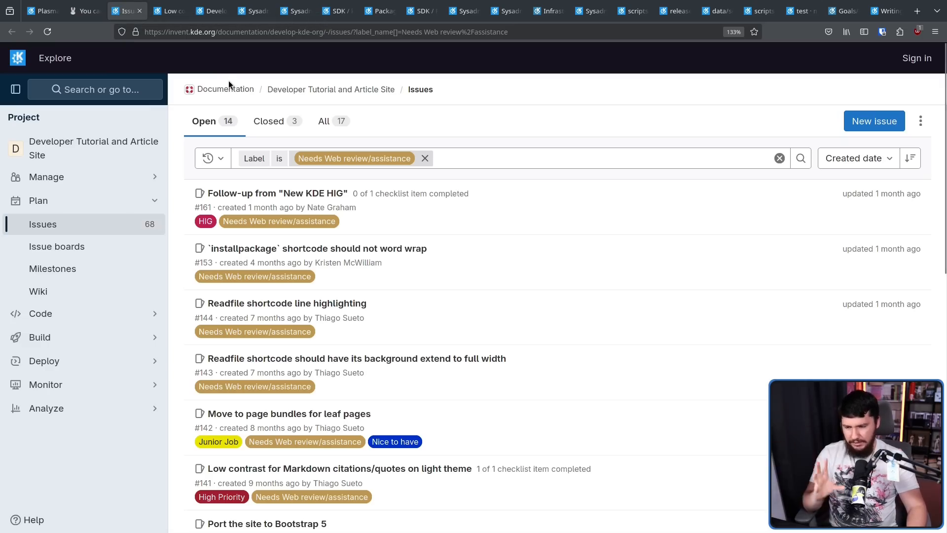
{"action": "scroll", "scroll_direction": "down", "scroll_amount": 3}
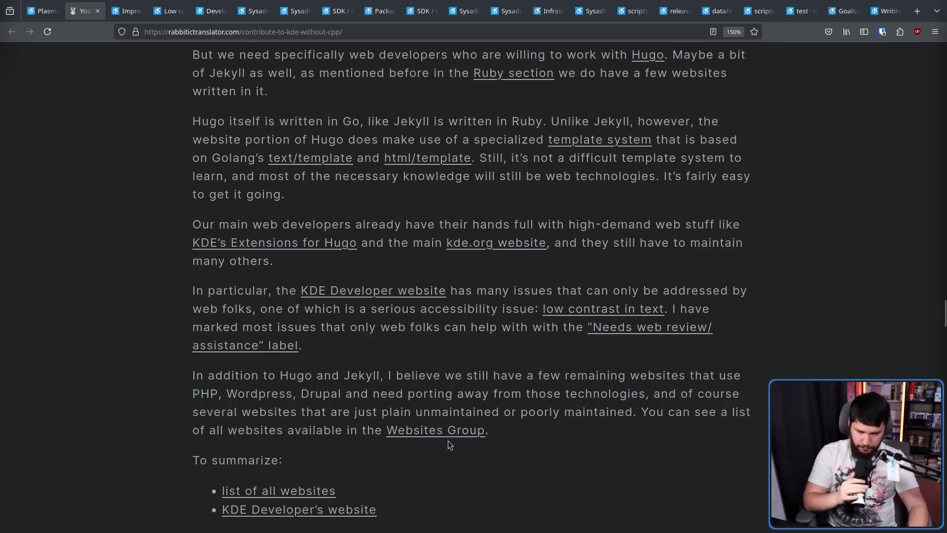
- View the Websites Group tab, then return to the blog's web section
{"action": "left_click", "coordinate": [122, 11]}
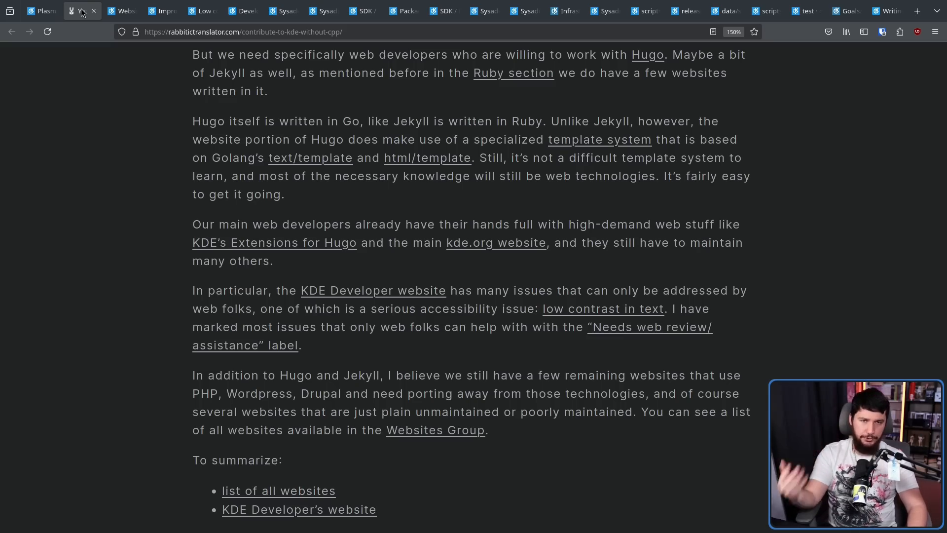
{"action": "scroll", "scroll_direction": "up", "scroll_amount": 3}
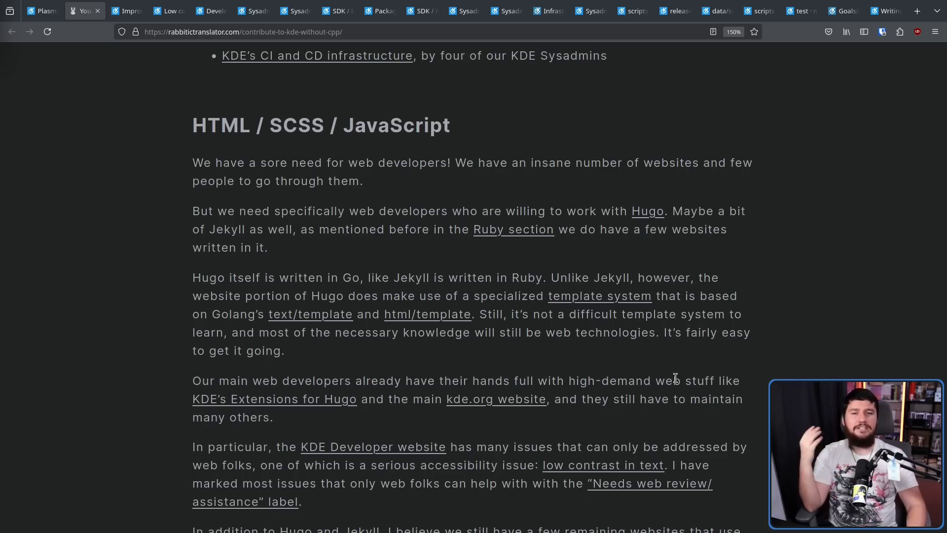
{"action": "mouse_move", "coordinate": [675, 375]}
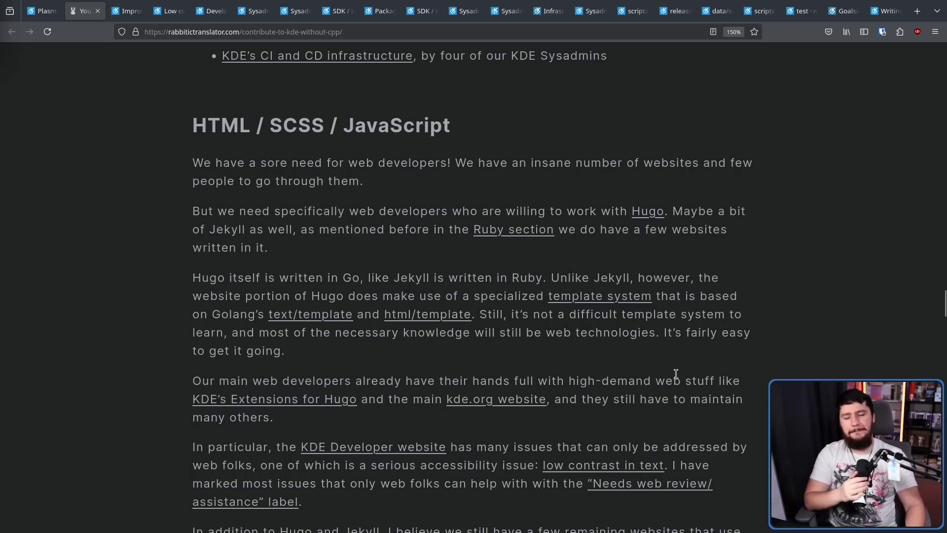
{"action": "mouse_move", "coordinate": [910, 243]}
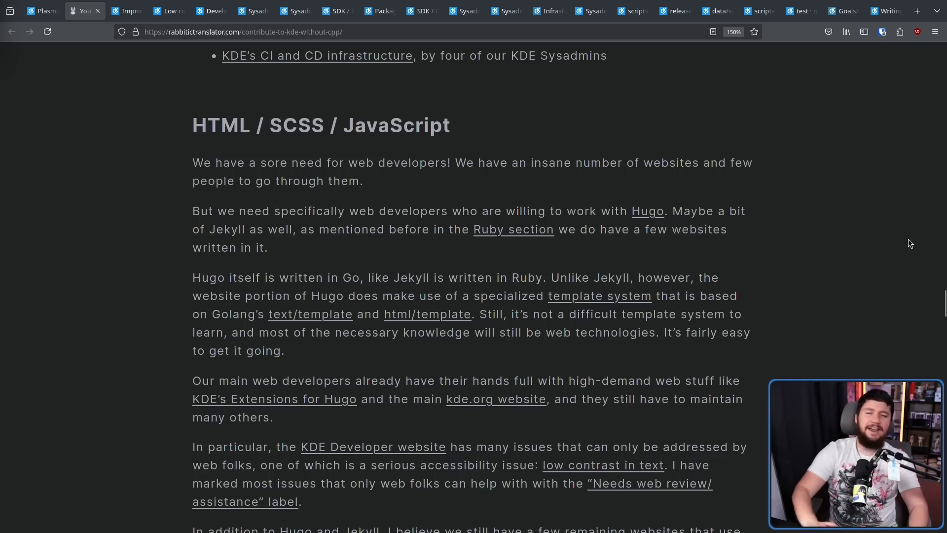
{"action": "scroll", "scroll_direction": "down", "scroll_amount": 3}
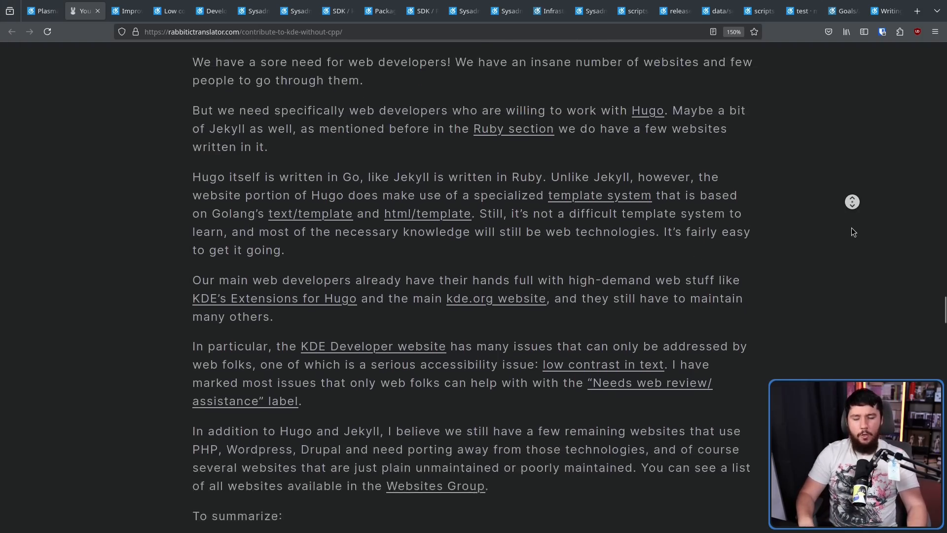
- Scroll to the Web Assembly section and open the QML Online project in a new tab
{"action": "scroll", "scroll_direction": "down", "scroll_amount": 3}
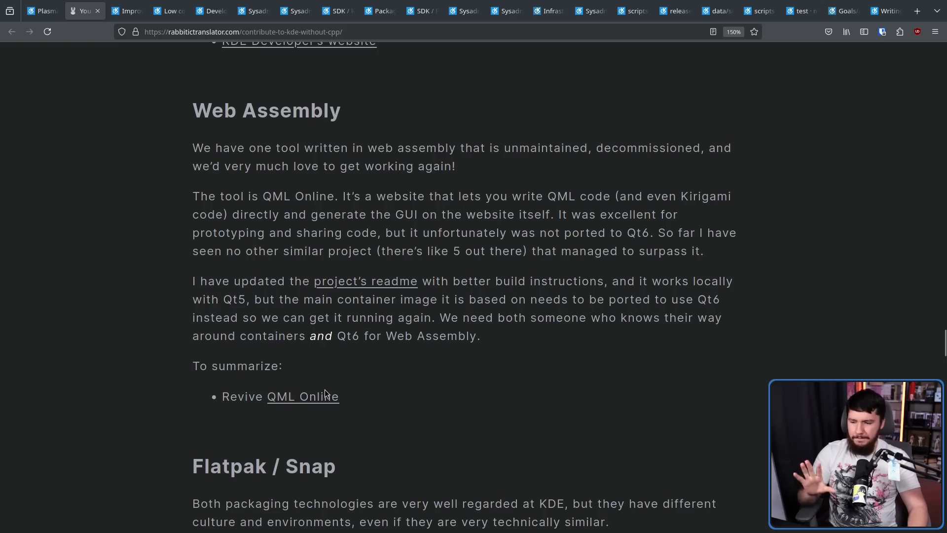
{"action": "left_click", "coordinate": [124, 11]}
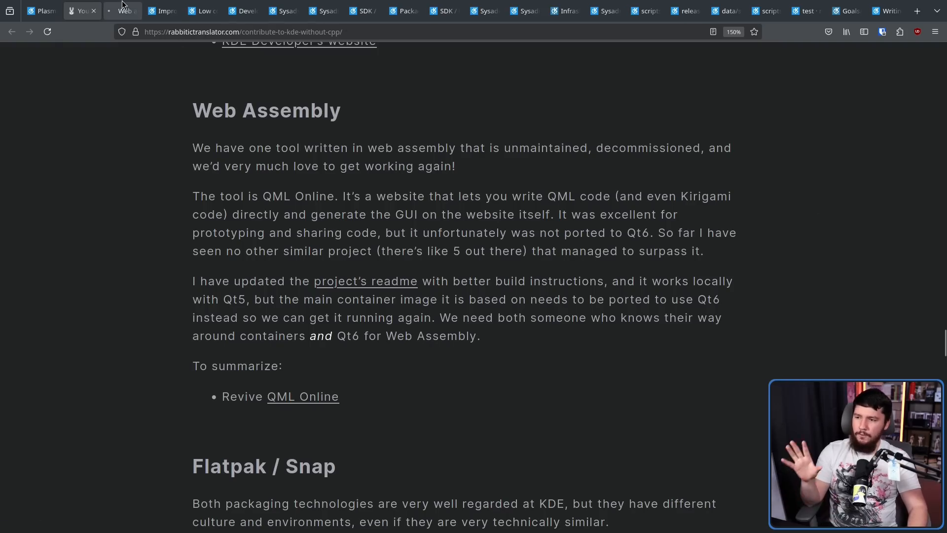
{"action": "mouse_move", "coordinate": [124, 10]}
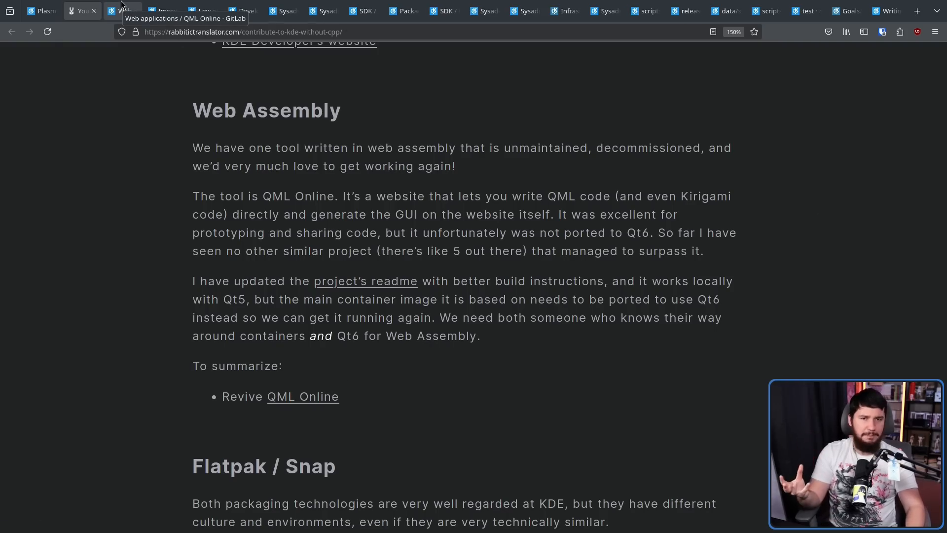
- View the QML Online project page and its file list in KDE GitLab
{"action": "left_click", "coordinate": [121, 11]}
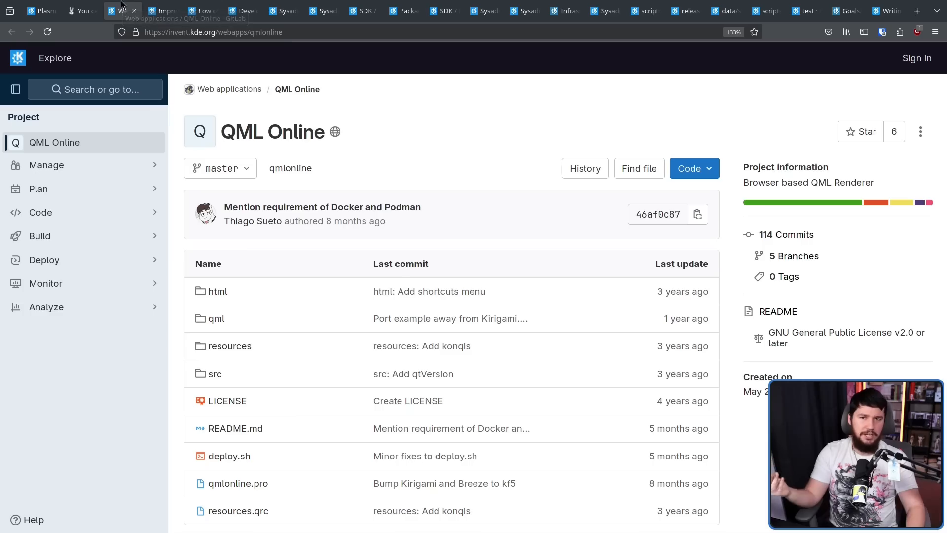
{"action": "scroll", "scroll_direction": "down", "scroll_amount": 3}
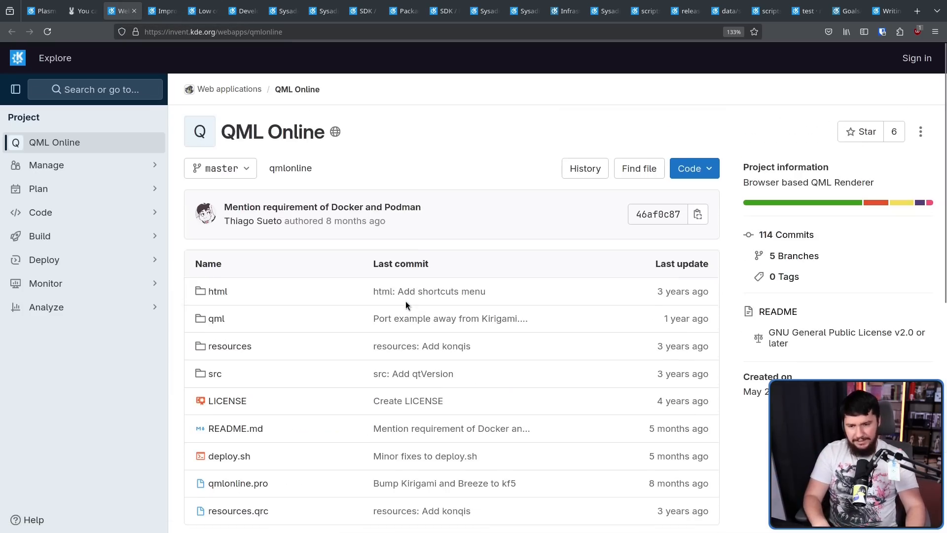
{"action": "mouse_move", "coordinate": [406, 291]}
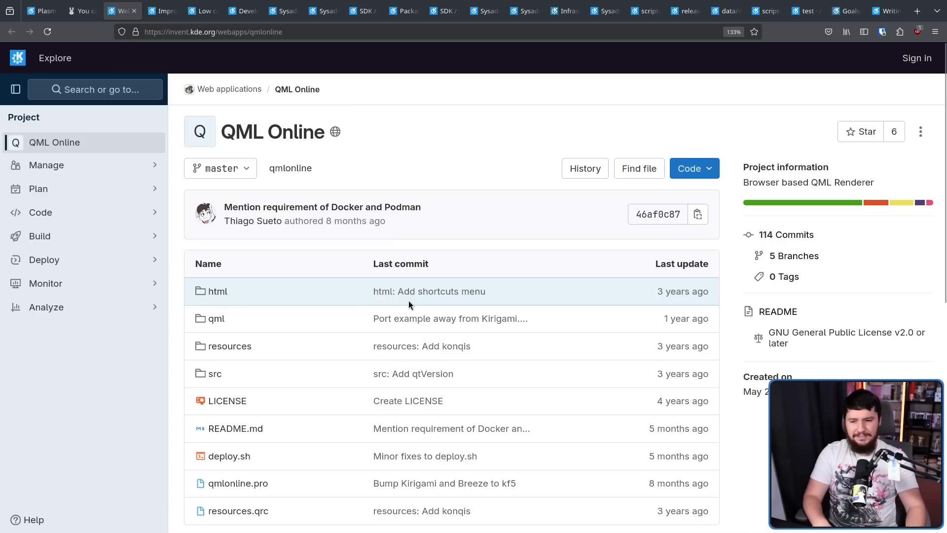
{"action": "mouse_move", "coordinate": [416, 308]}
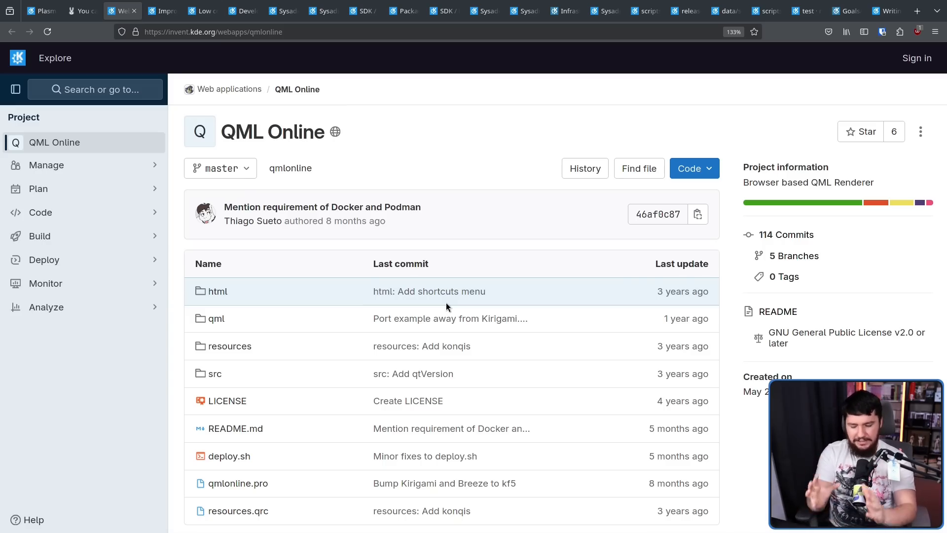
- Return to the blog post tab at its CMake section
{"action": "left_click", "coordinate": [80, 11]}
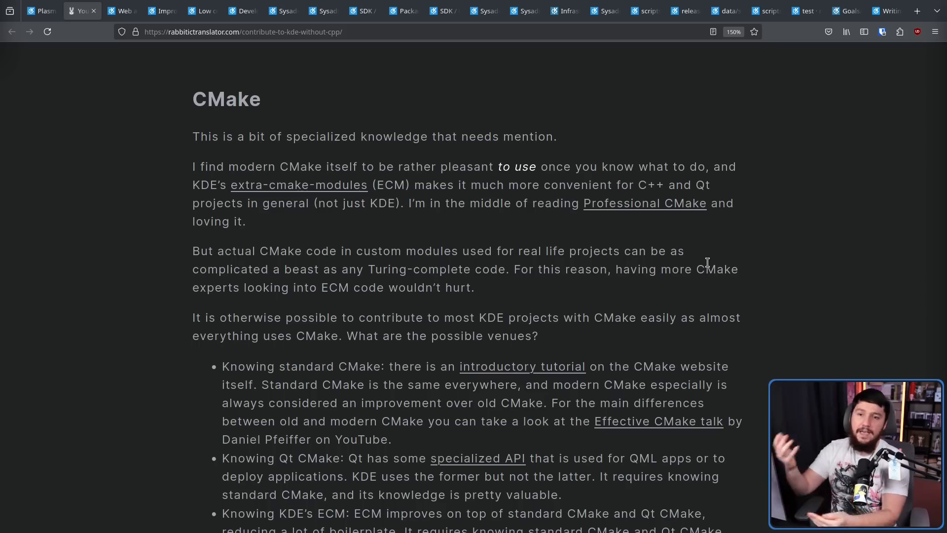
{"action": "mouse_move", "coordinate": [738, 256]}
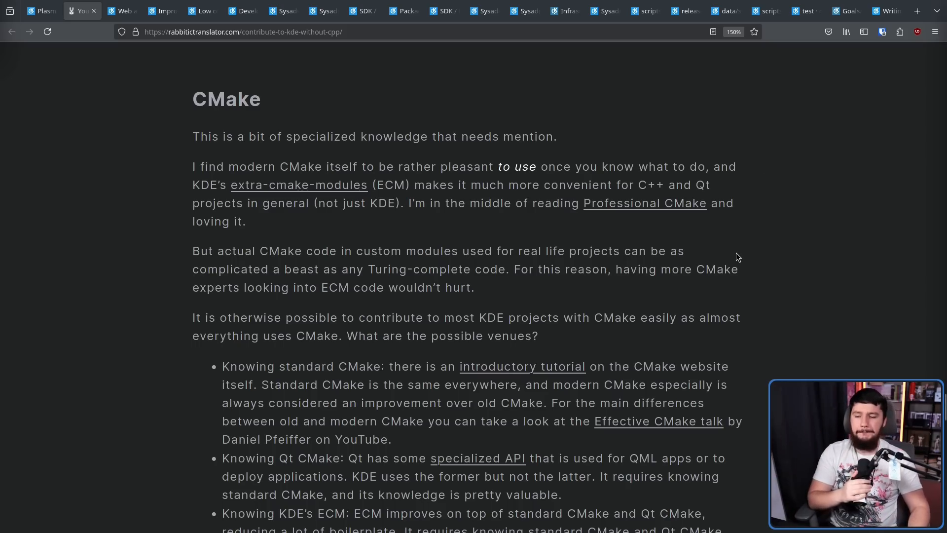
- Scroll through the CMake section down to its 'To summarize' list
{"action": "scroll", "scroll_direction": "down", "scroll_amount": 3}
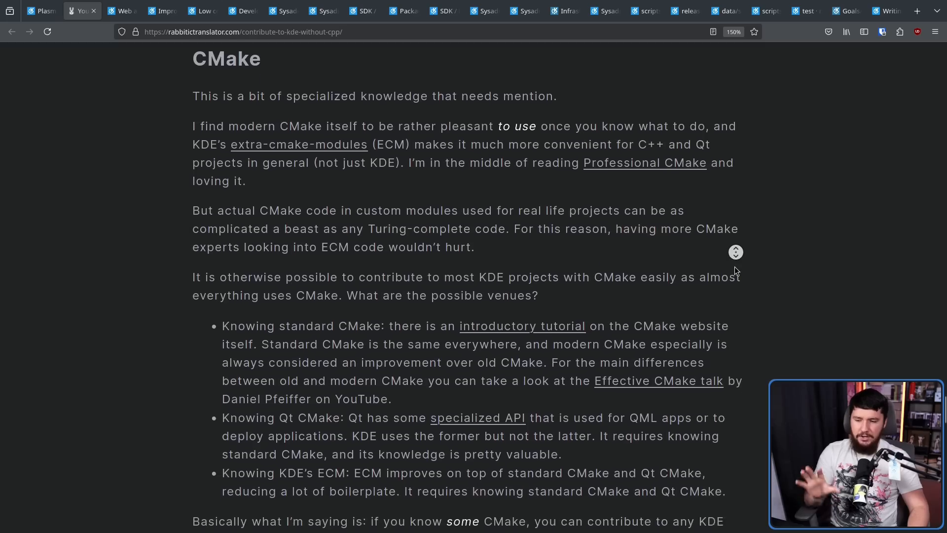
{"action": "scroll", "scroll_direction": "down", "scroll_amount": 3}
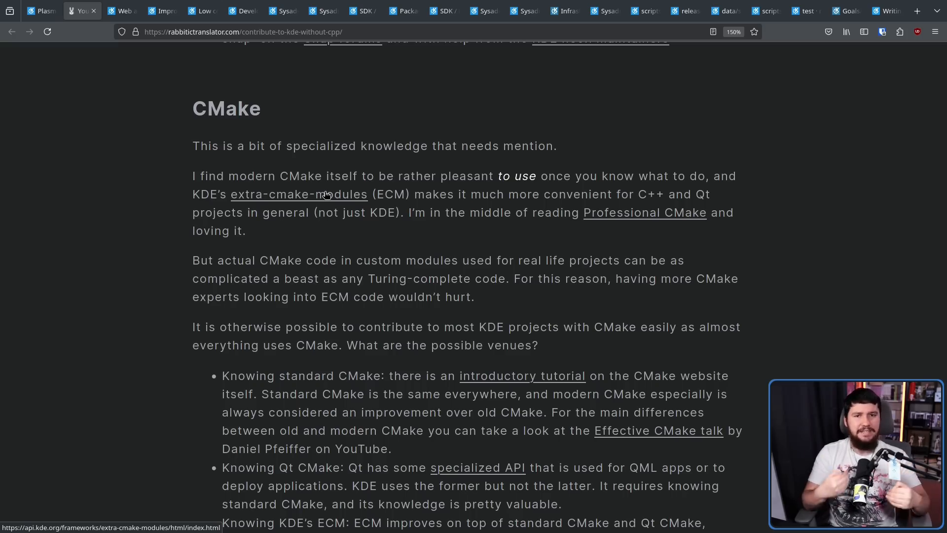
{"action": "mouse_move", "coordinate": [430, 198]}
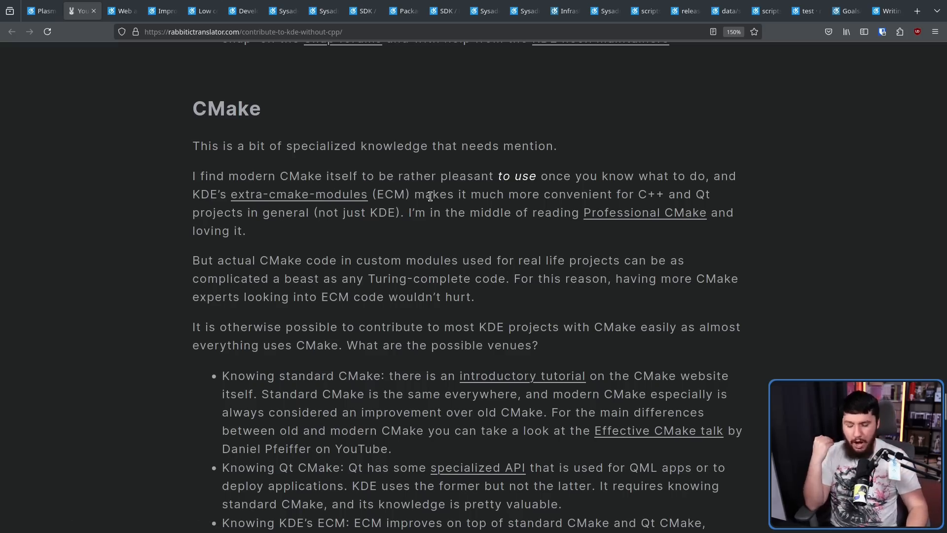
{"action": "mouse_move", "coordinate": [356, 193]}
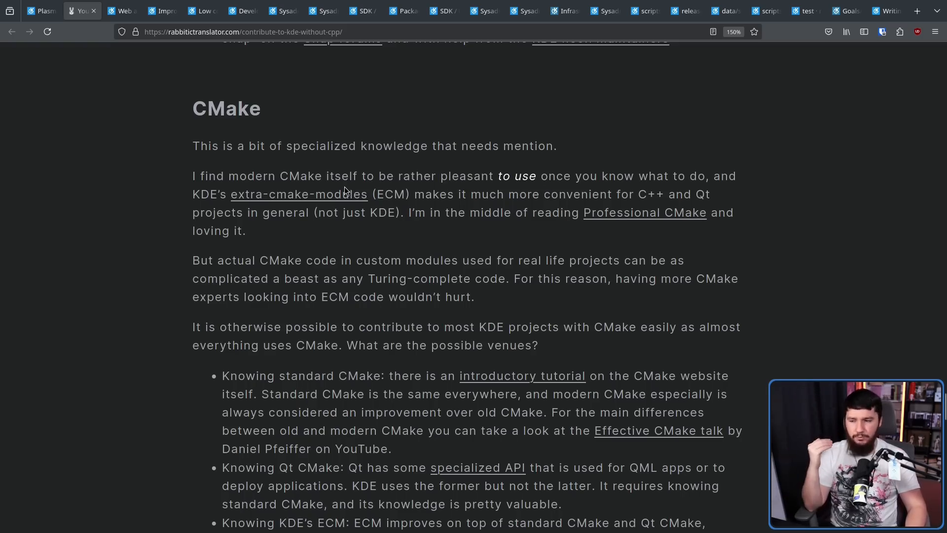
{"action": "mouse_move", "coordinate": [423, 200]}
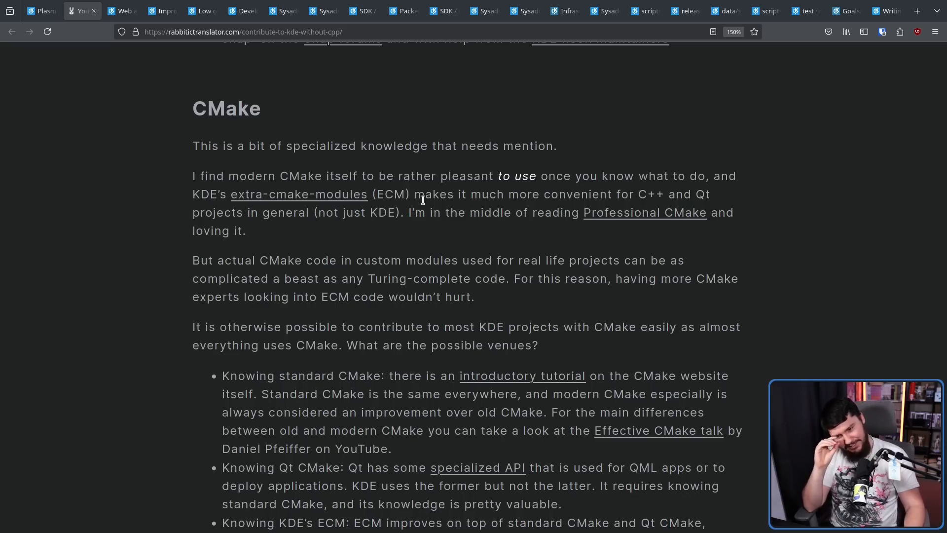
{"action": "scroll", "scroll_direction": "down", "scroll_amount": 3}
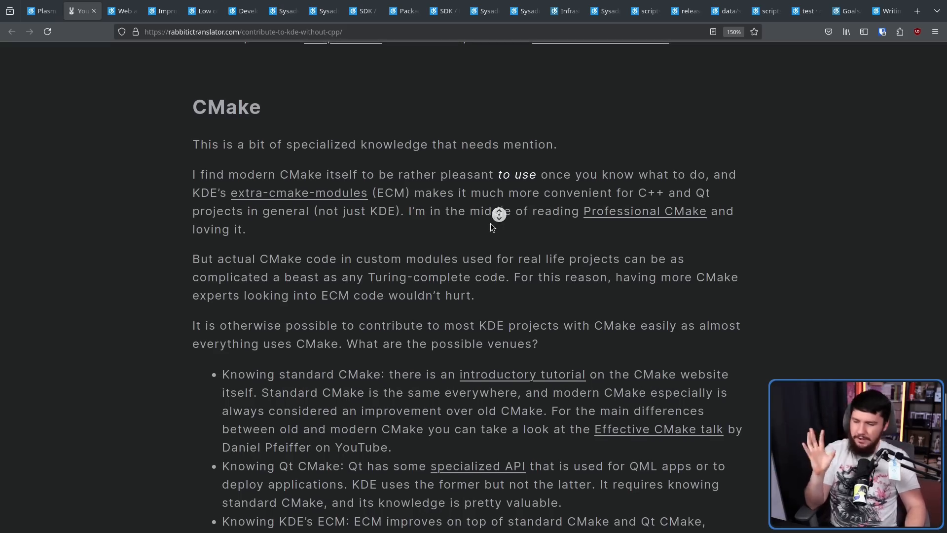
{"action": "scroll", "scroll_direction": "down", "scroll_amount": 3}
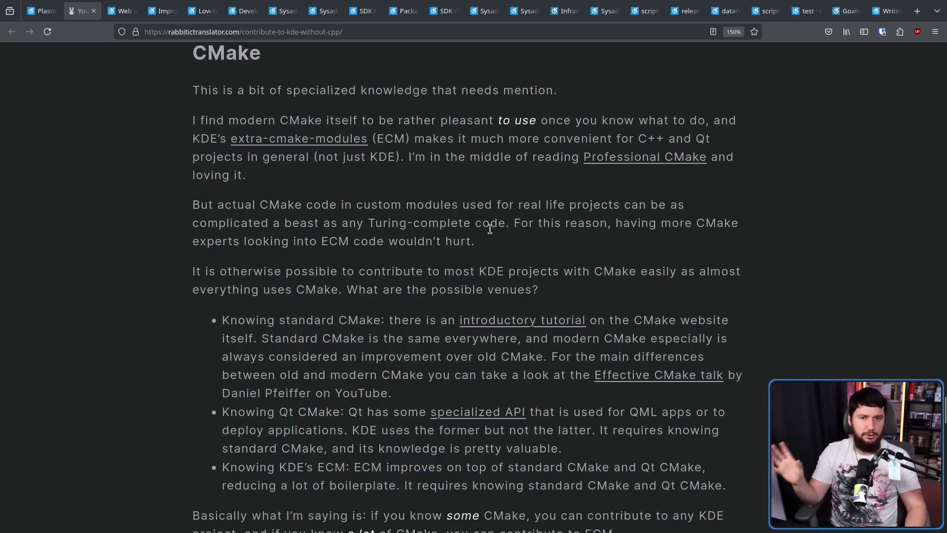
{"action": "scroll", "scroll_direction": "down", "scroll_amount": 3}
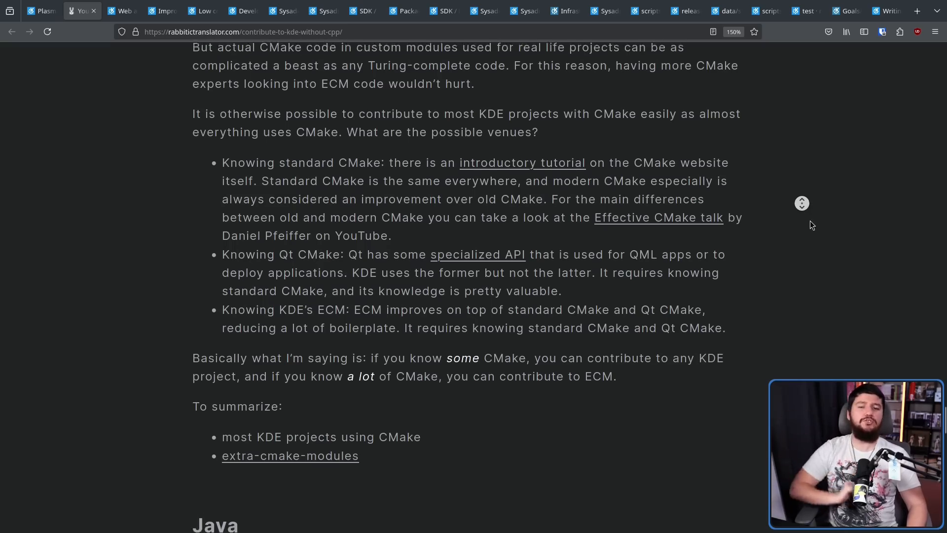
- Scroll through the Java section and open the KDE Connect Android repository in a new tab
{"action": "scroll", "scroll_direction": "down", "scroll_amount": 3}
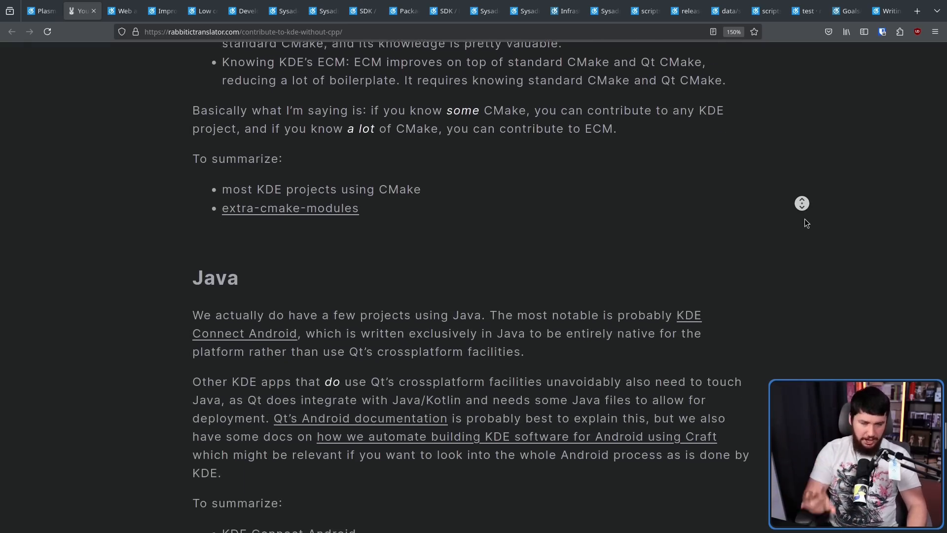
{"action": "scroll", "scroll_direction": "down", "scroll_amount": 3}
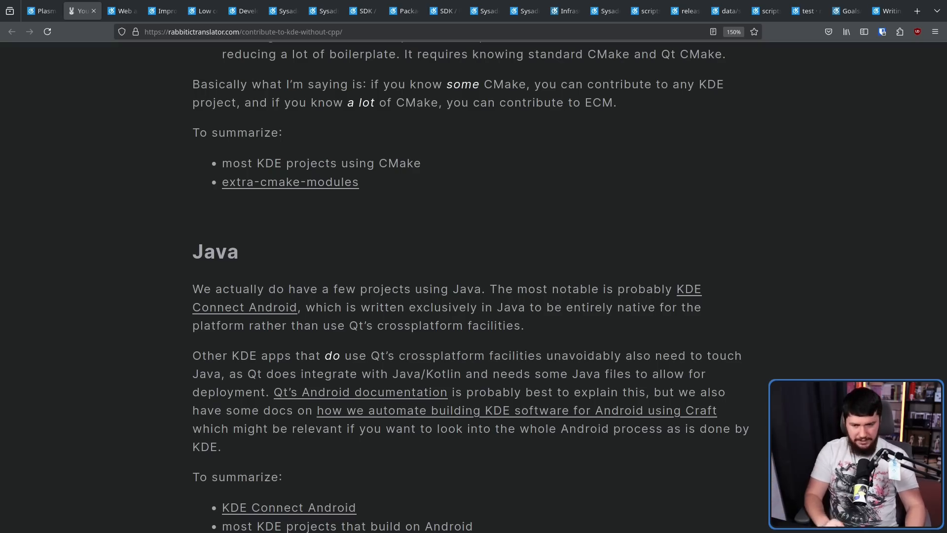
{"action": "mouse_move", "coordinate": [268, 322]}
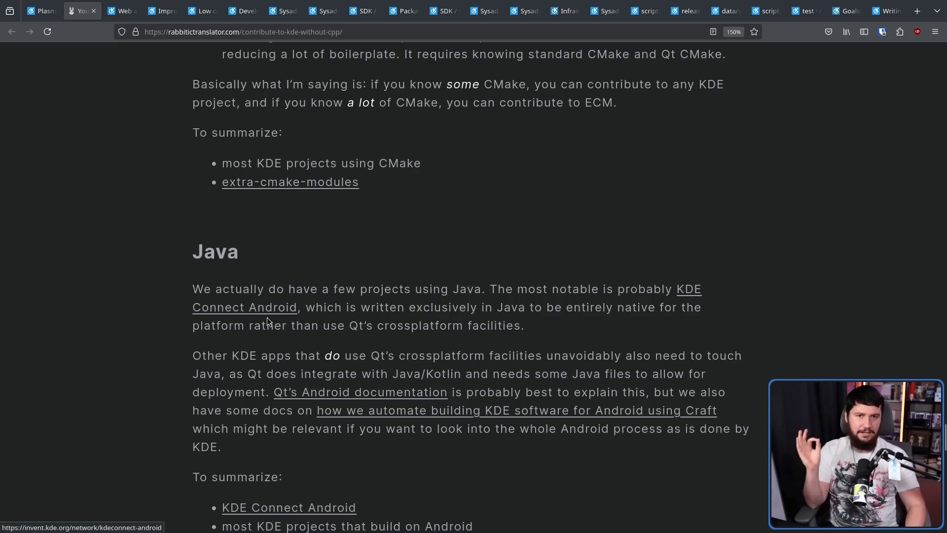
{"action": "left_click", "coordinate": [245, 306]}
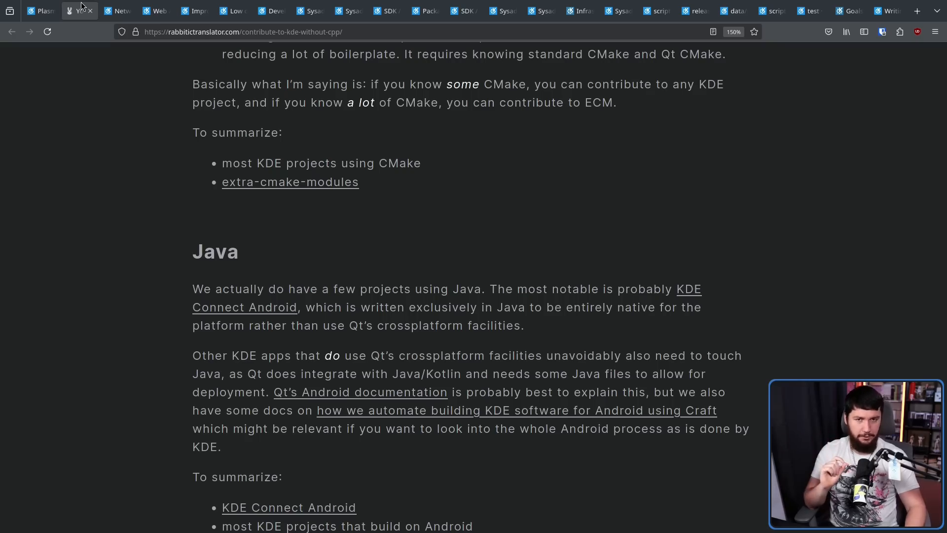
{"action": "mouse_move", "coordinate": [620, 267]}
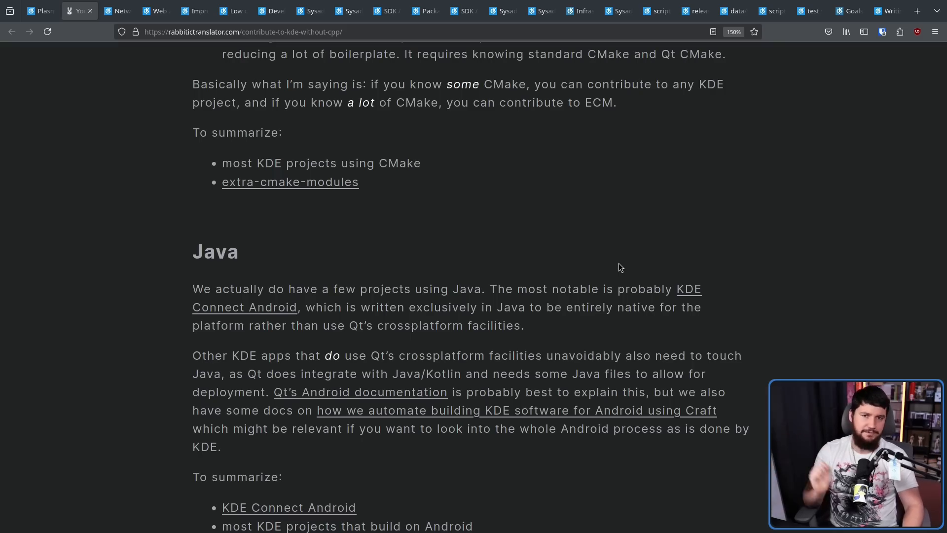
{"action": "mouse_move", "coordinate": [668, 187]}
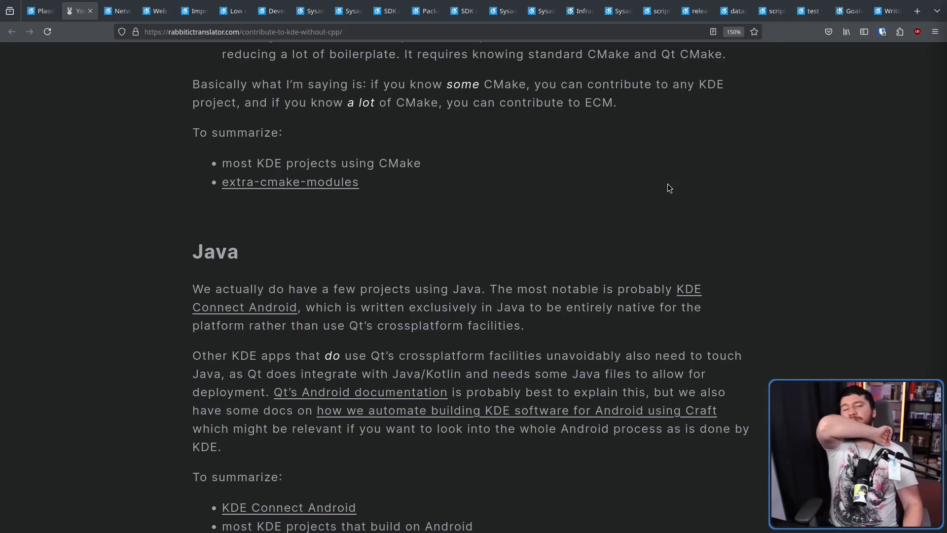
{"action": "scroll", "scroll_direction": "down", "scroll_amount": 3}
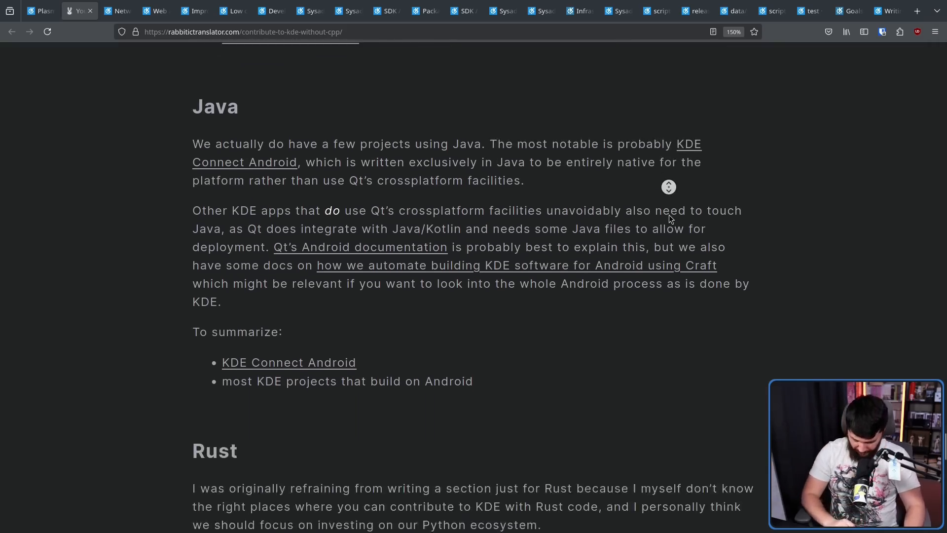
- Scroll into the Rust section through the Rust adoption and KDE Subreddit paragraphs
{"action": "scroll", "scroll_direction": "down", "scroll_amount": 3}
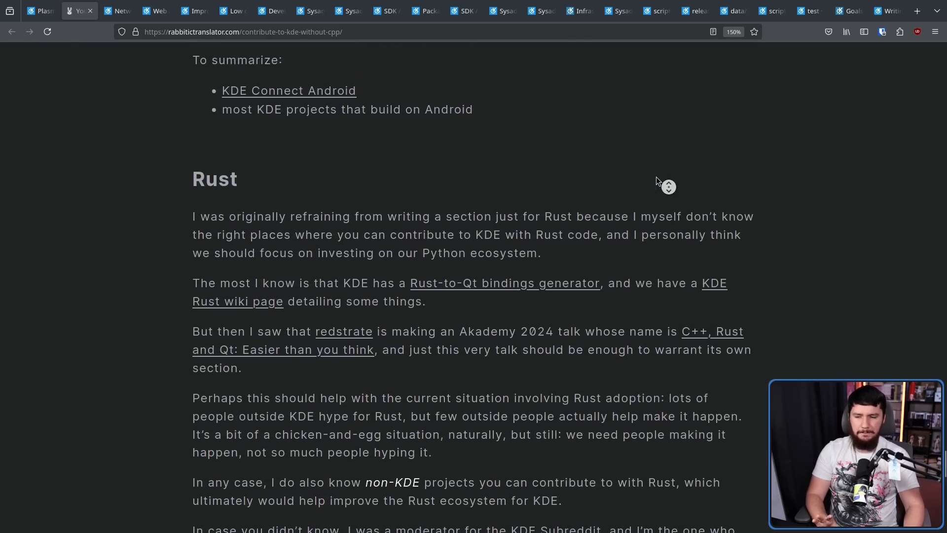
{"action": "scroll", "scroll_direction": "down", "scroll_amount": 3}
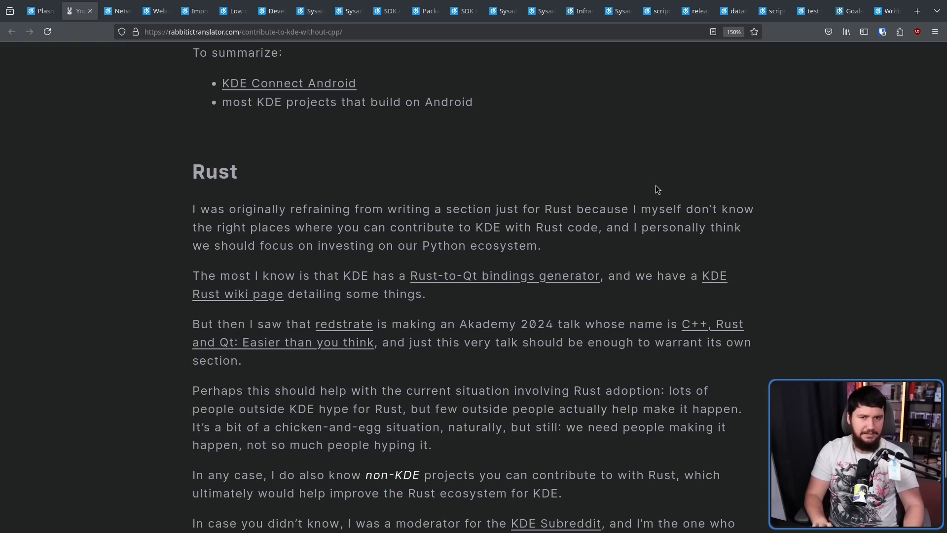
{"action": "mouse_move", "coordinate": [653, 188]}
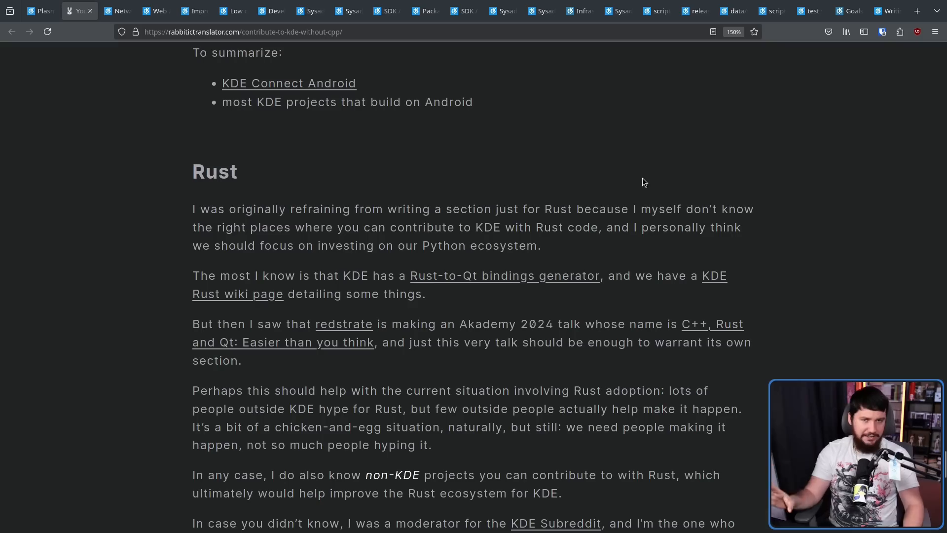
{"action": "mouse_move", "coordinate": [639, 175]}
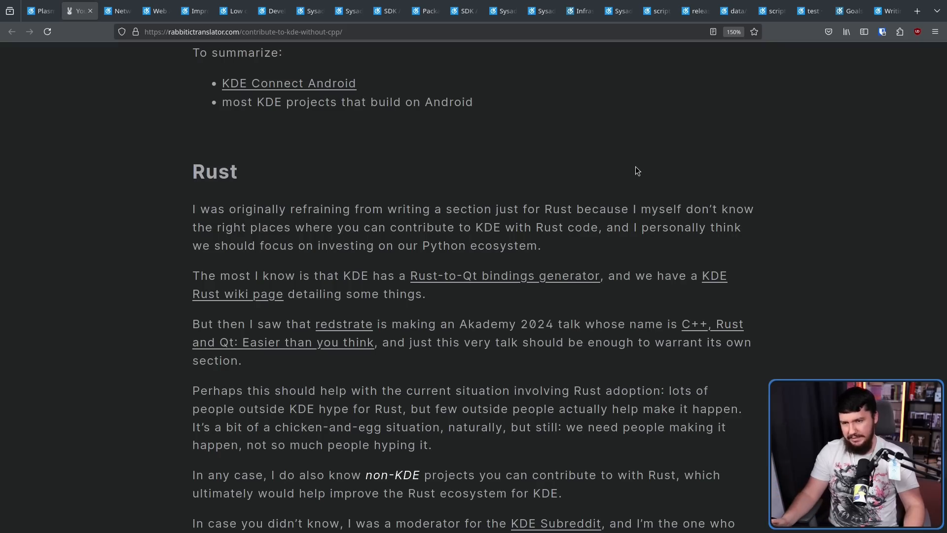
{"action": "mouse_move", "coordinate": [638, 168]}
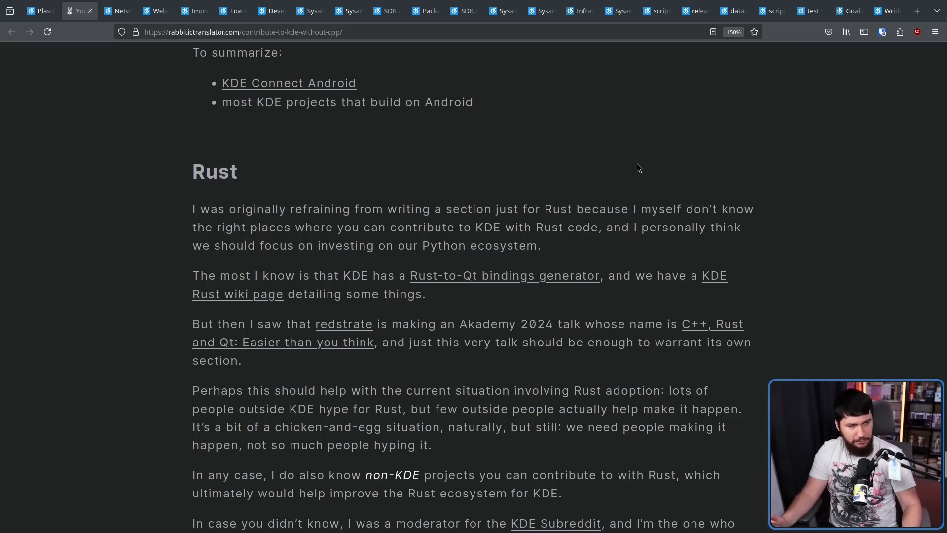
{"action": "mouse_move", "coordinate": [610, 114]}
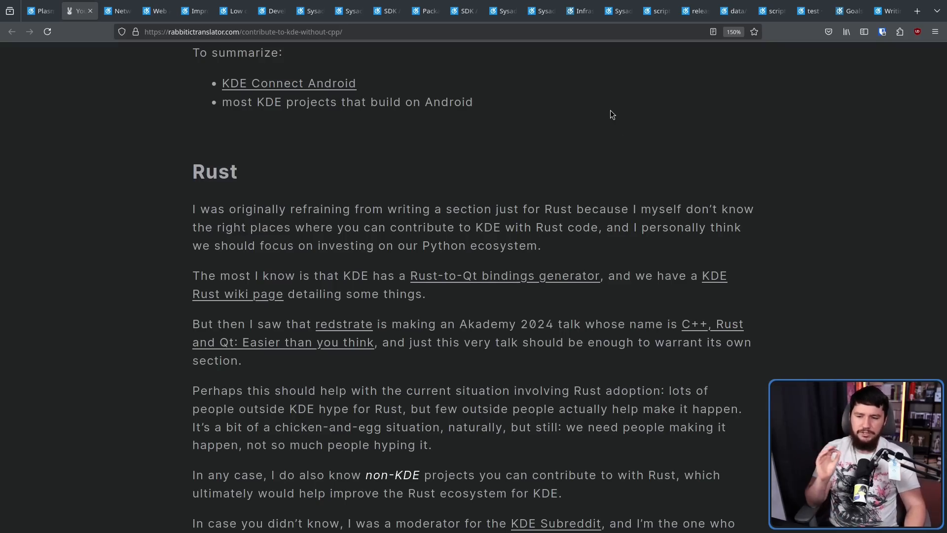
{"action": "mouse_move", "coordinate": [734, 204]}
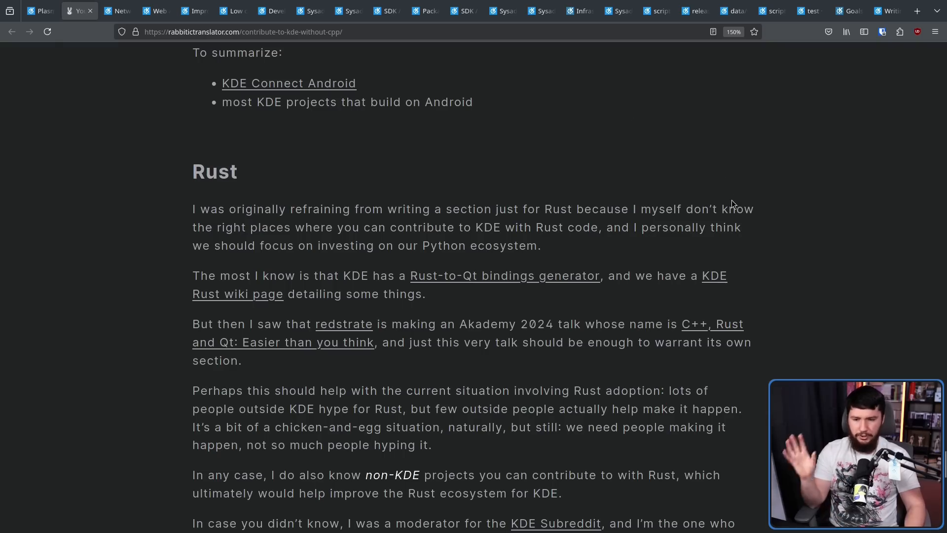
{"action": "mouse_move", "coordinate": [715, 272]}
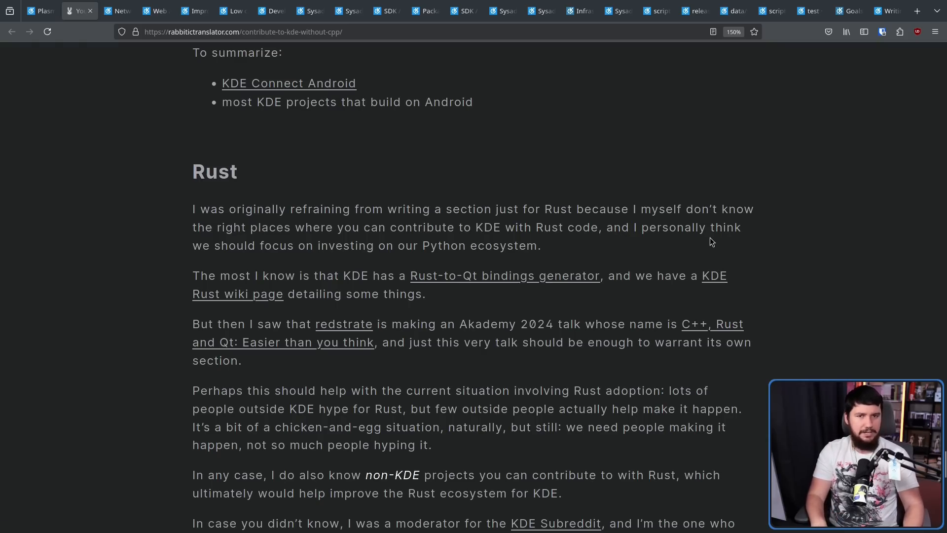
{"action": "scroll", "scroll_direction": "down", "scroll_amount": 3}
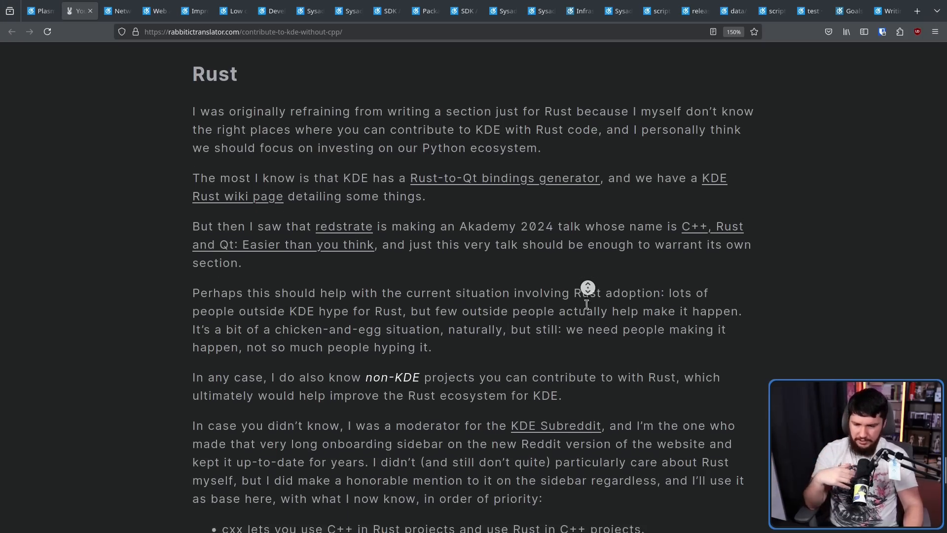
- Scroll through the Rust binding priority list (cxx, cxx-qt, Ritual, QMetaObject-rs) and its reasoning
{"action": "scroll", "scroll_direction": "down", "scroll_amount": 3}
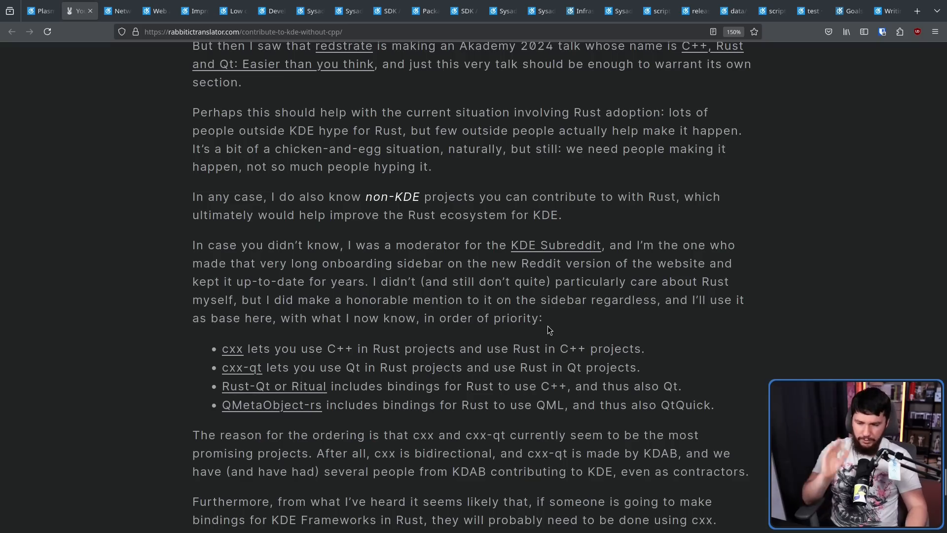
{"action": "mouse_move", "coordinate": [548, 326]}
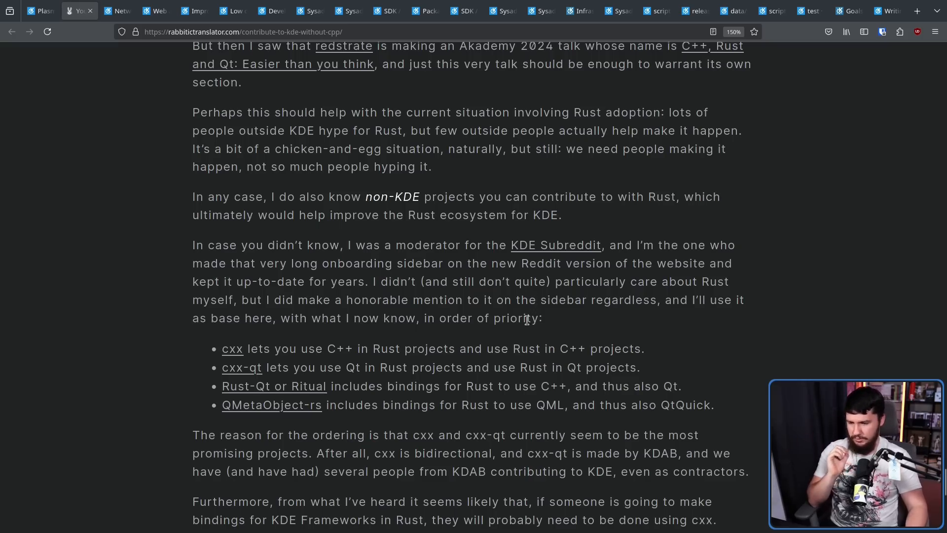
{"action": "mouse_move", "coordinate": [360, 408]}
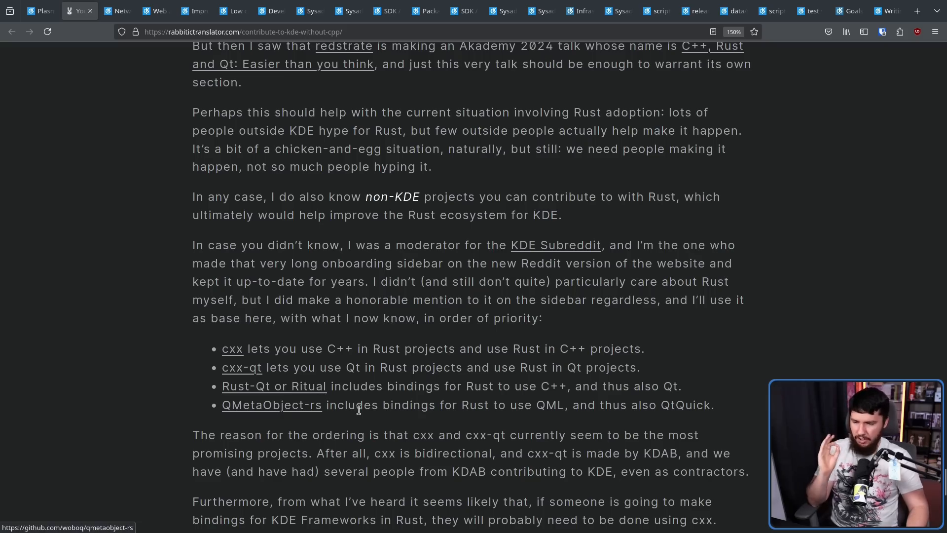
{"action": "mouse_move", "coordinate": [415, 392]}
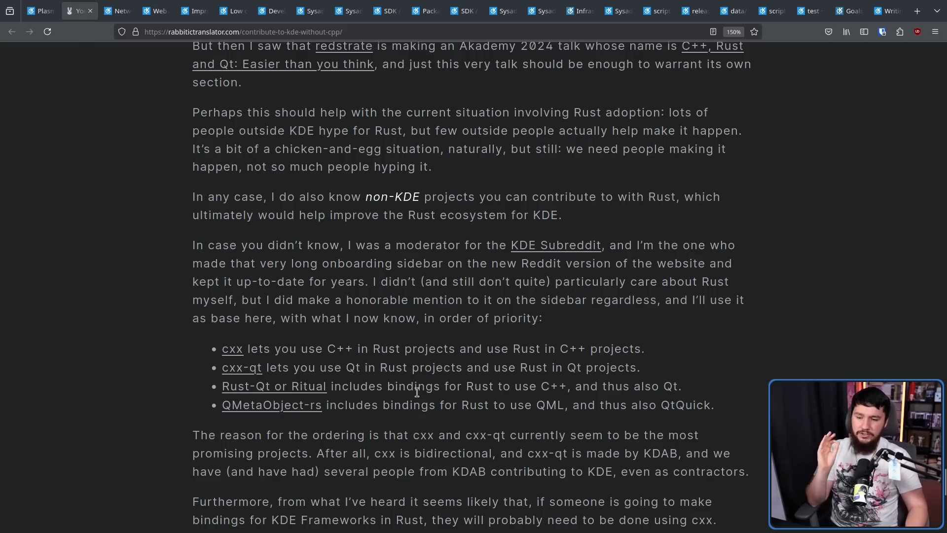
{"action": "mouse_move", "coordinate": [420, 381]}
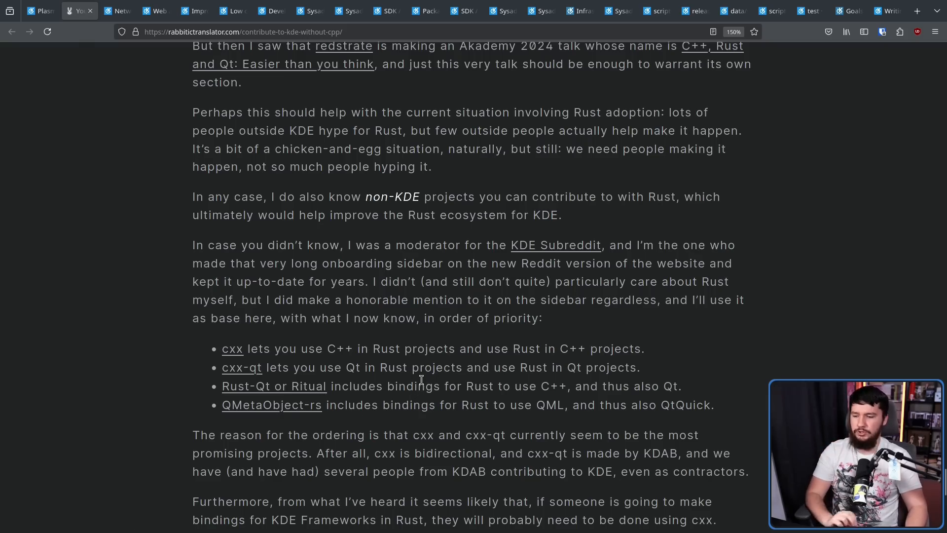
{"action": "scroll", "scroll_direction": "down", "scroll_amount": 3}
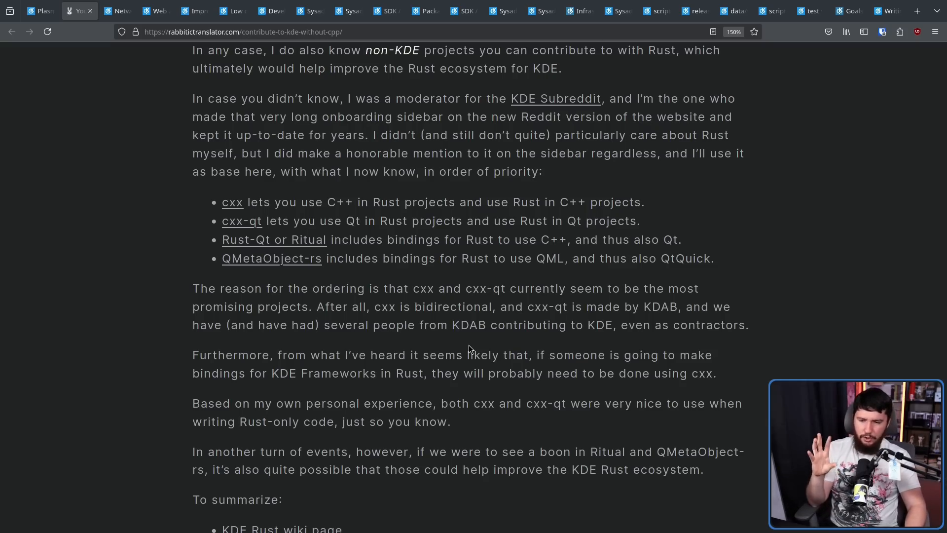
{"action": "mouse_move", "coordinate": [461, 340]}
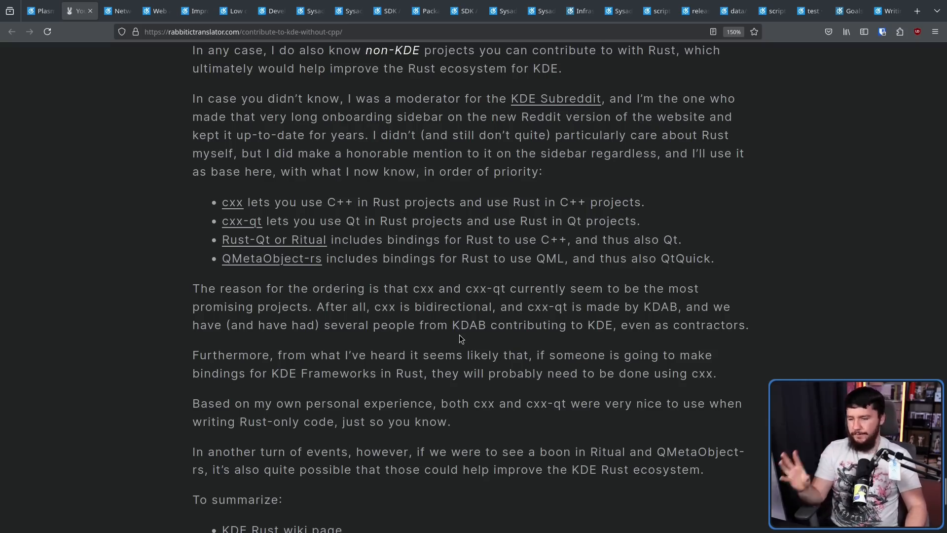